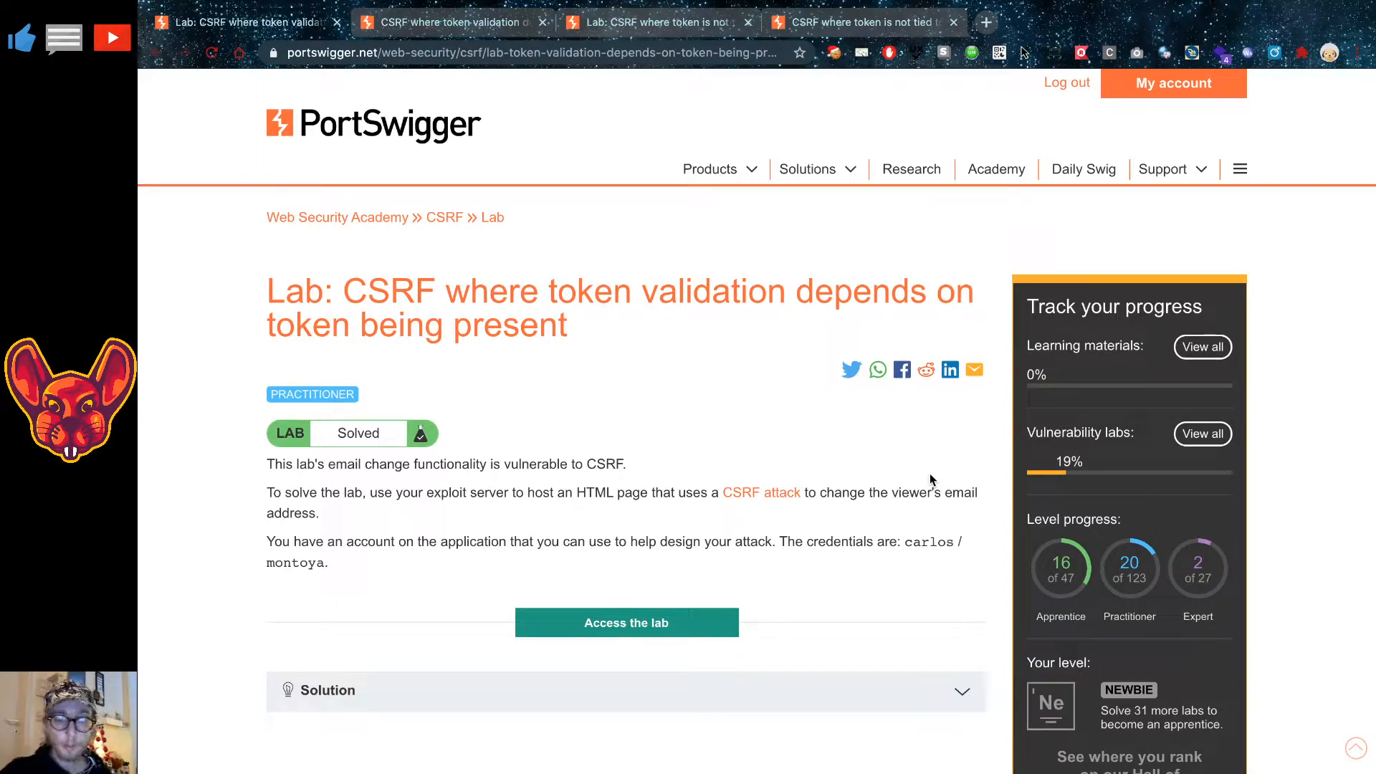
{"action": "mouse_move", "coordinate": [783, 486]}
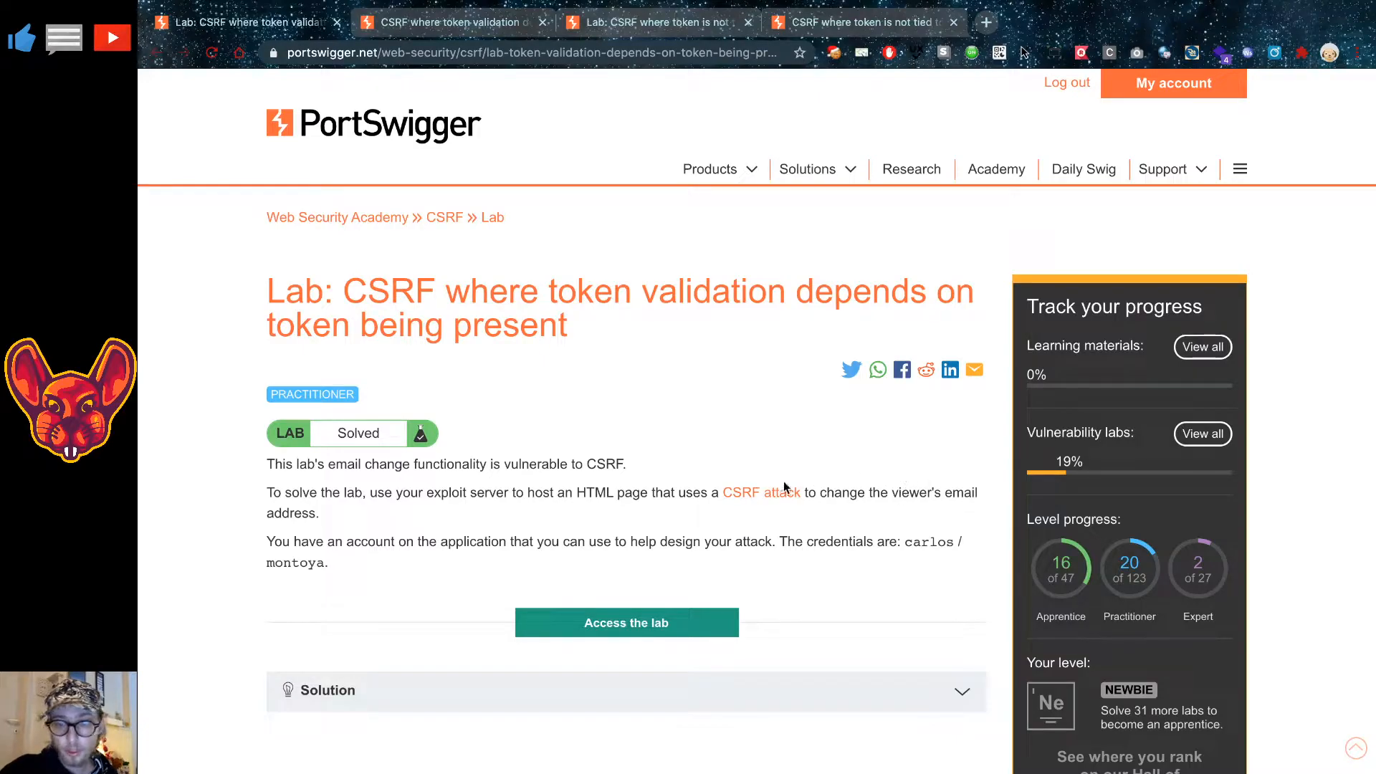
Highlight the lab account credentials sentence on the description page, then deselect it.
{"action": "left_click_drag", "start_coordinate": [267, 542], "coordinate": [329, 562]}
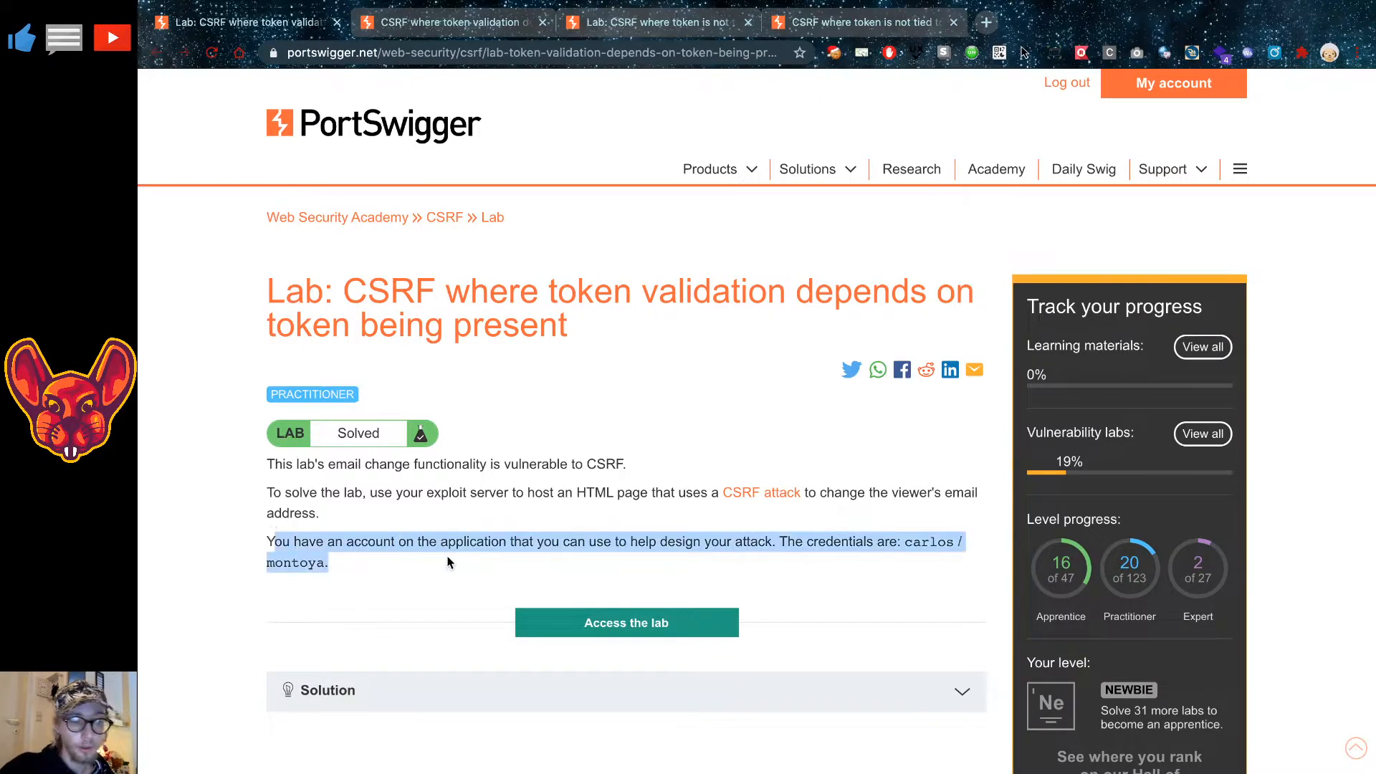
{"action": "left_click", "coordinate": [661, 542]}
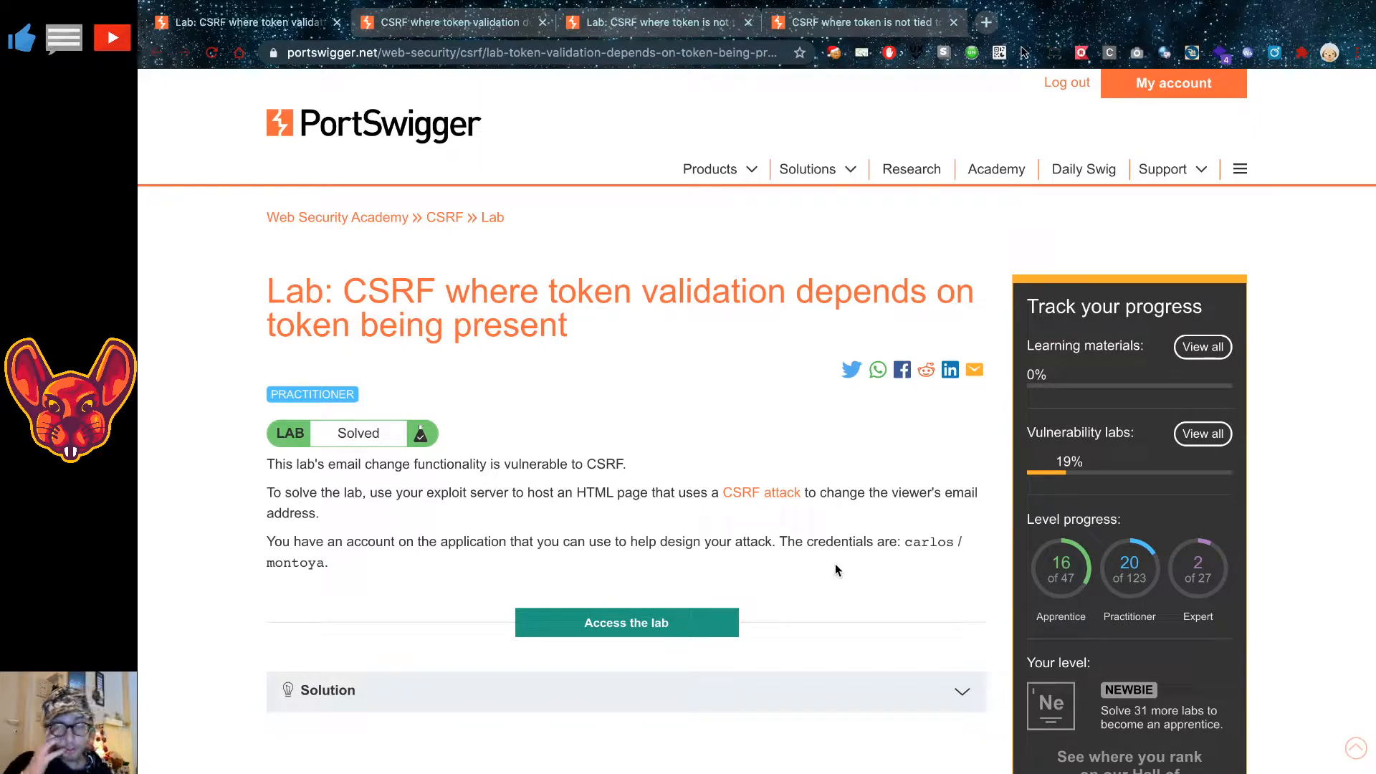
{"action": "mouse_move", "coordinate": [308, 614]}
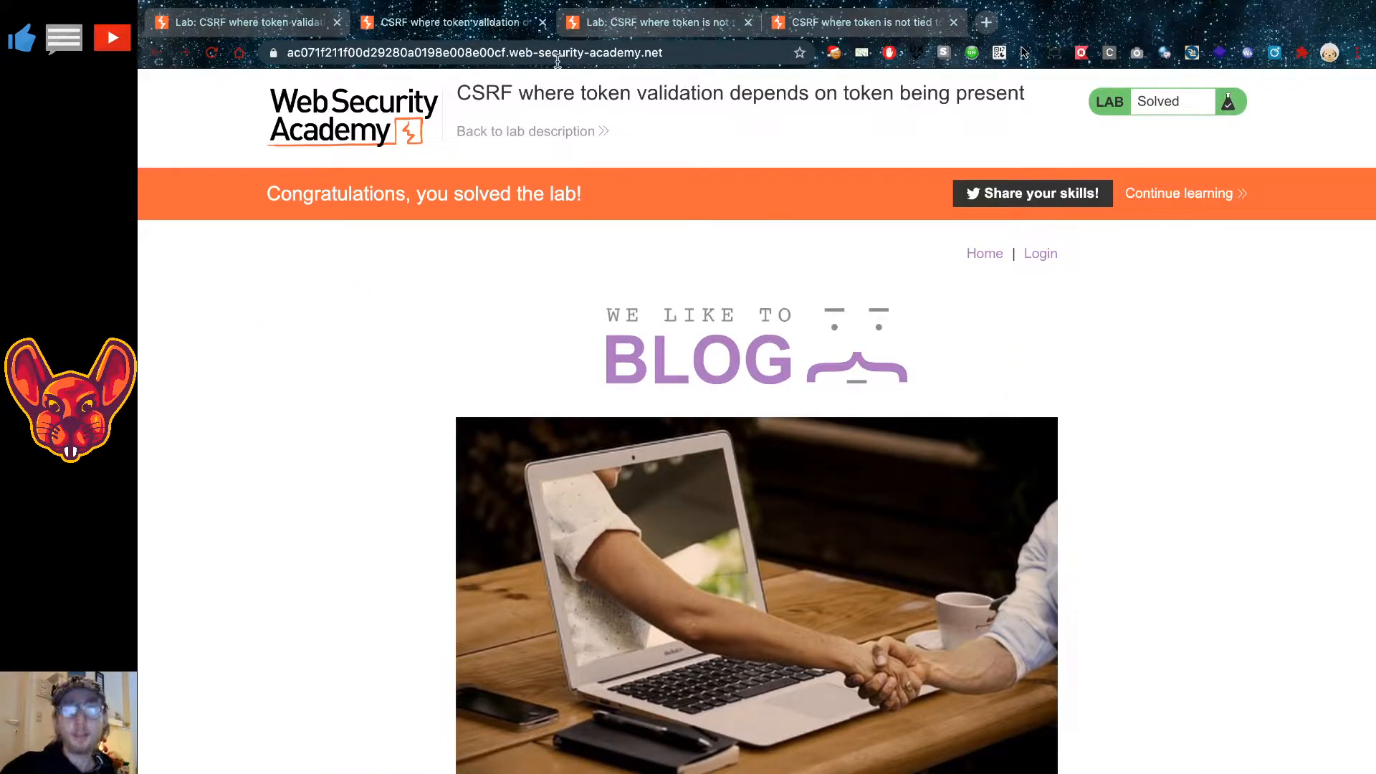
Inspect the web-security-academy.net scope entry, then view the Proxy HTTP history.
{"action": "left_click", "coordinate": [473, 53]}
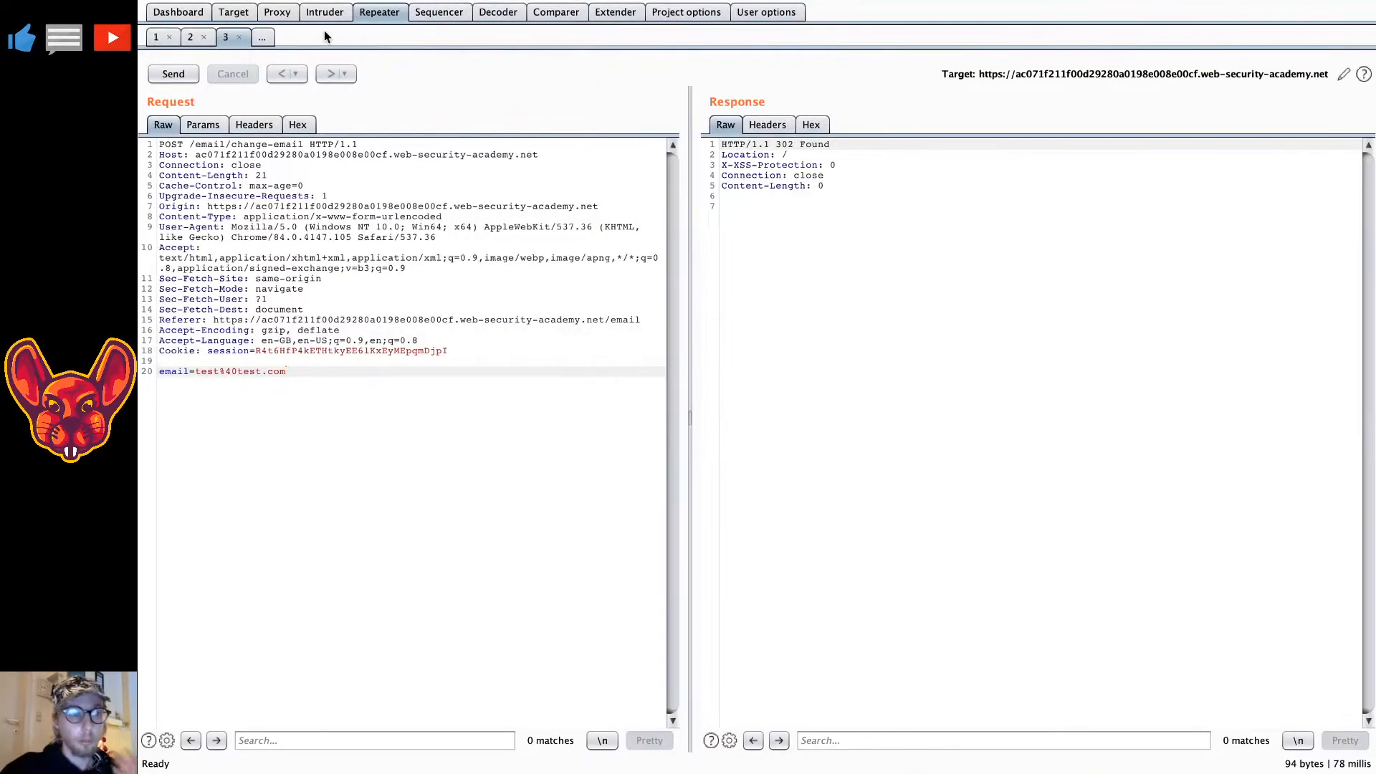
{"action": "left_click", "coordinate": [234, 12]}
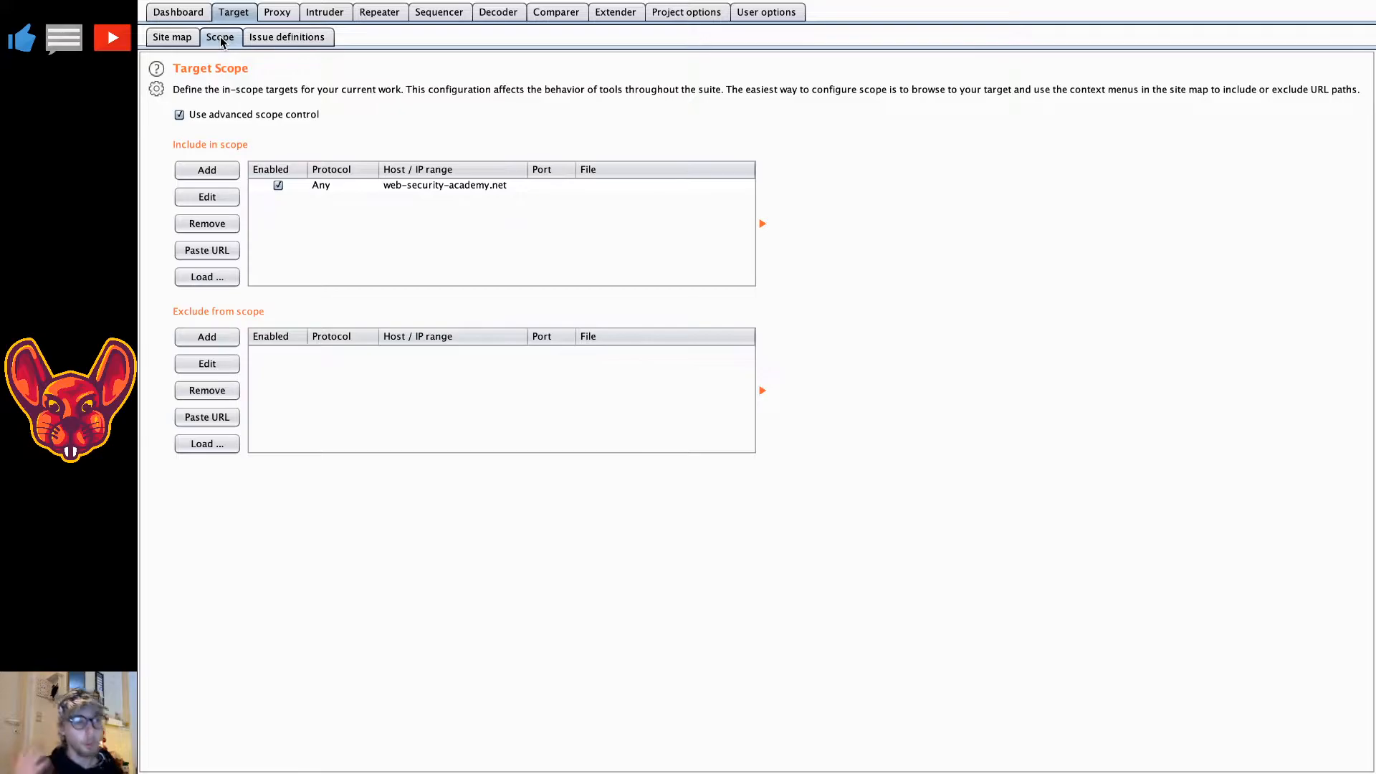
{"action": "left_click", "coordinate": [444, 185]}
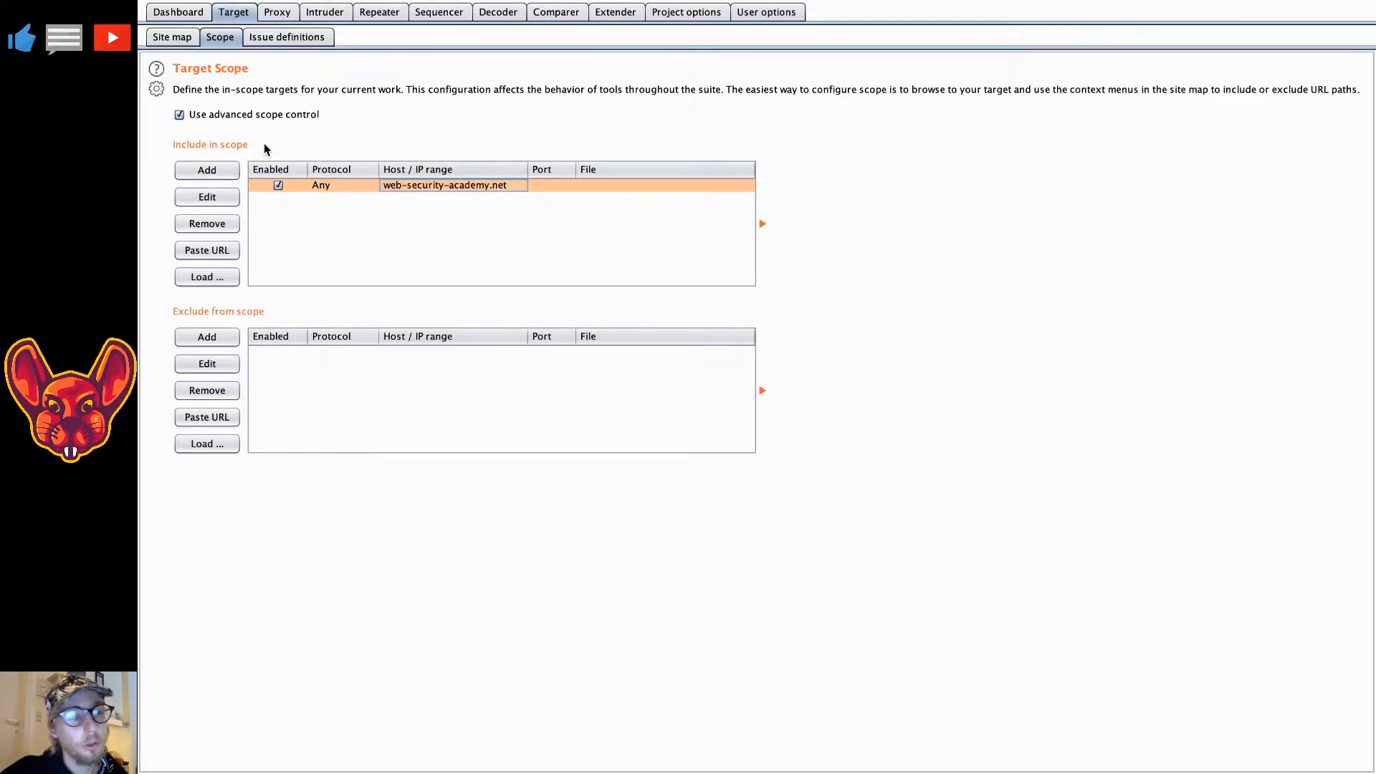
{"action": "left_click", "coordinate": [206, 169]}
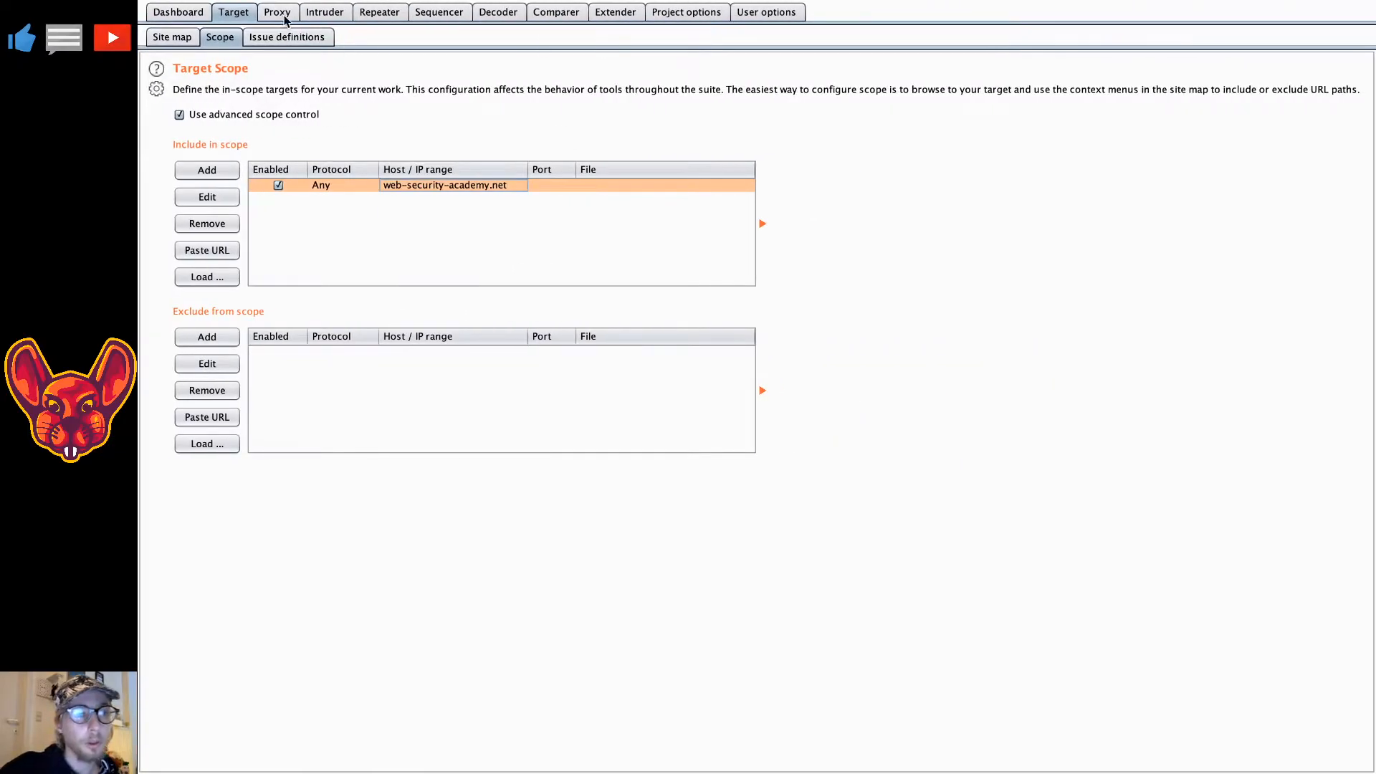
{"action": "left_click", "coordinate": [277, 12]}
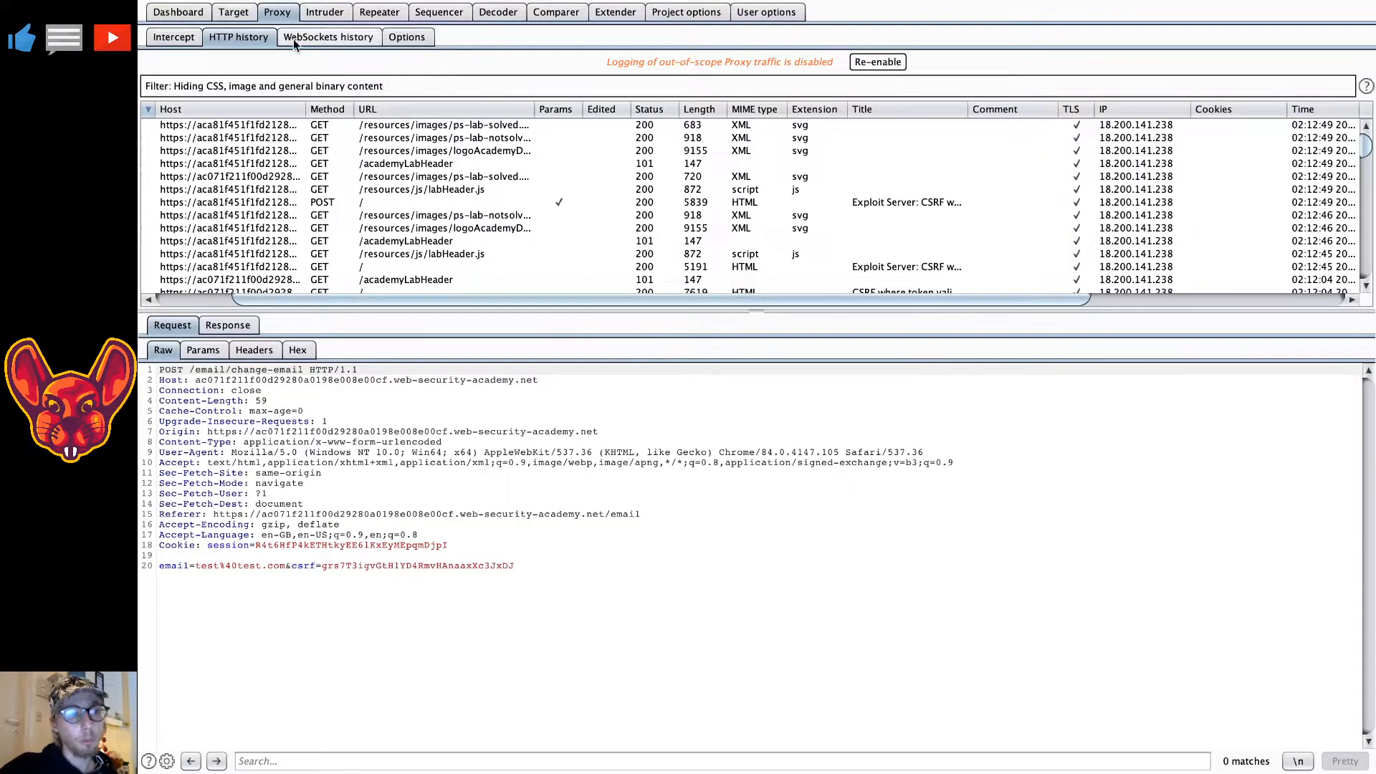
{"action": "left_click", "coordinate": [173, 36]}
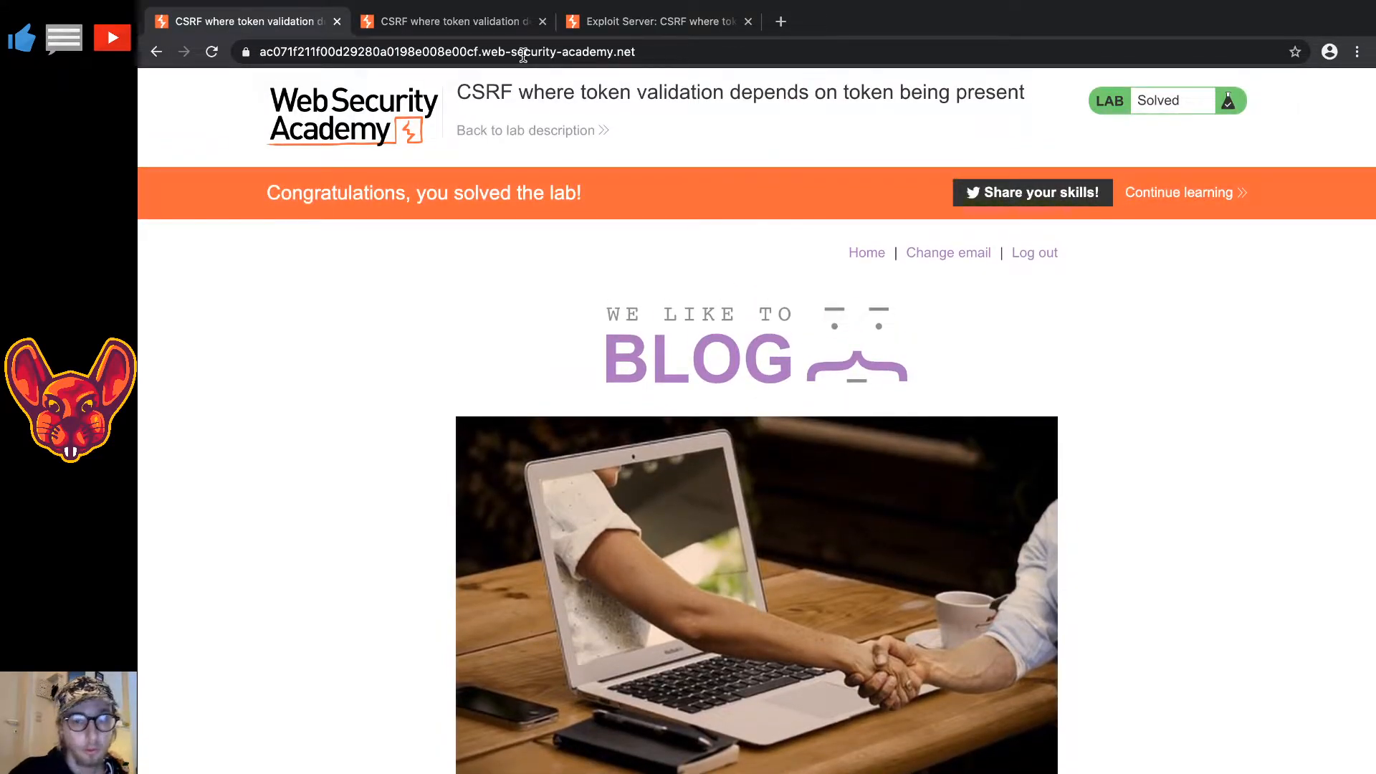
Log out of the lab account and open the login page.
{"action": "left_click", "coordinate": [1033, 253]}
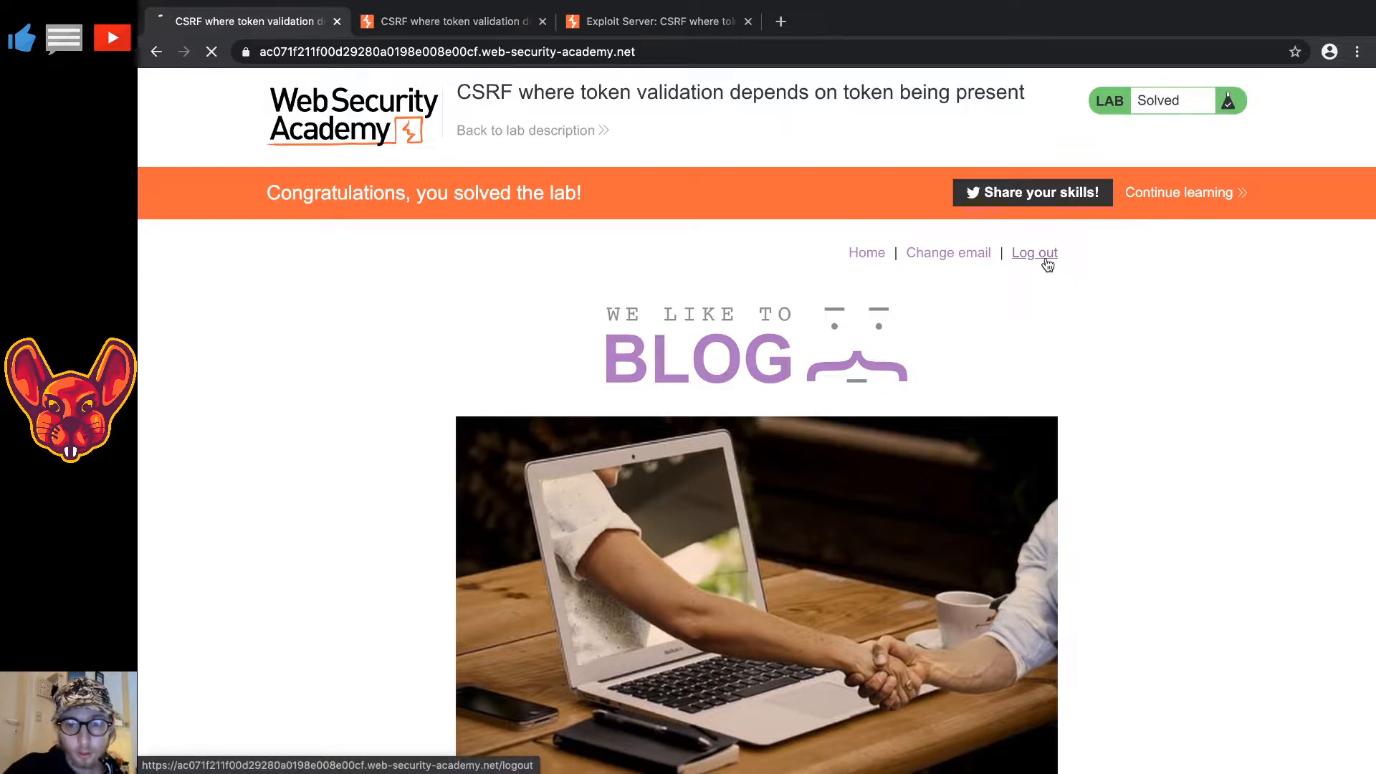
{"action": "left_click", "coordinate": [1034, 253]}
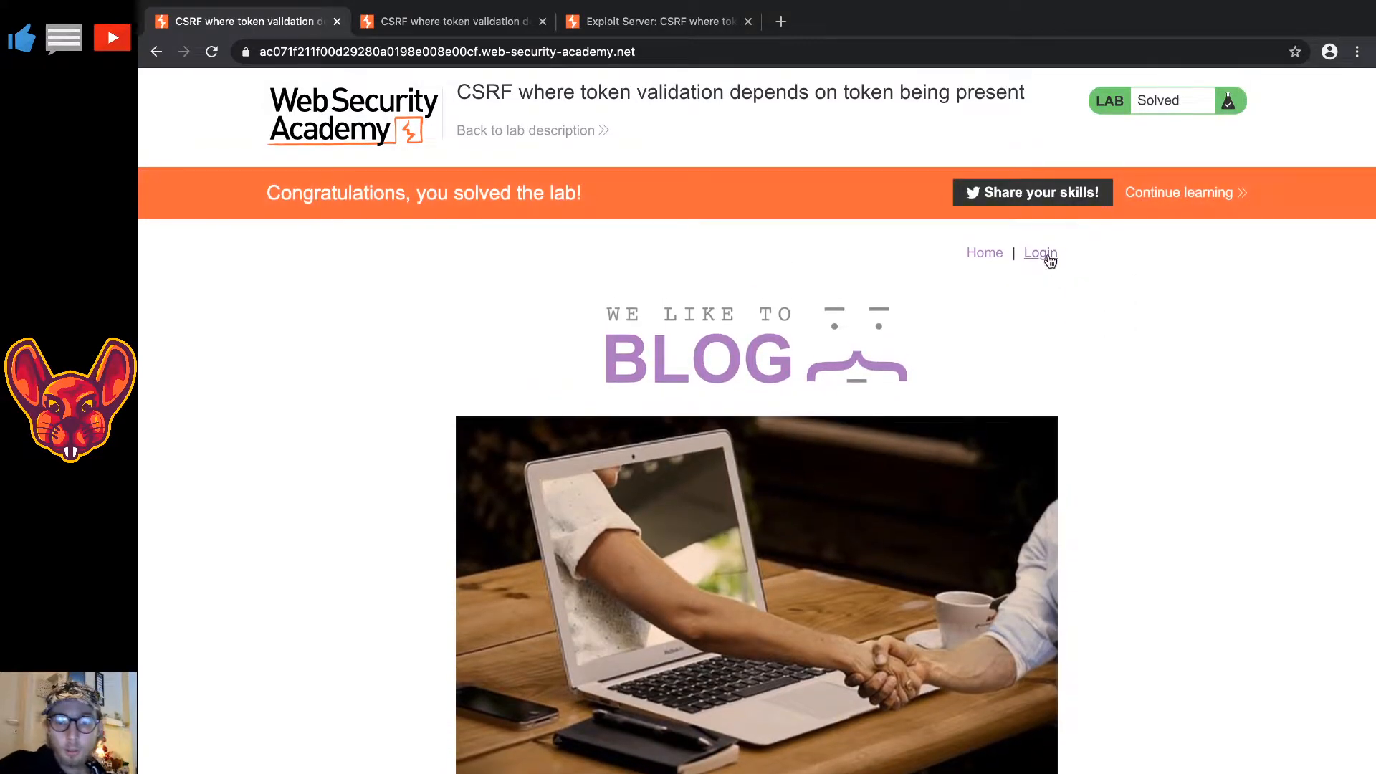
{"action": "left_click", "coordinate": [1039, 253]}
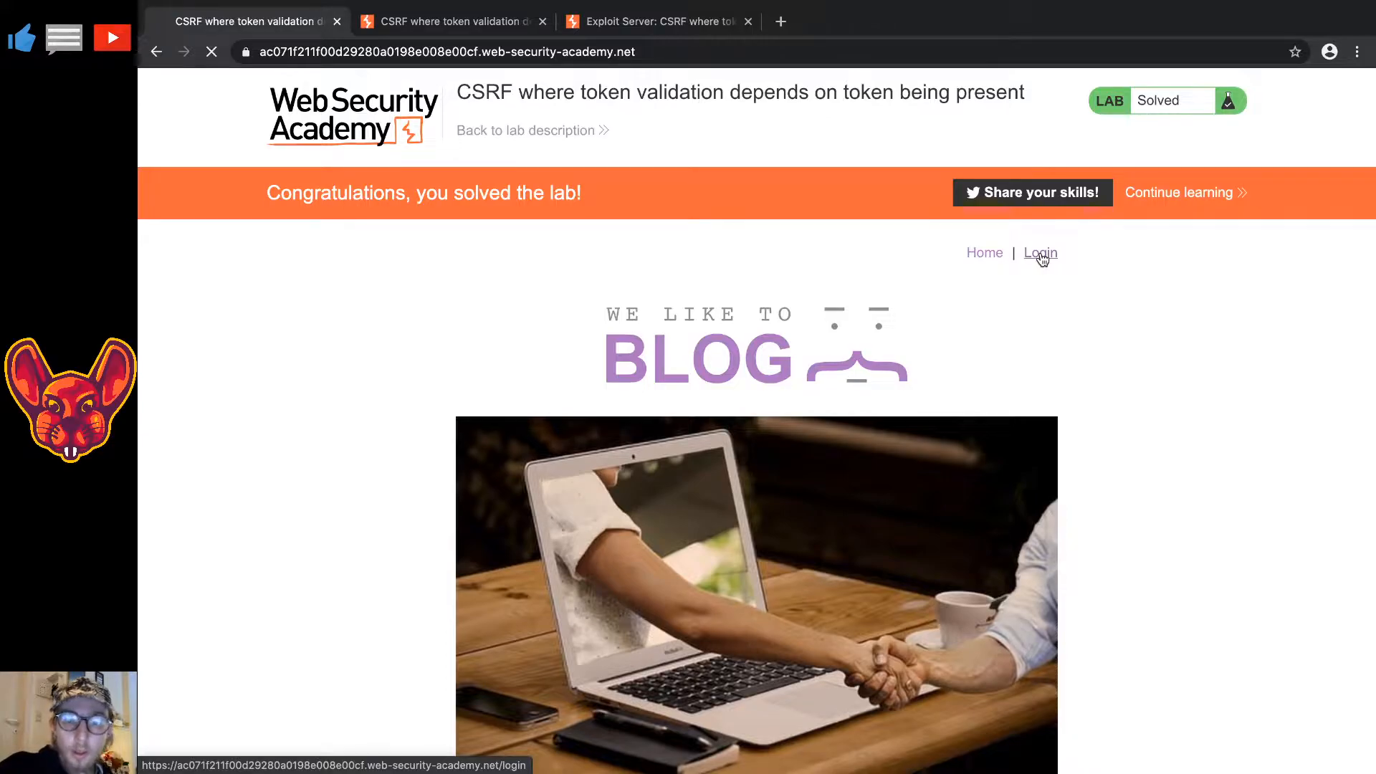
{"action": "left_click", "coordinate": [1040, 252]}
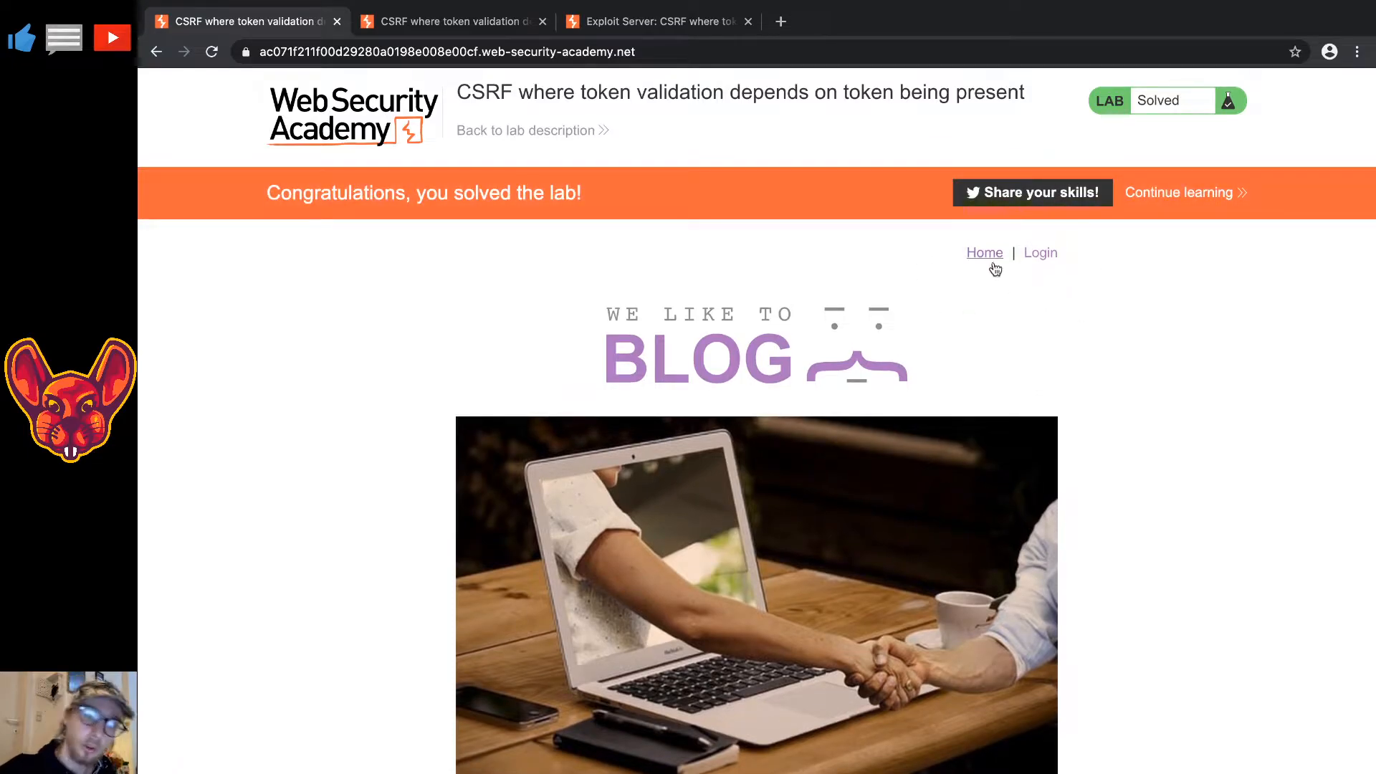
{"action": "scroll", "scroll_direction": "down", "scroll_amount": 3}
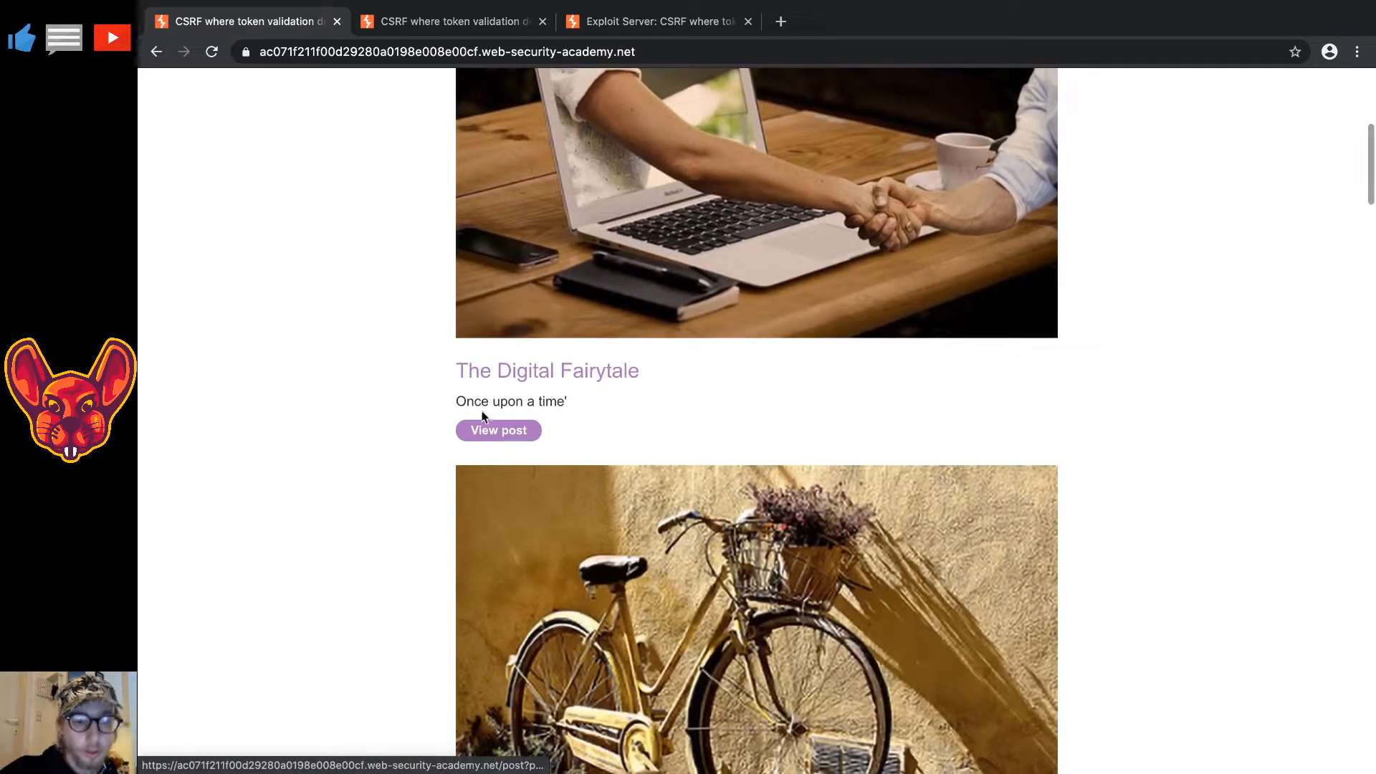
{"action": "left_click", "coordinate": [497, 430]}
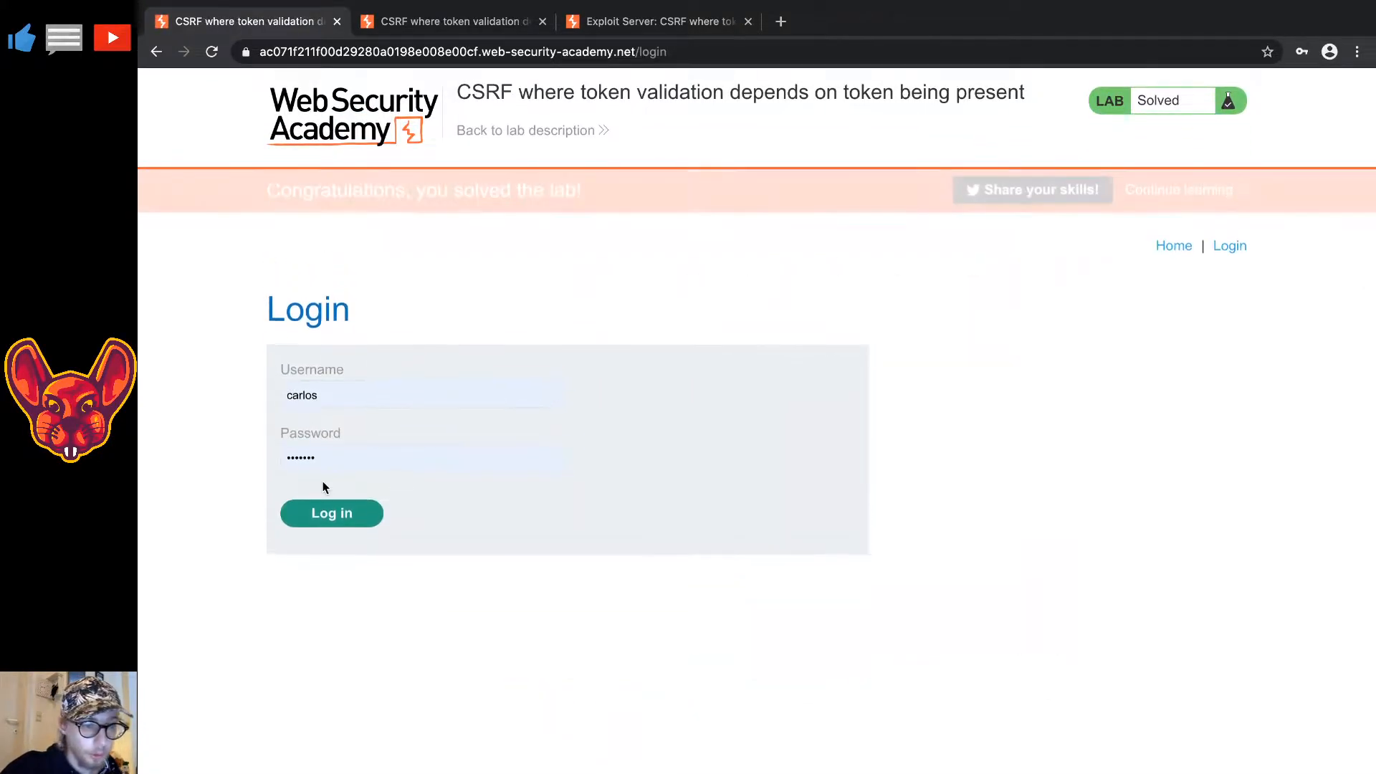
{"action": "left_click", "coordinate": [331, 513]}
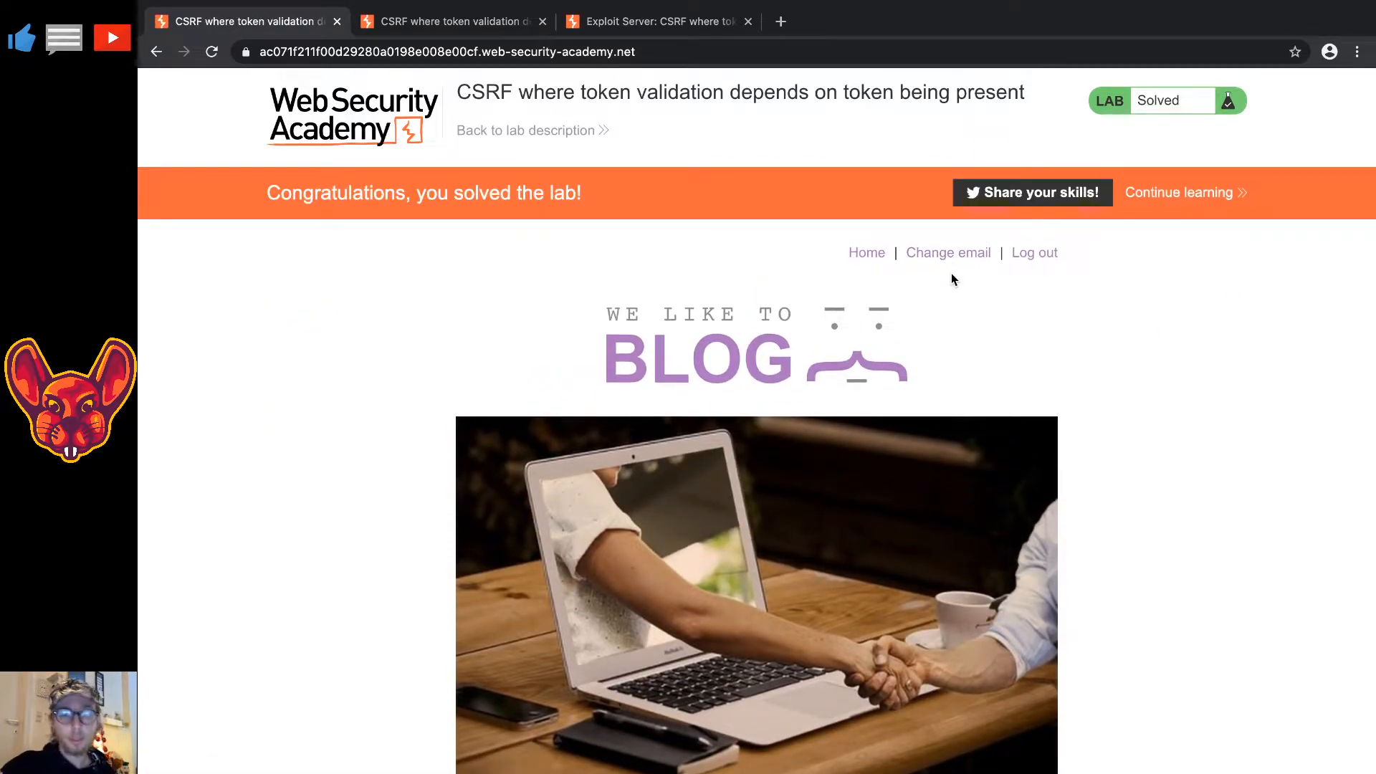
{"action": "left_click", "coordinate": [947, 253]}
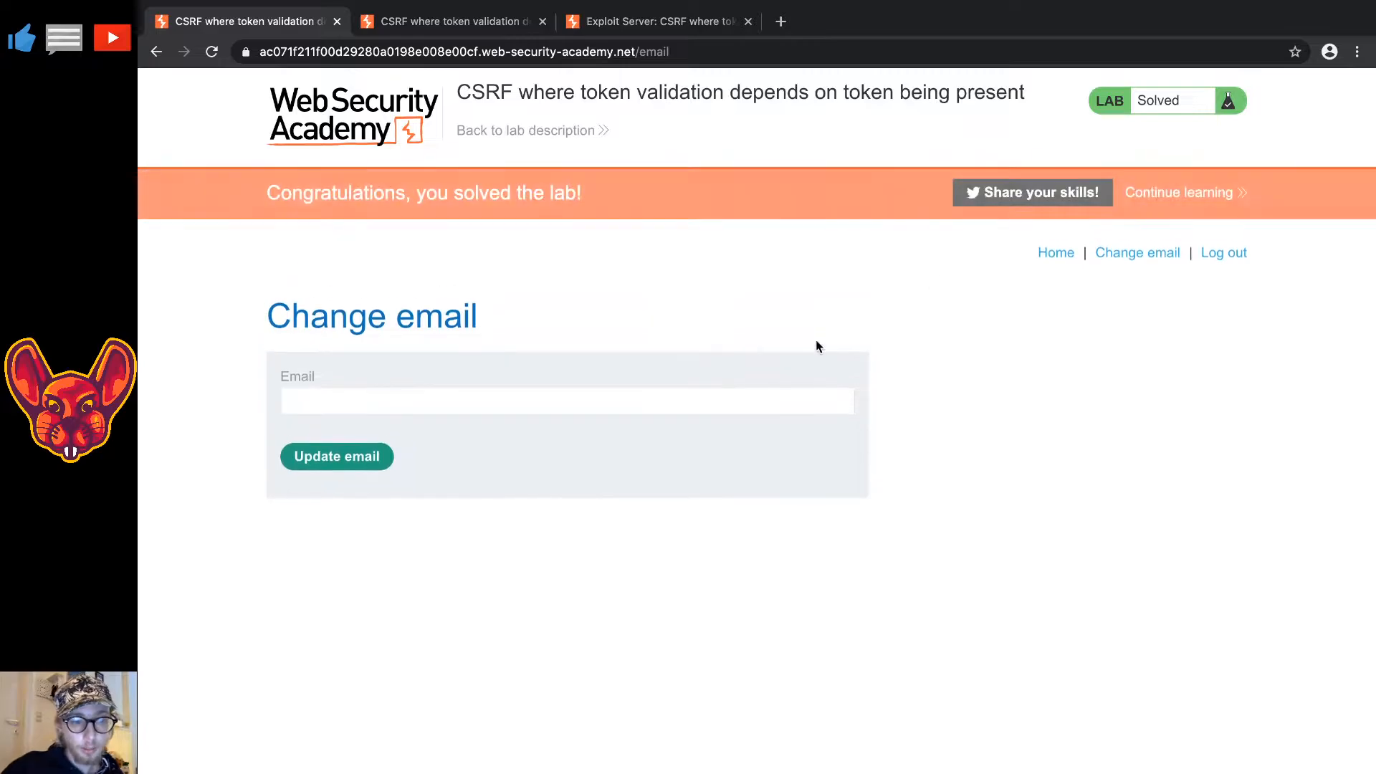
{"action": "type", "text": "test@test.com"}
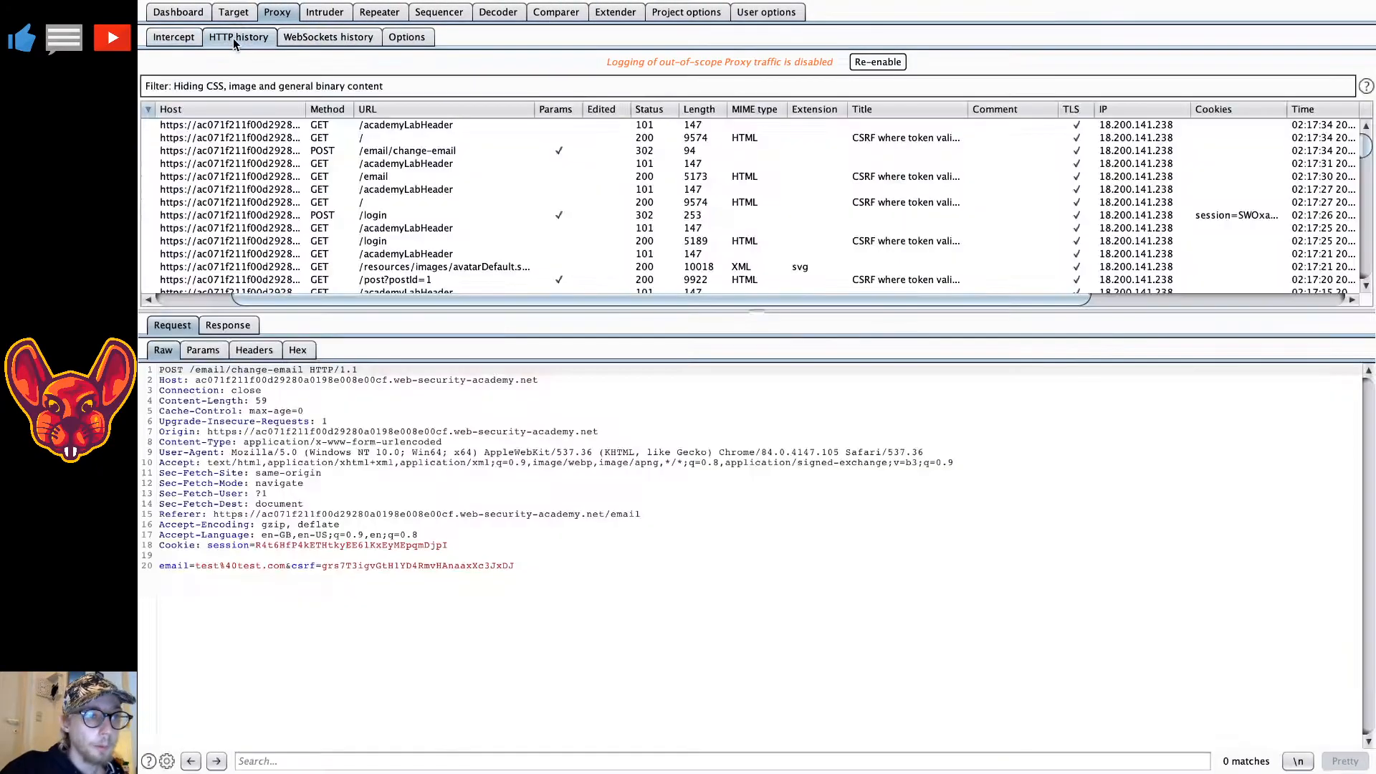
Send the latest POST /email/change-email request to Repeater.
{"action": "left_click", "coordinate": [408, 149]}
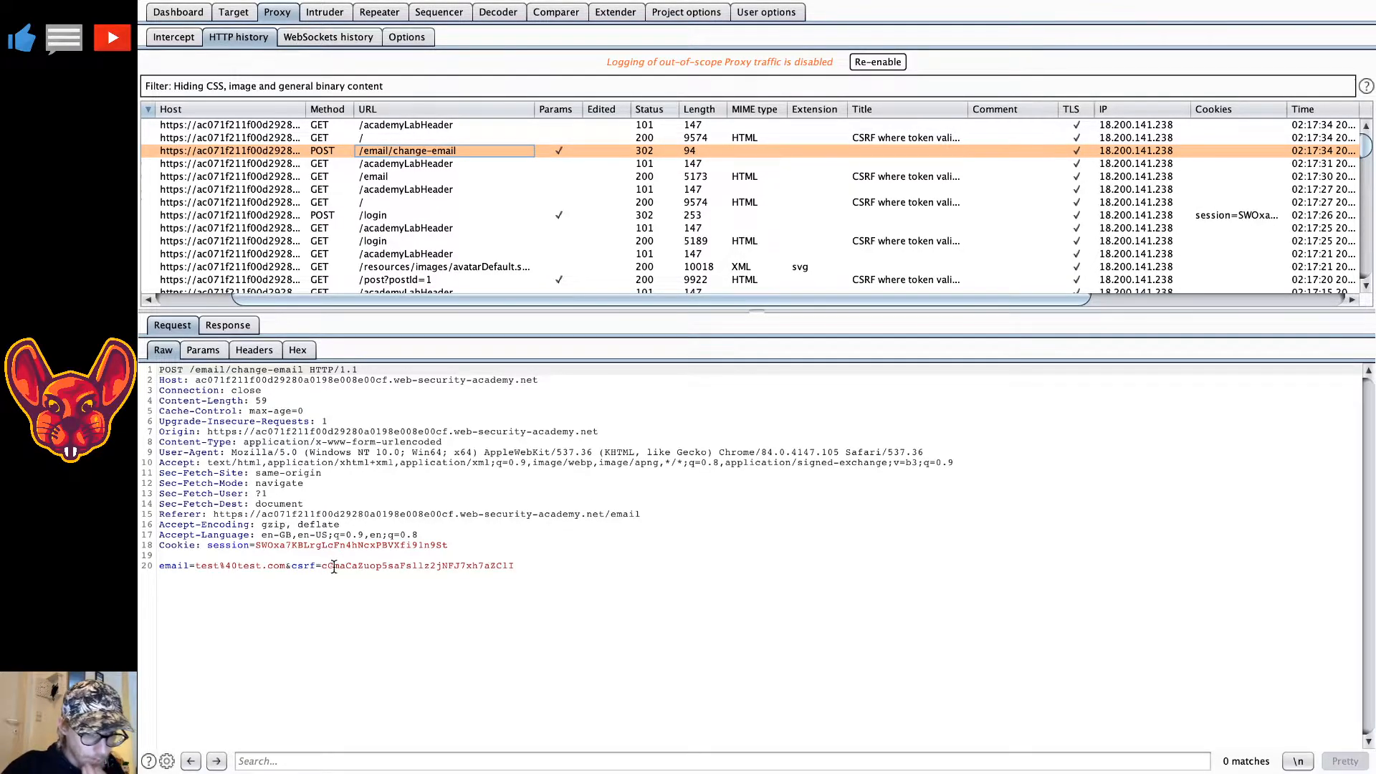
{"action": "right_click", "coordinate": [332, 567]}
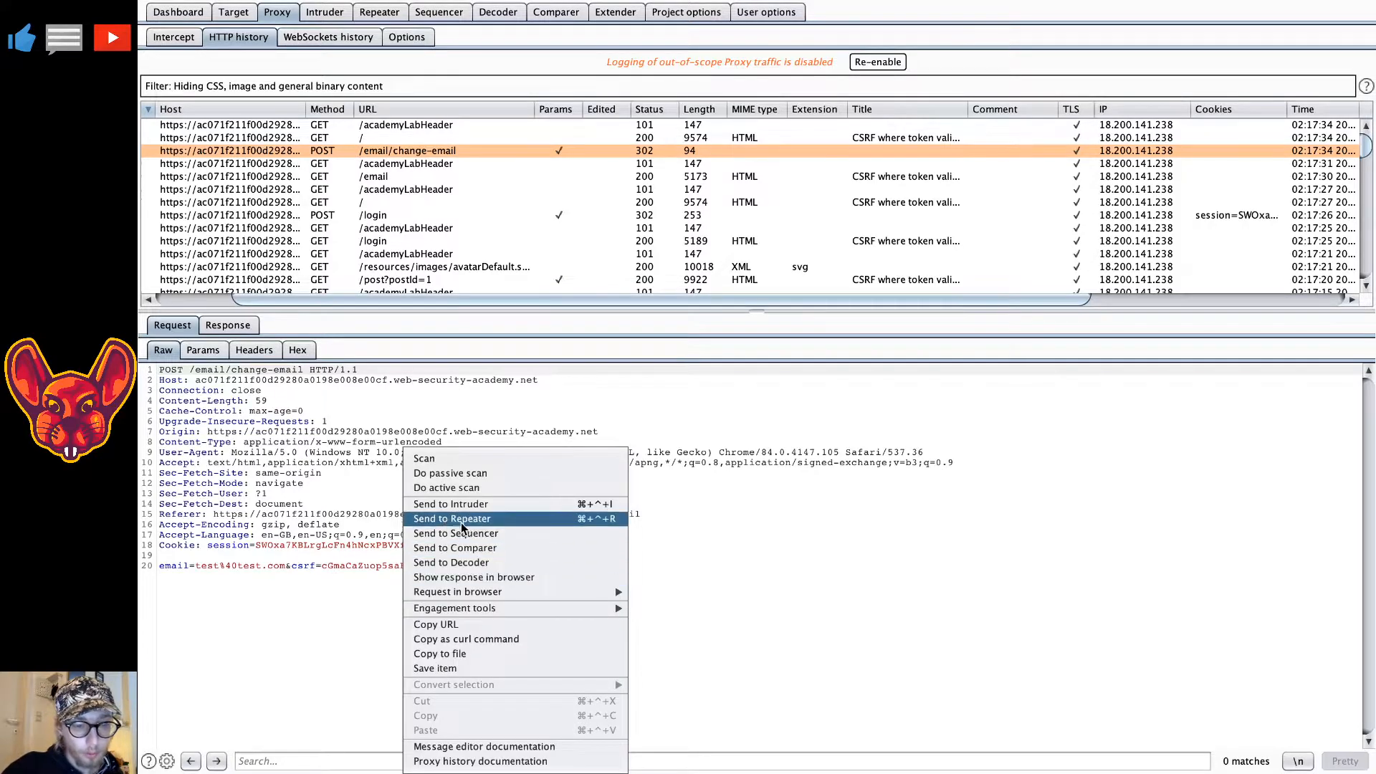
{"action": "left_click", "coordinate": [450, 517]}
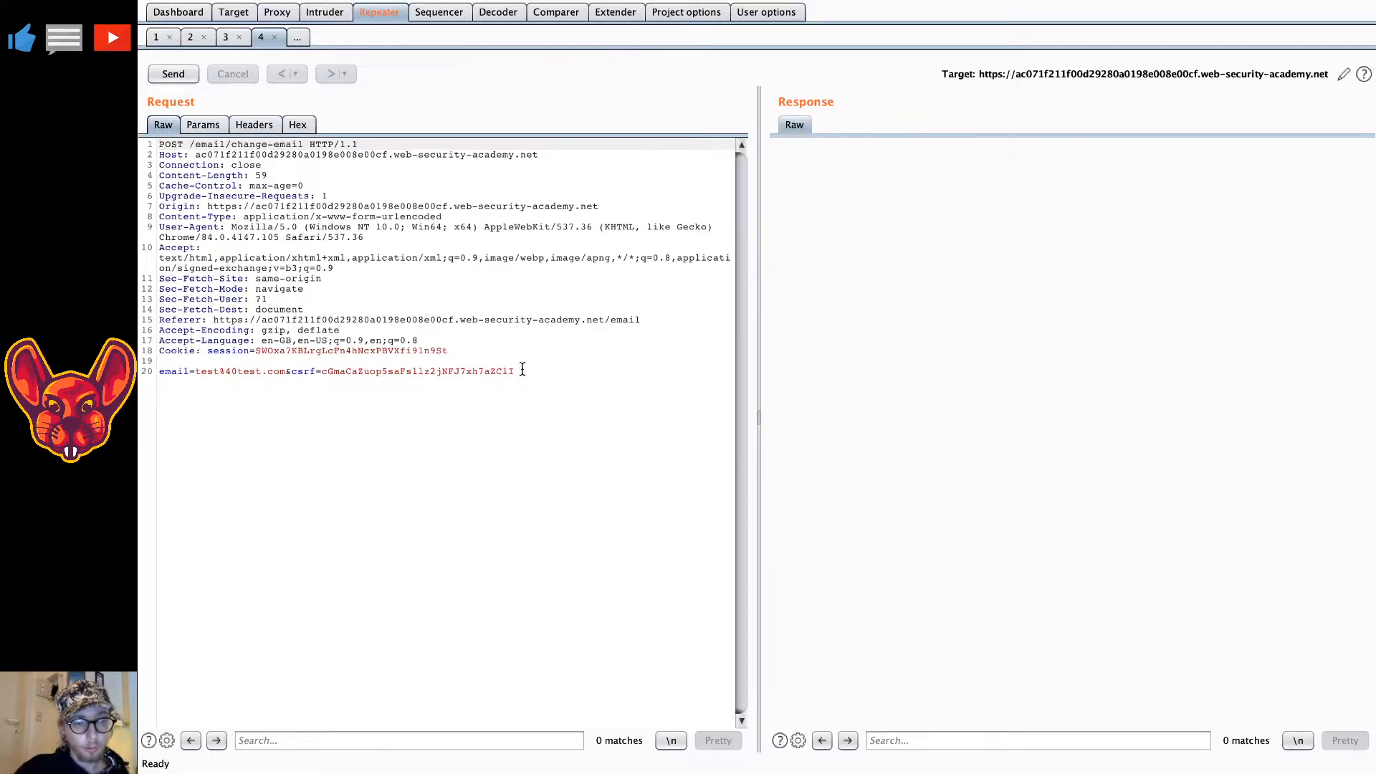
Resend the request with an altered csrf token, then with csrf removed, getting 302 Found.
{"action": "left_click_drag", "start_coordinate": [320, 371], "coordinate": [516, 371]}
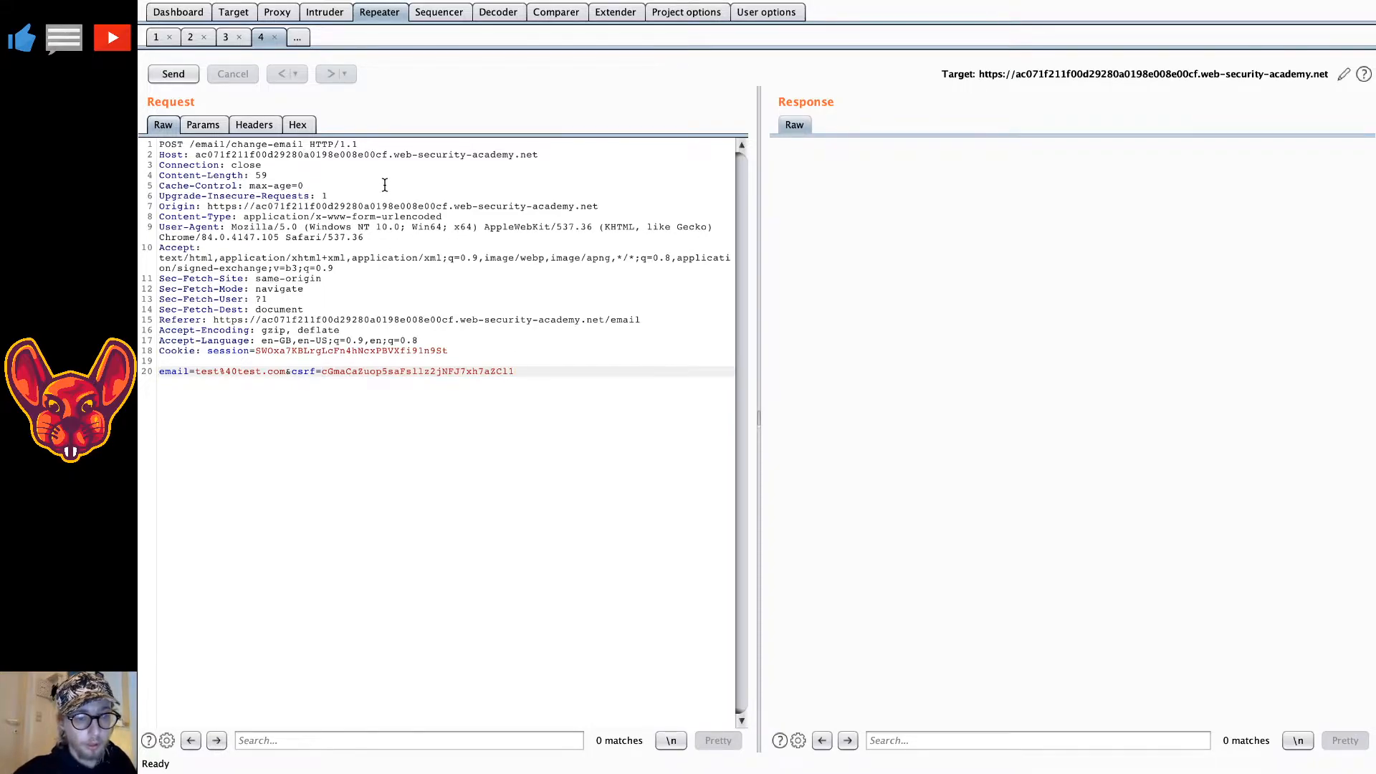
{"action": "left_click", "coordinate": [172, 74]}
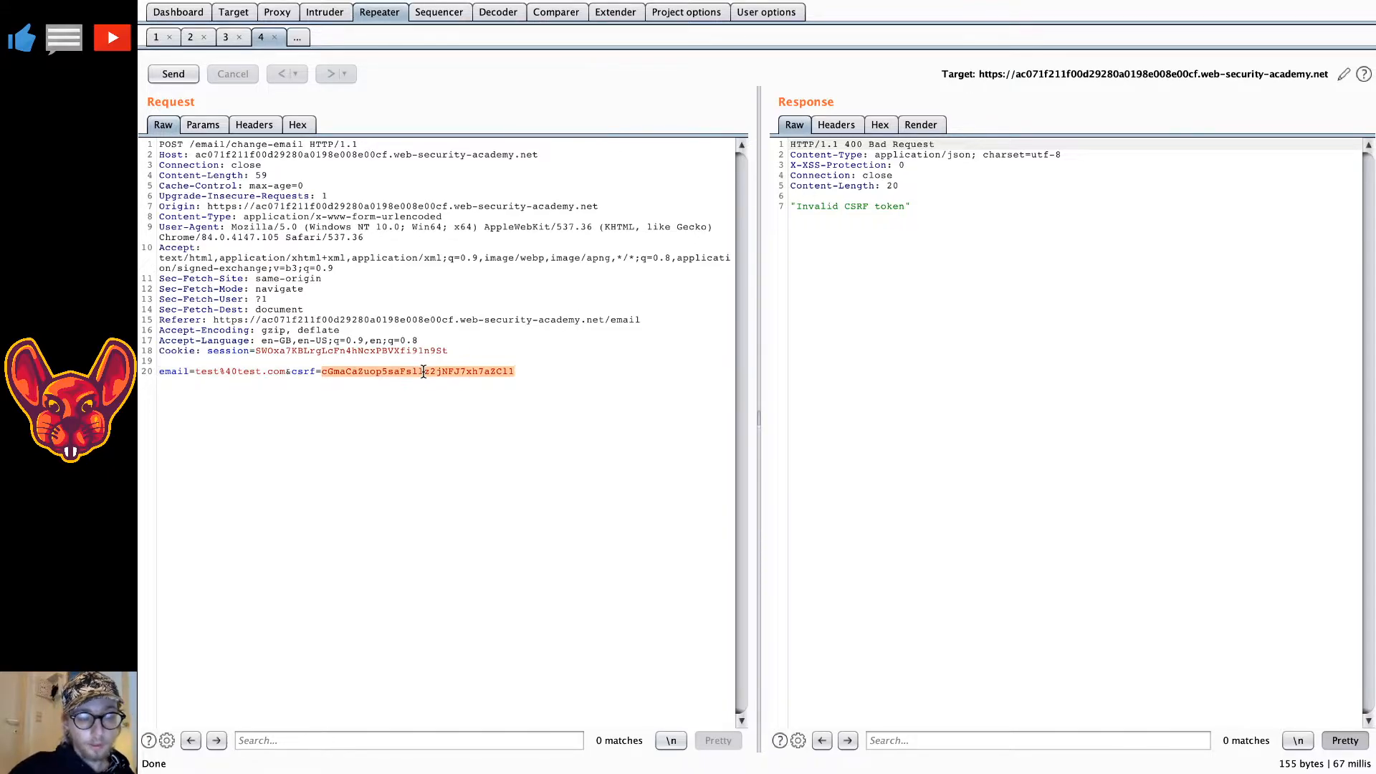
{"action": "type", "text": "123"}
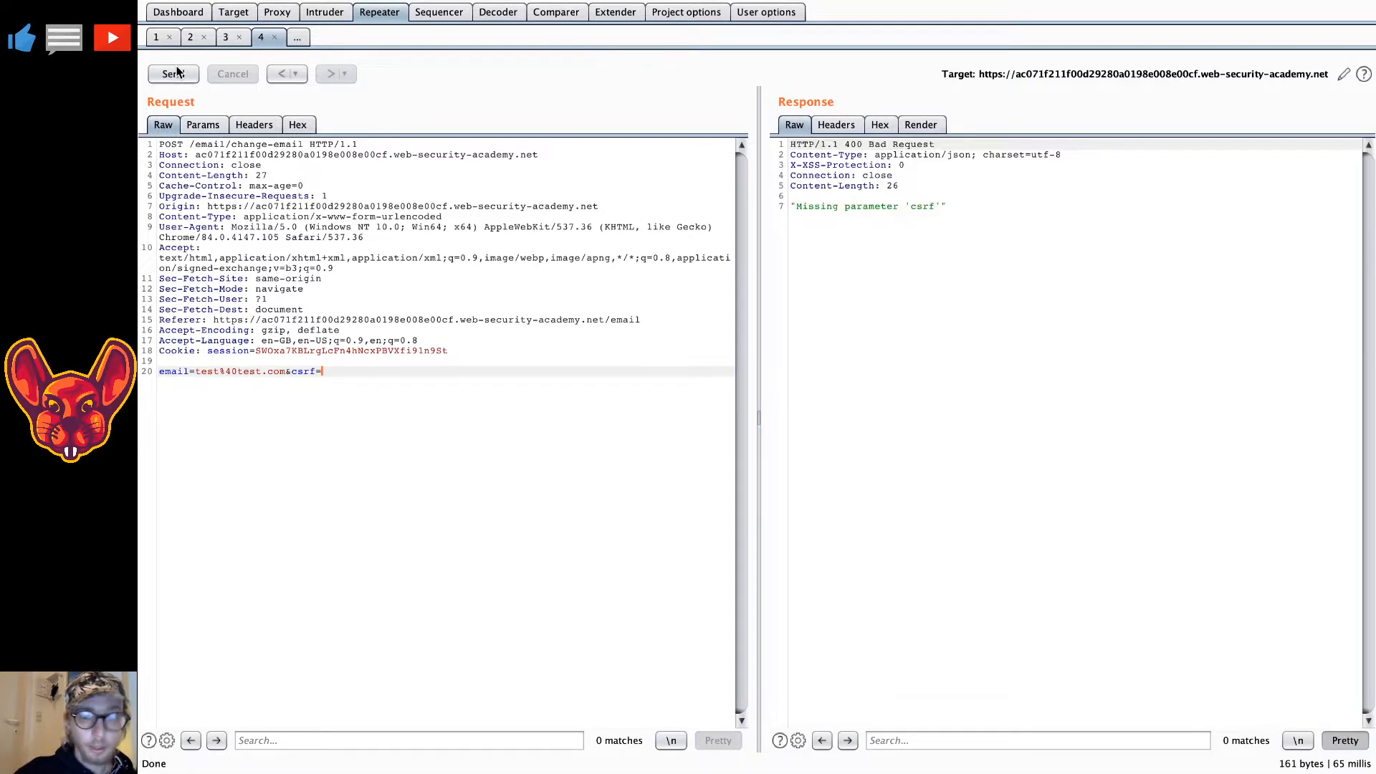
{"action": "key", "text": "backspace"}
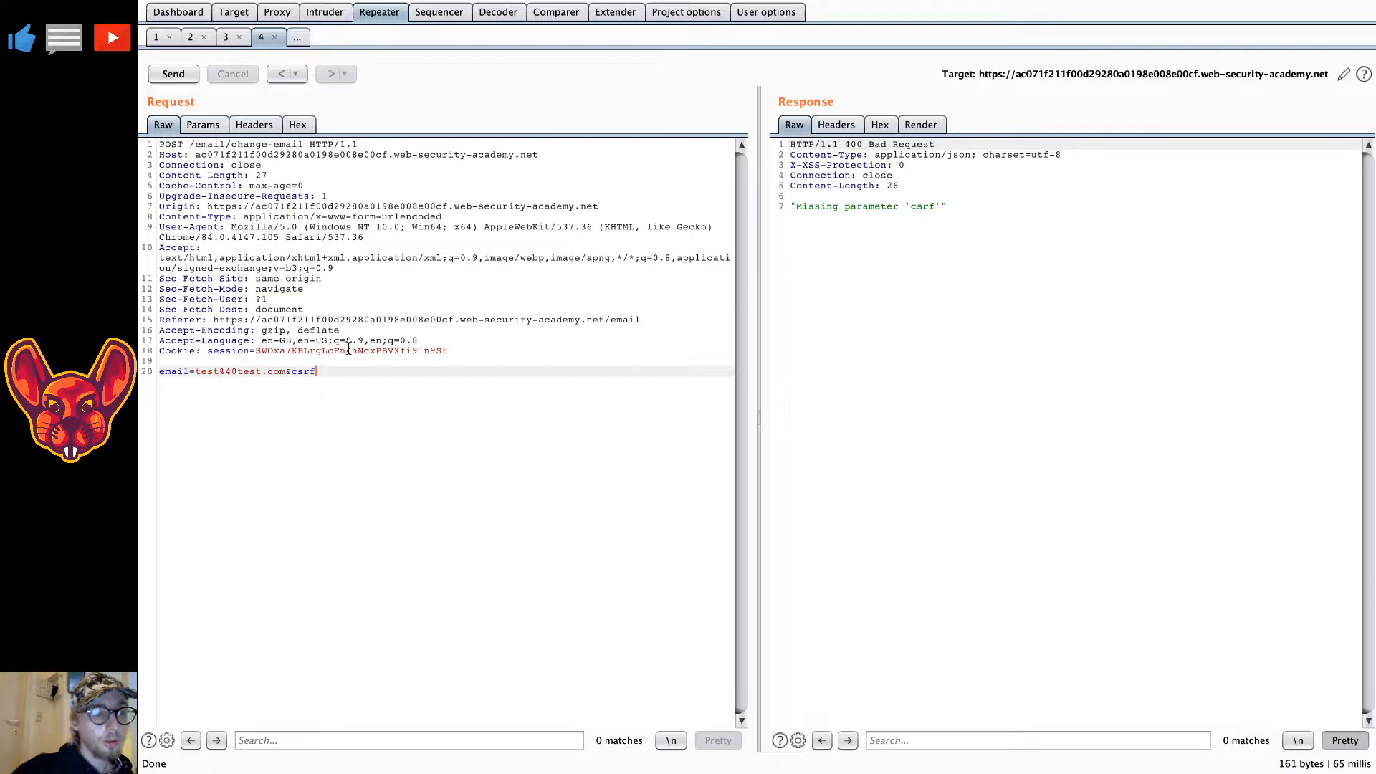
{"action": "key", "text": "Backspace"}
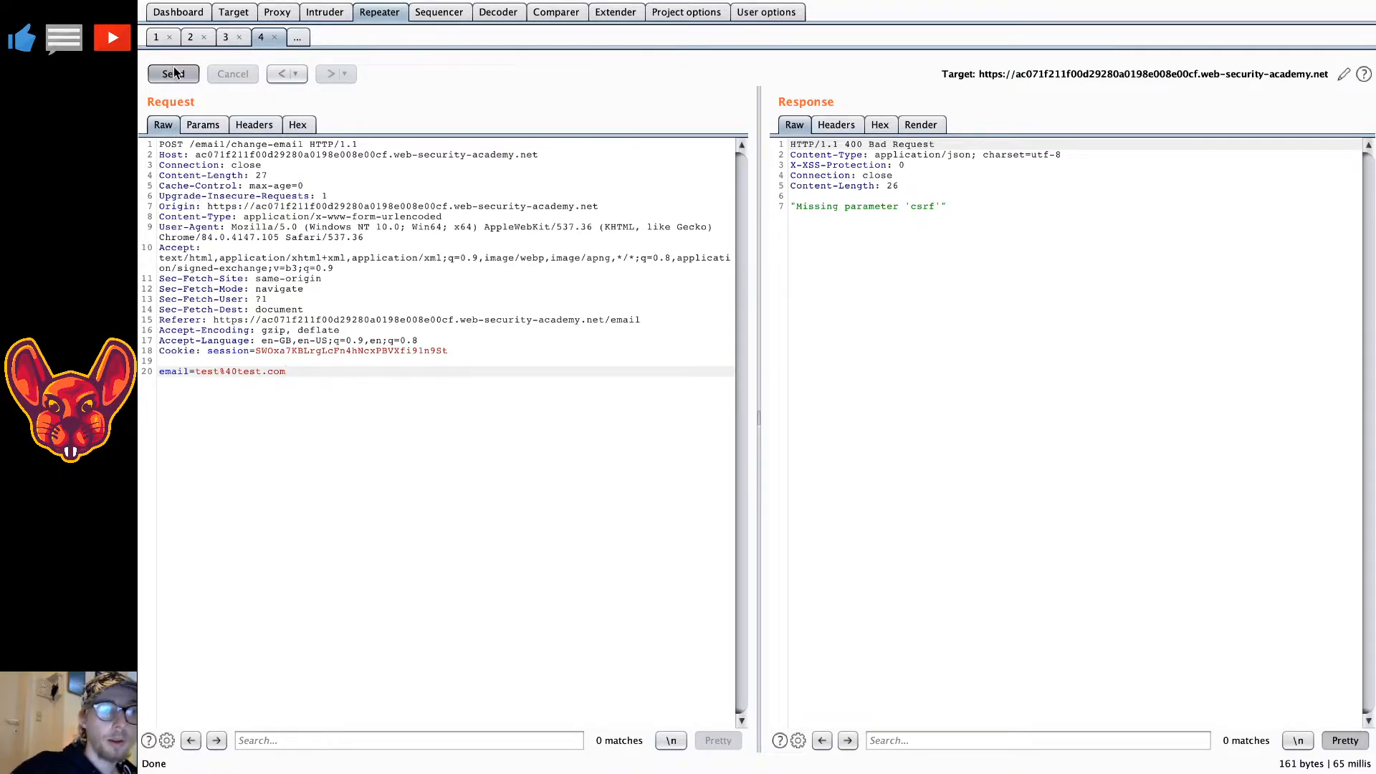
{"action": "left_click", "coordinate": [172, 73]}
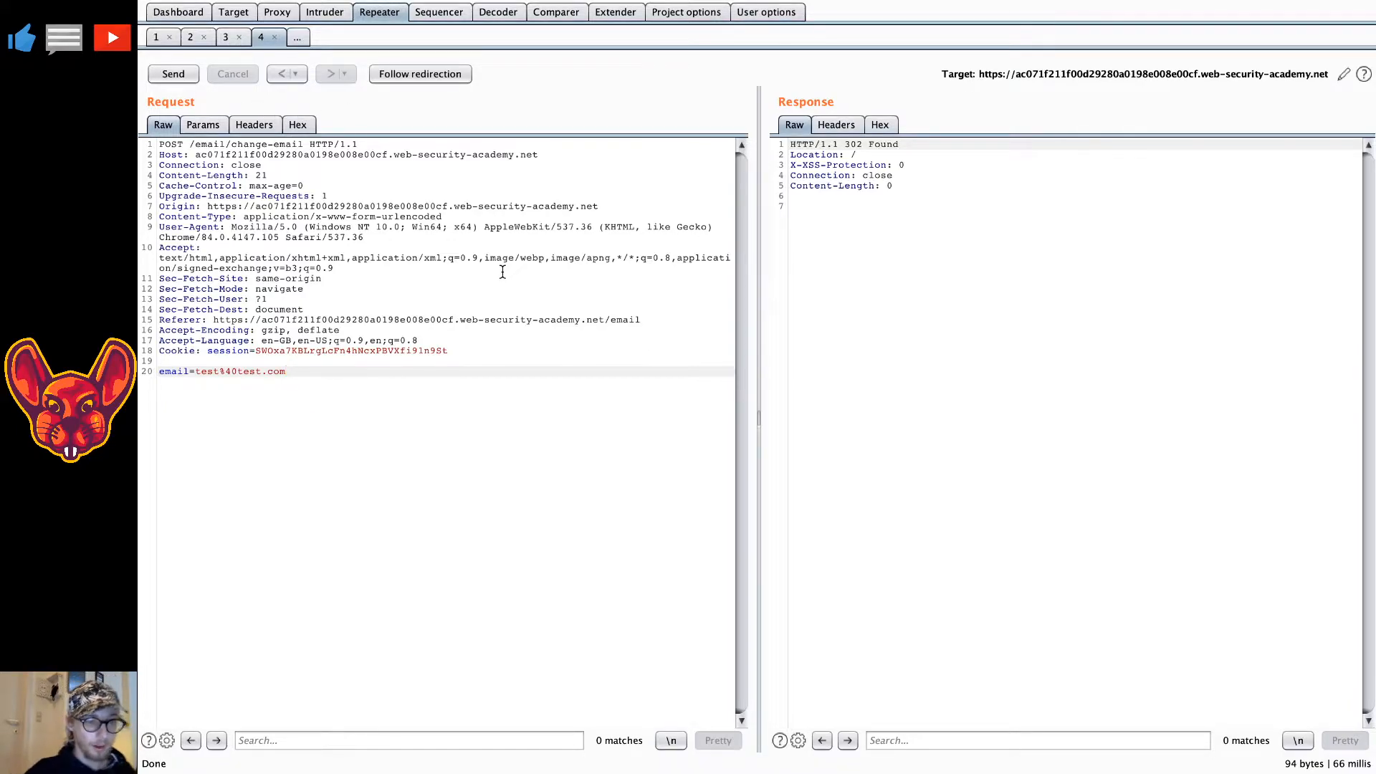
{"action": "mouse_move", "coordinate": [380, 351]}
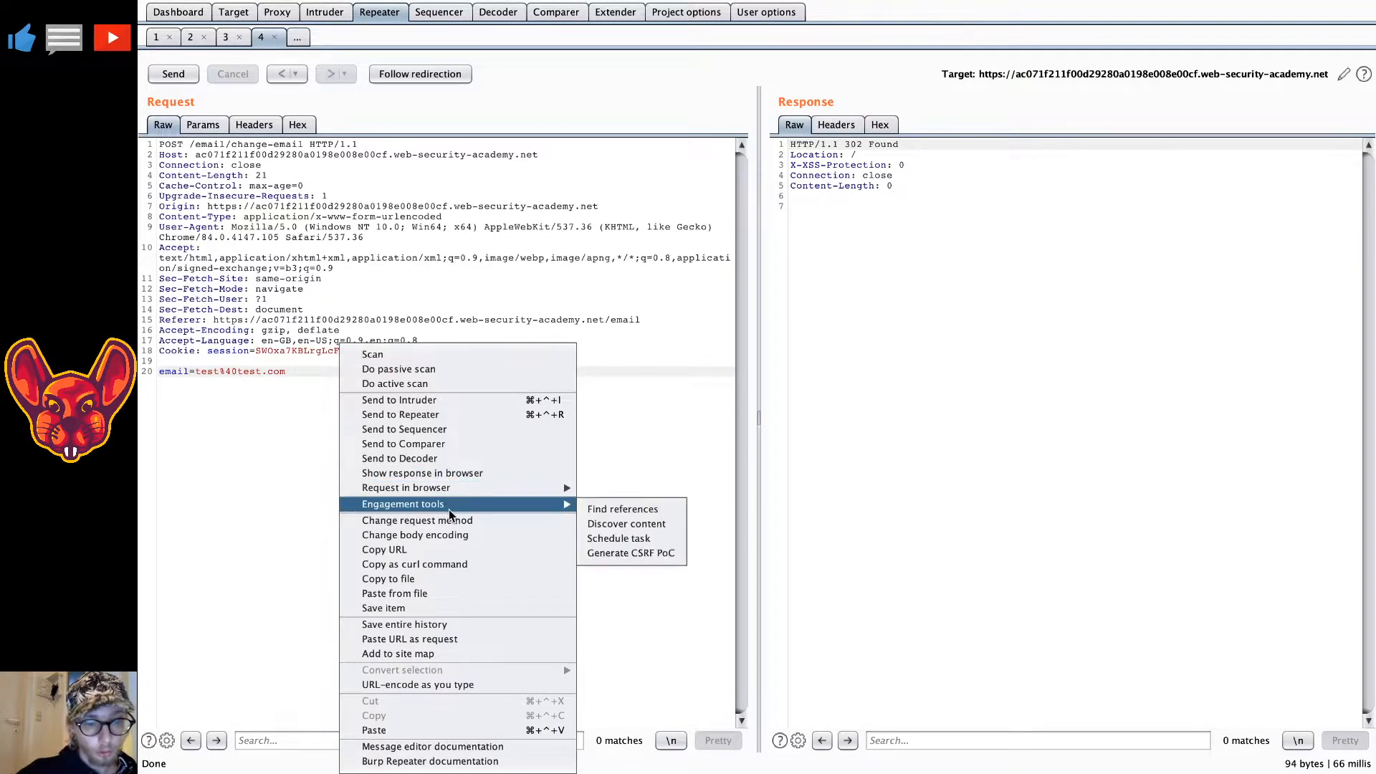
Generate a CSRF PoC with Include auto-submit script, regenerate it, and test it in the browser.
{"action": "left_click", "coordinate": [630, 553]}
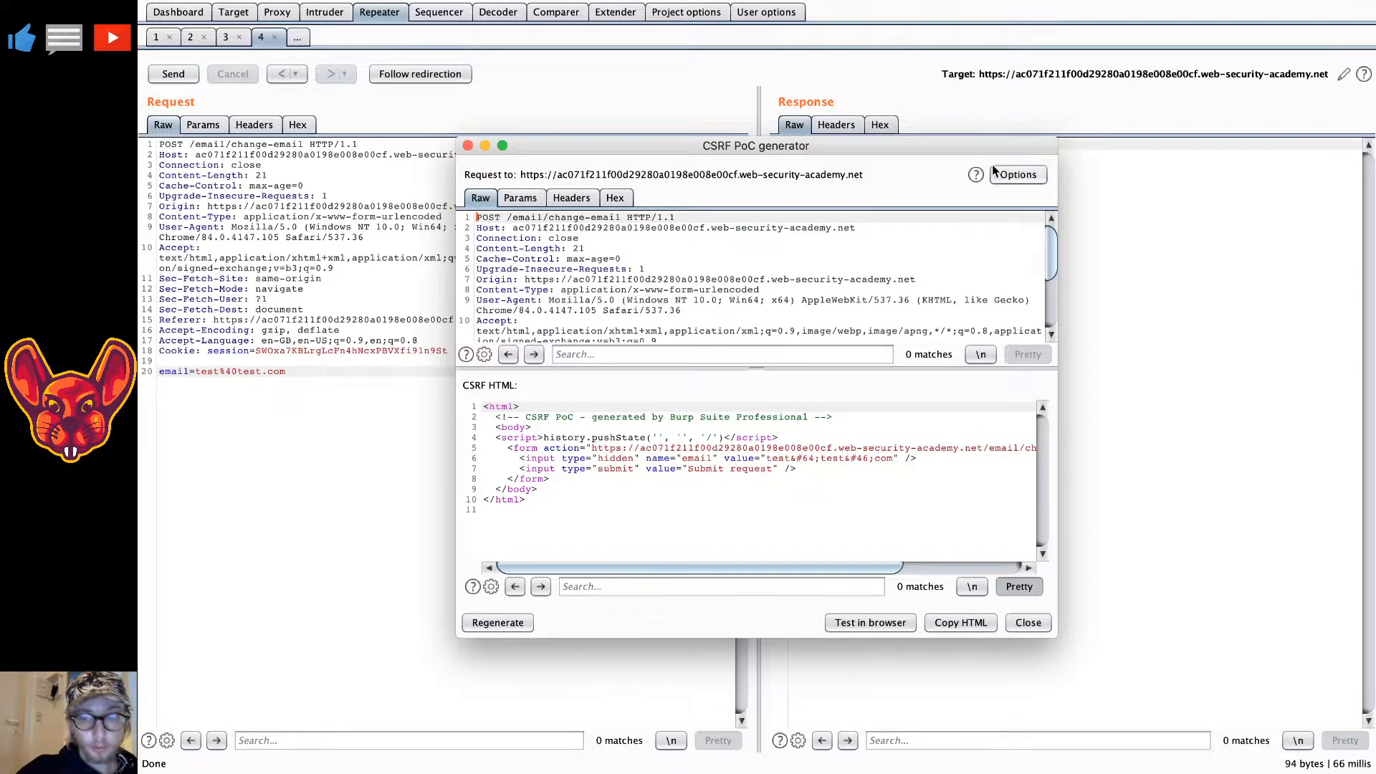
{"action": "left_click", "coordinate": [1017, 173]}
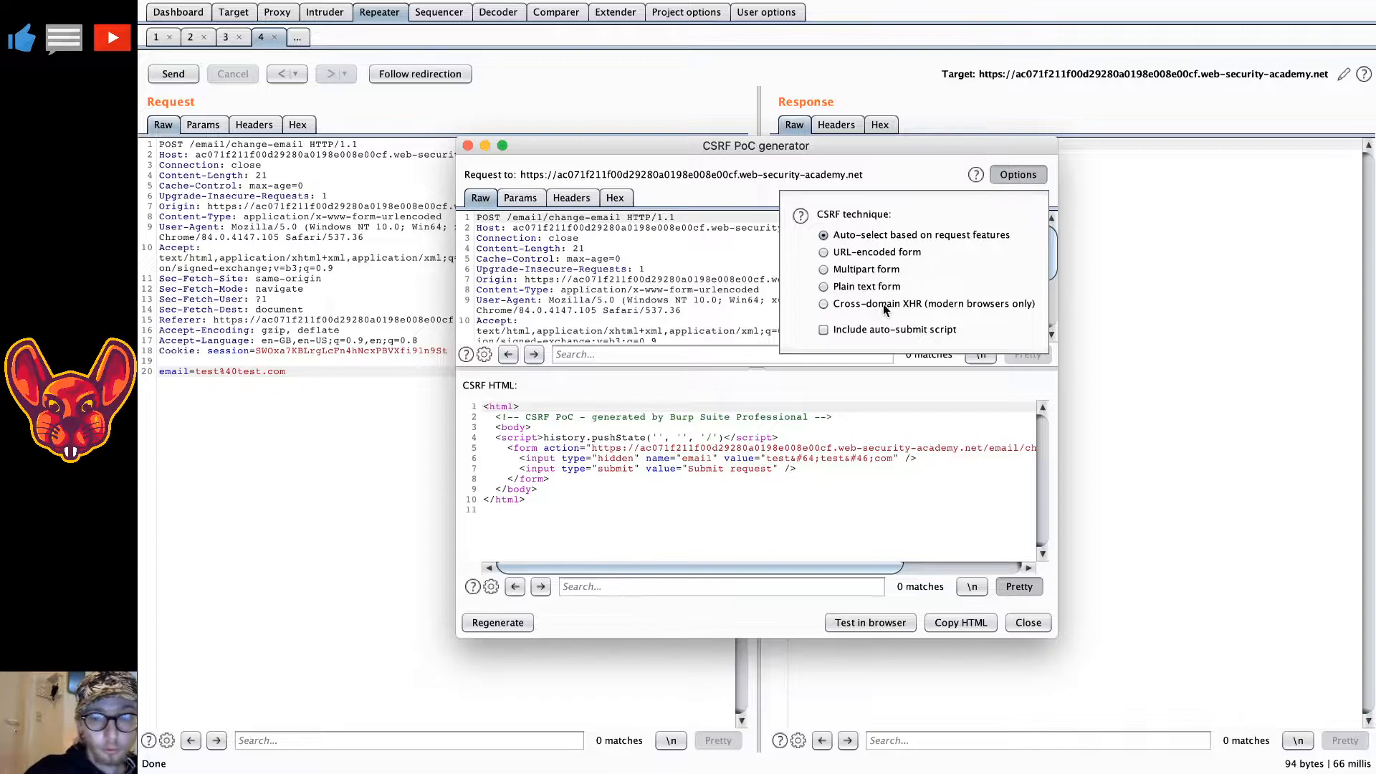
{"action": "left_click", "coordinate": [824, 329]}
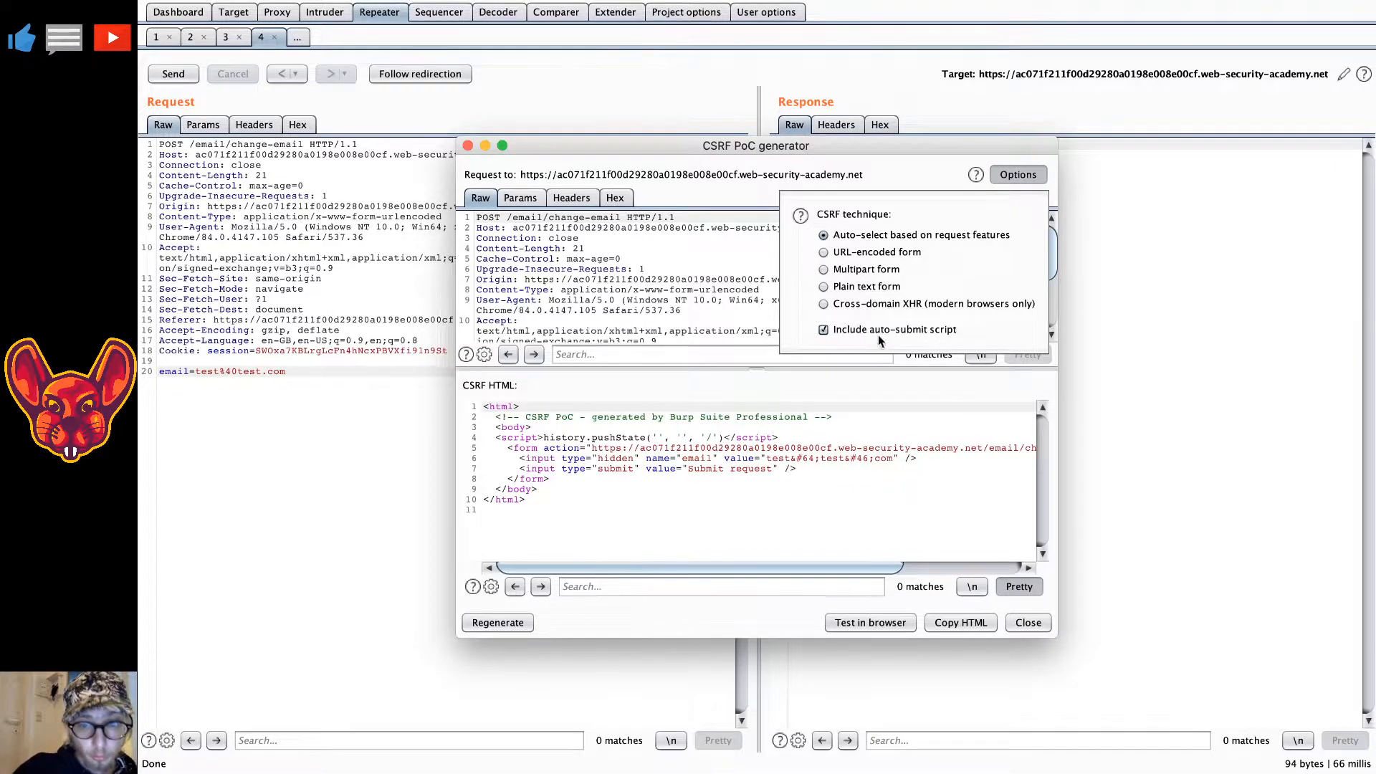
{"action": "left_click", "coordinate": [497, 622]}
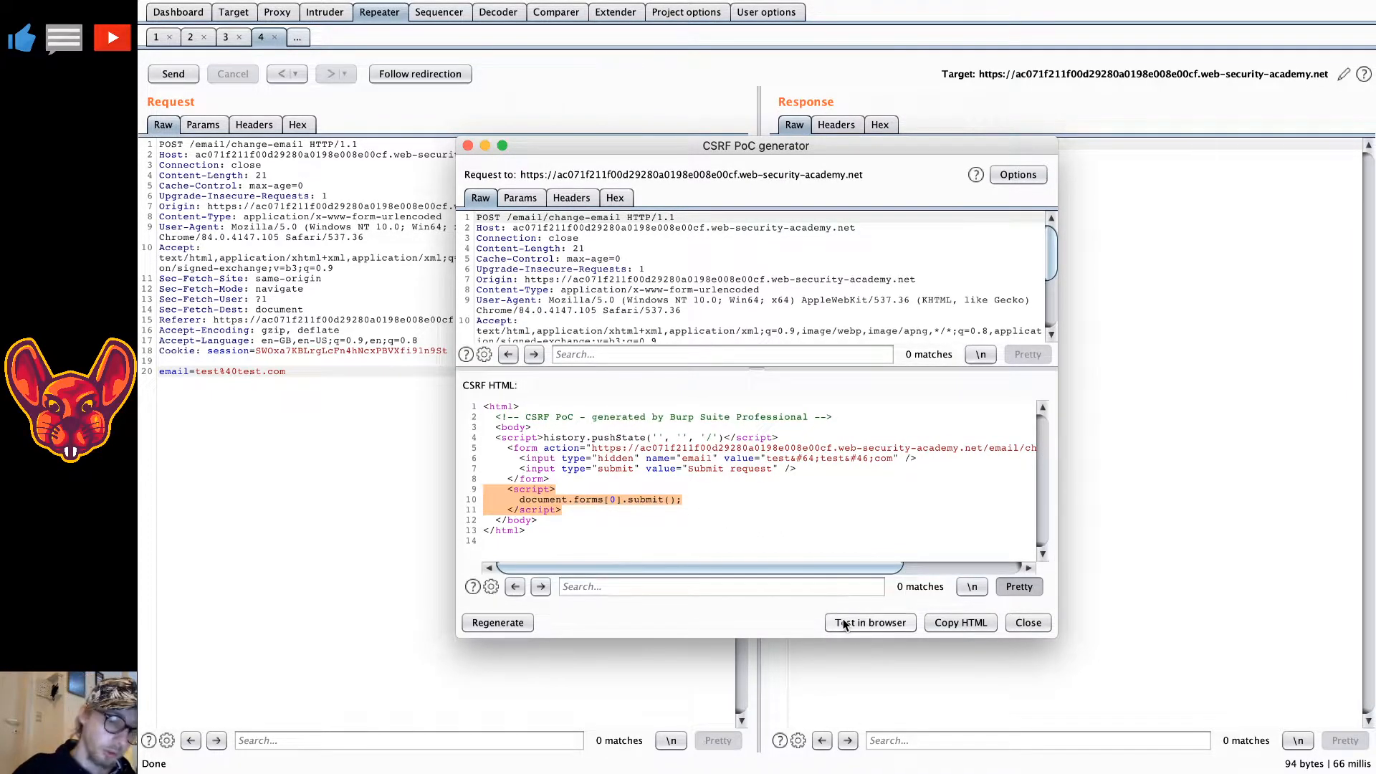
{"action": "left_click", "coordinate": [869, 622]}
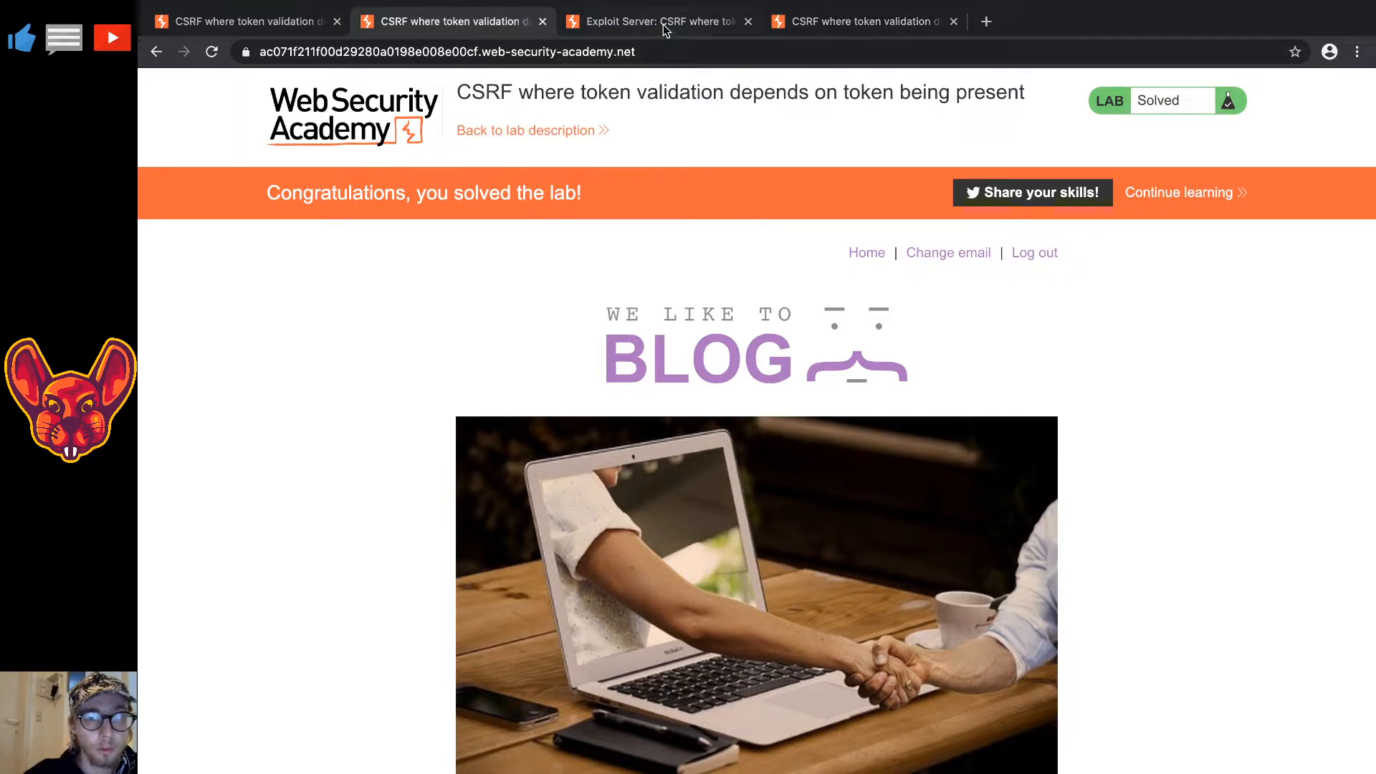
Store the auto-submitting exploit on the exploit server, then switch to the next lab's tab.
{"action": "left_click", "coordinate": [657, 21]}
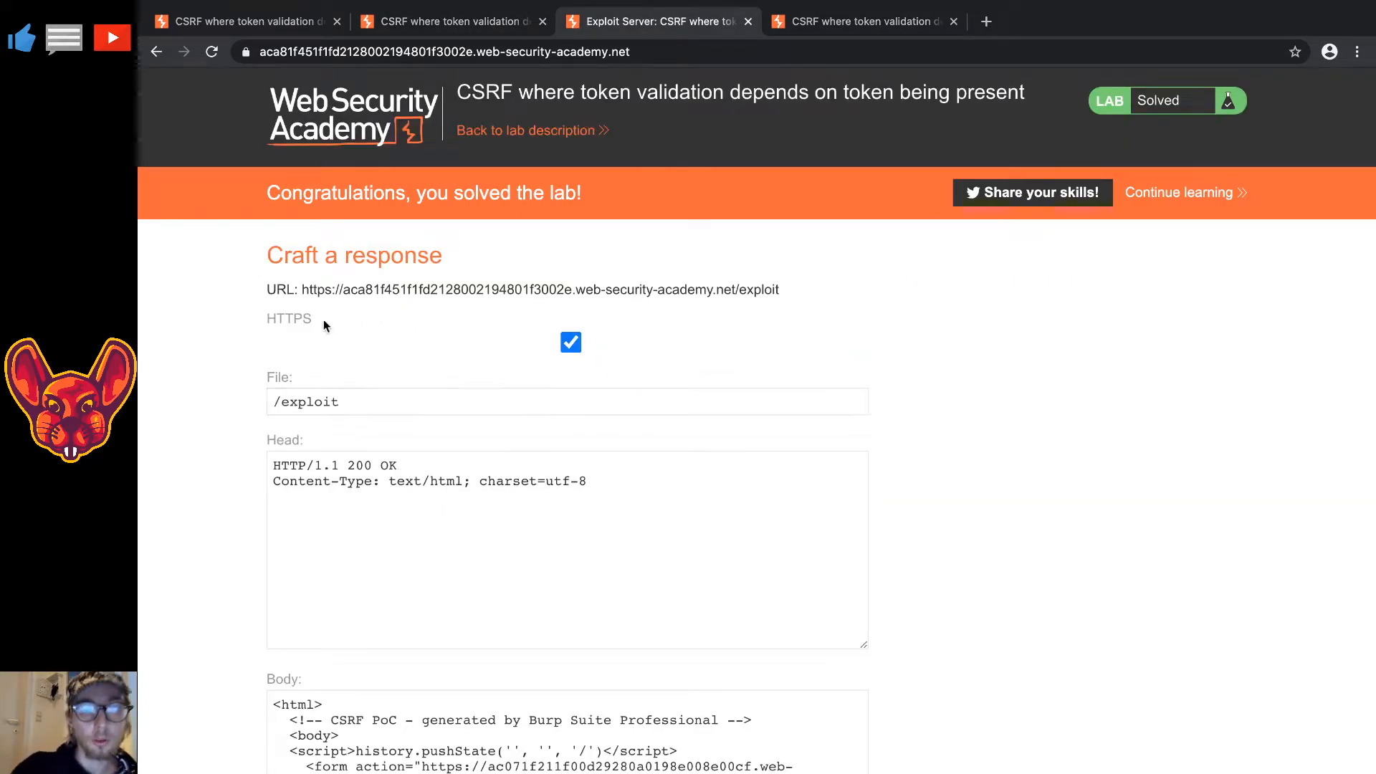
{"action": "scroll", "scroll_direction": "down", "scroll_amount": 3}
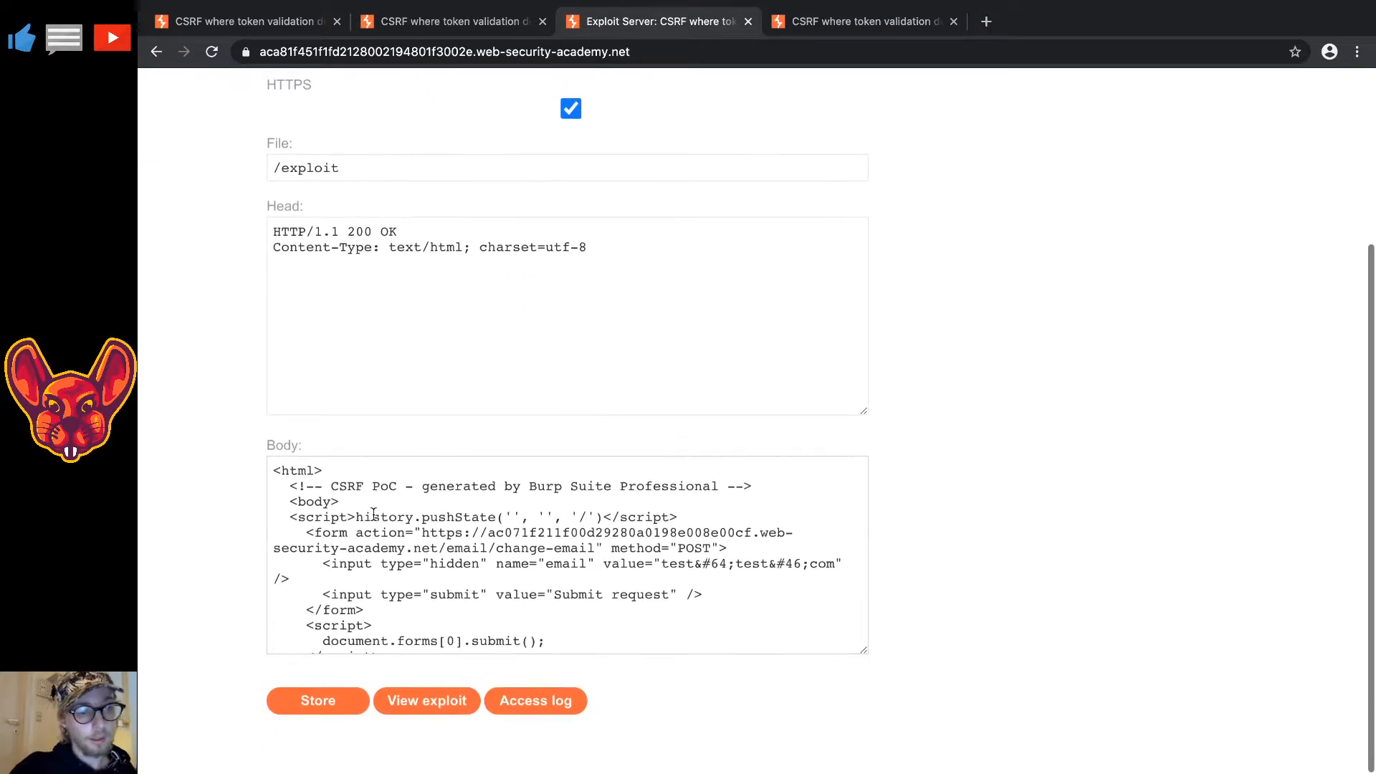
{"action": "scroll", "scroll_direction": "down", "scroll_amount": 3}
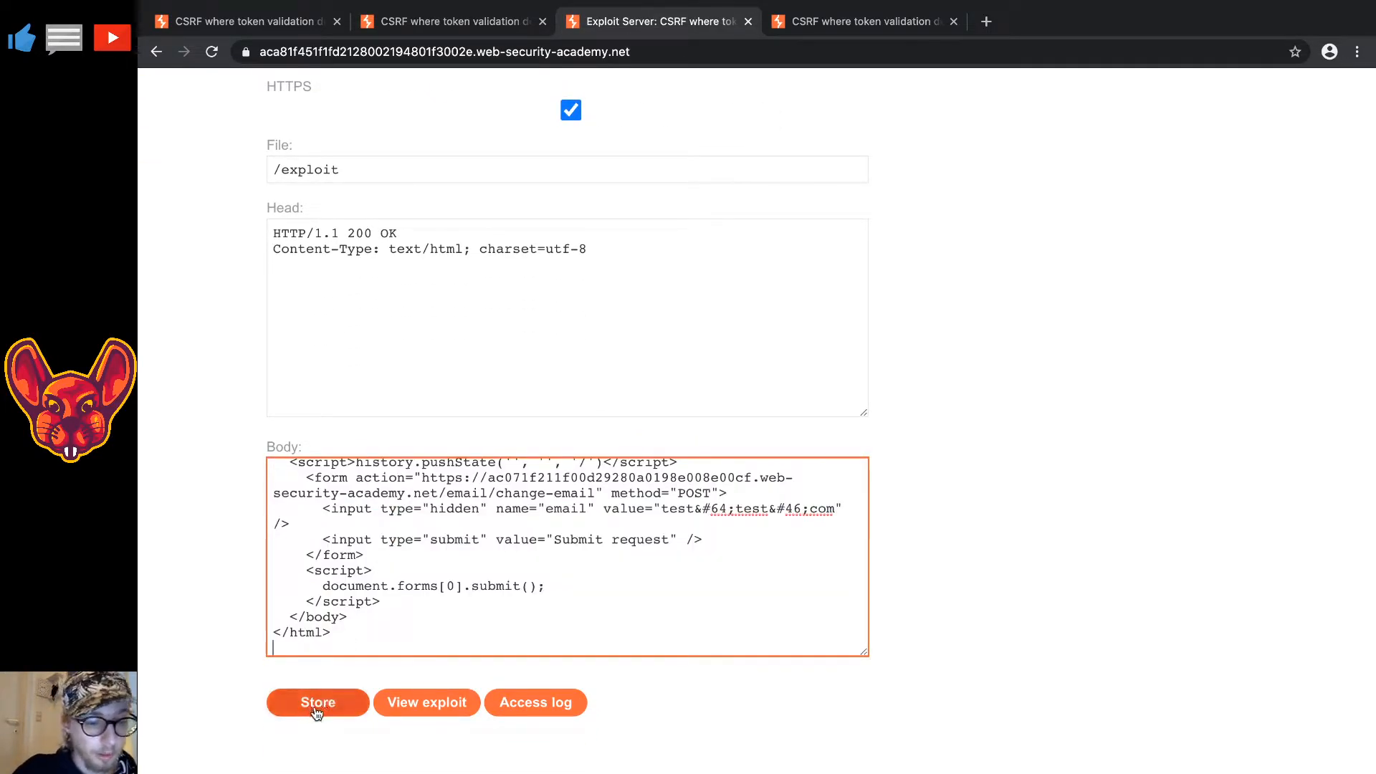
{"action": "left_click", "coordinate": [316, 702]}
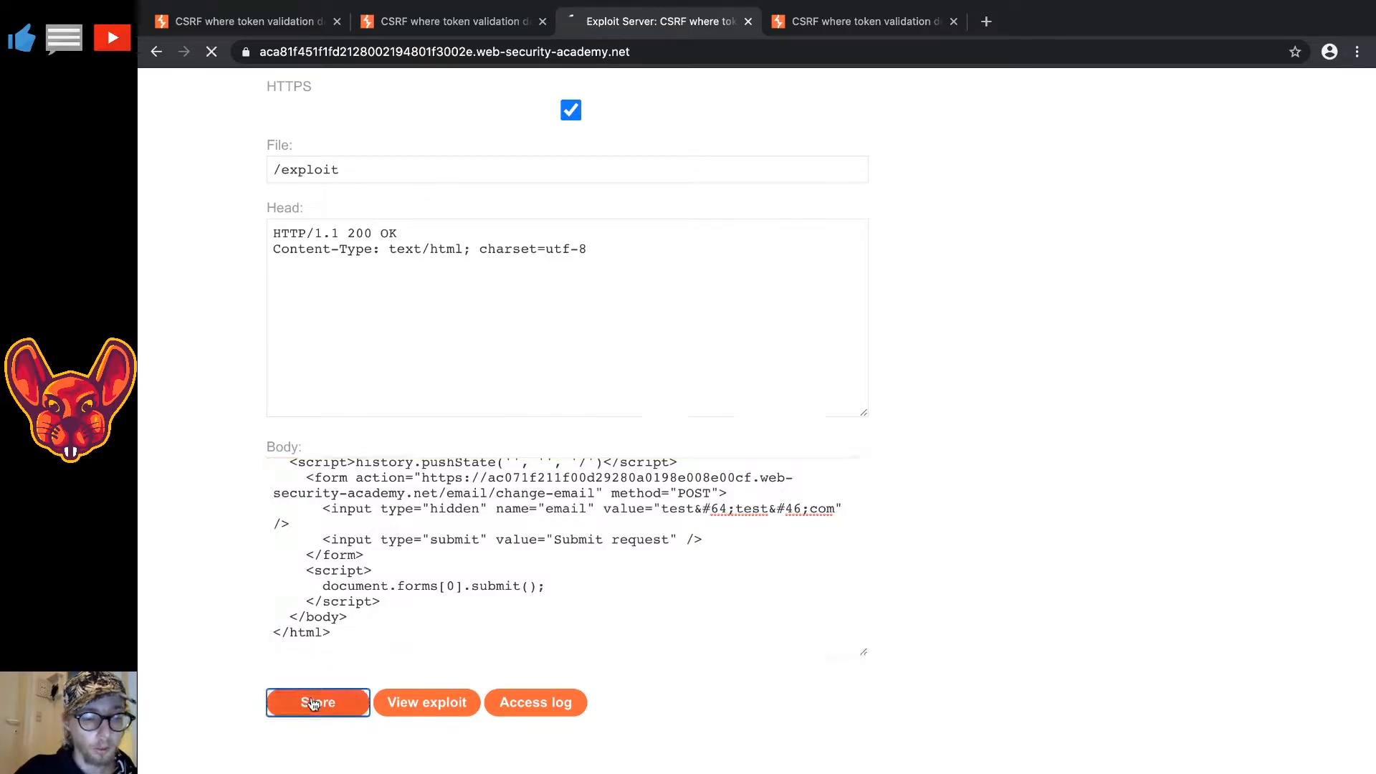
{"action": "left_click", "coordinate": [317, 702]}
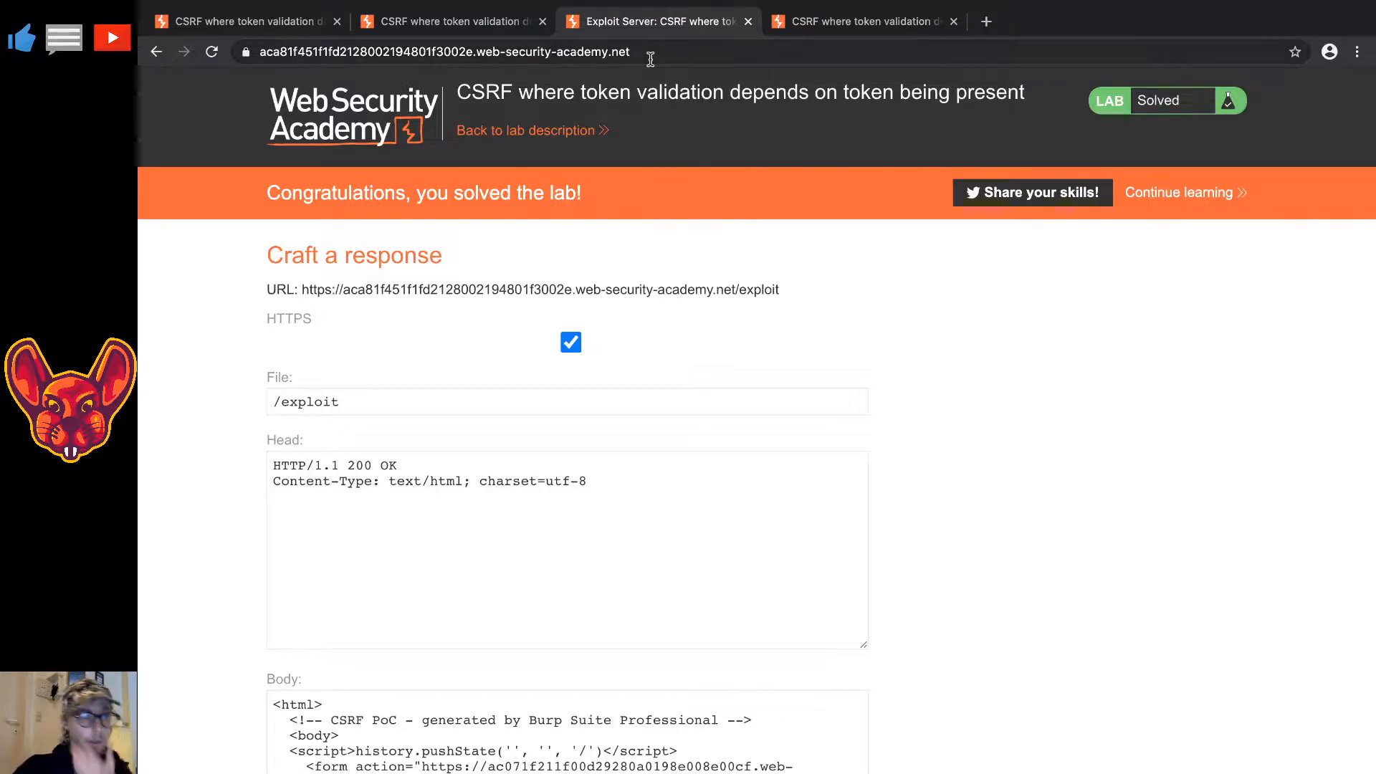
{"action": "left_click", "coordinate": [452, 21]}
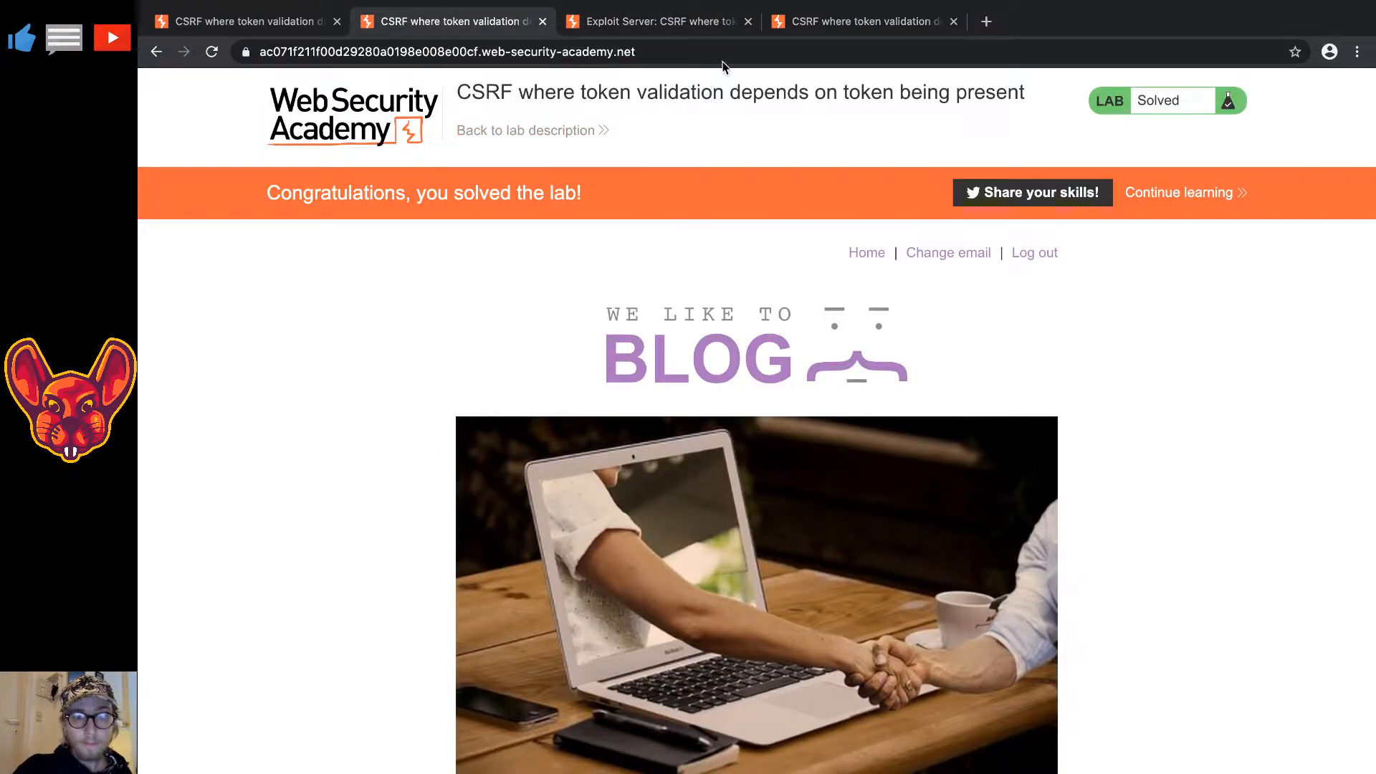
{"action": "left_click", "coordinate": [656, 21]}
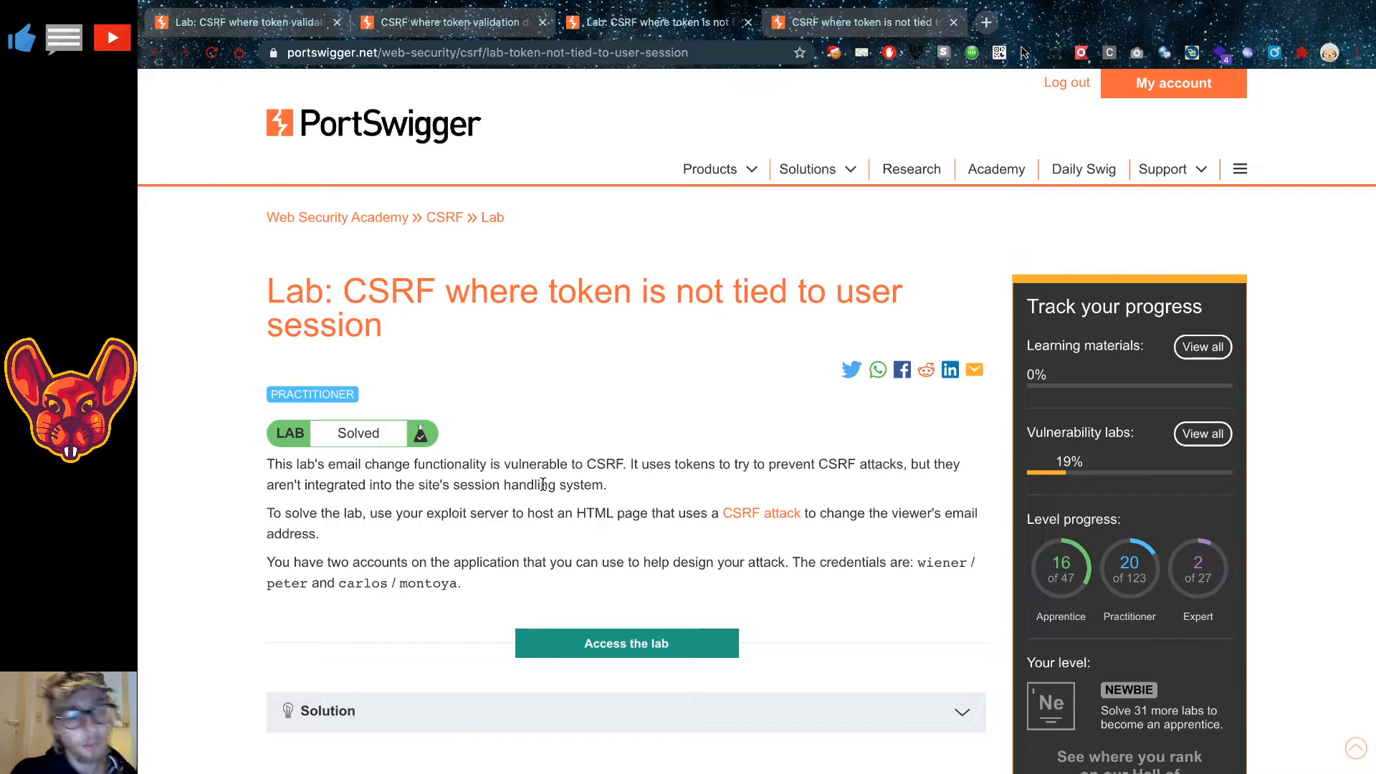
Read the 'CSRF where token is not tied to user session' description and bring up the lab link's menu.
{"action": "left_click_drag", "start_coordinate": [266, 465], "coordinate": [606, 484]}
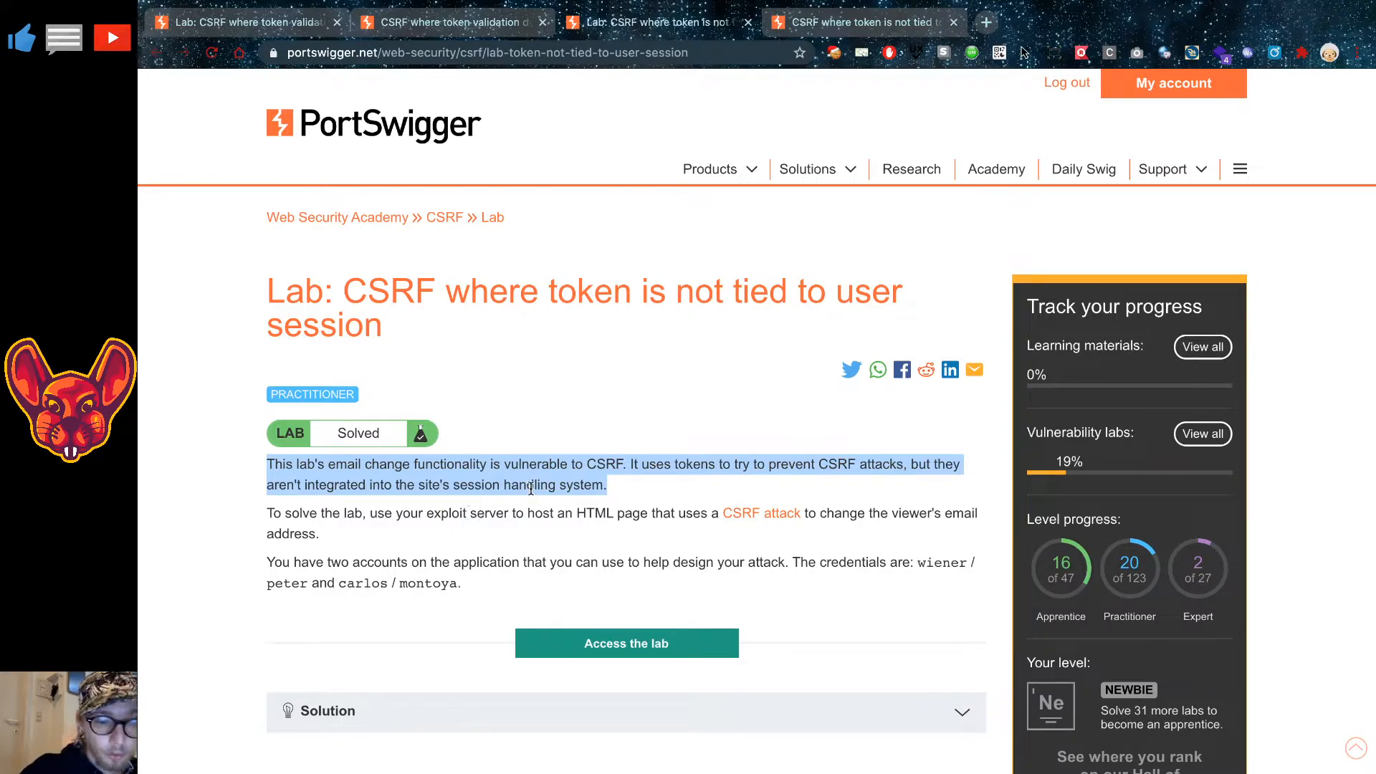
{"action": "double_click", "coordinate": [488, 513]}
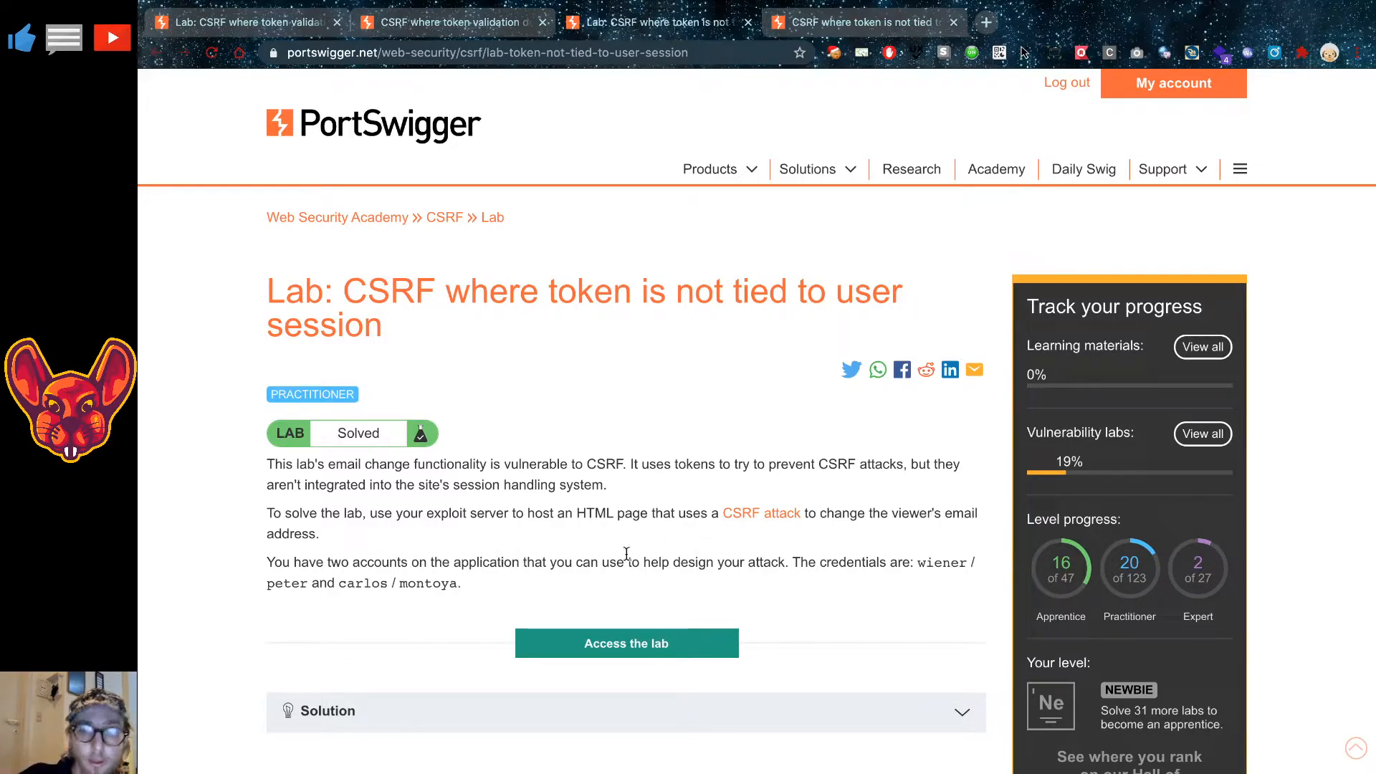
{"action": "mouse_move", "coordinate": [712, 527]}
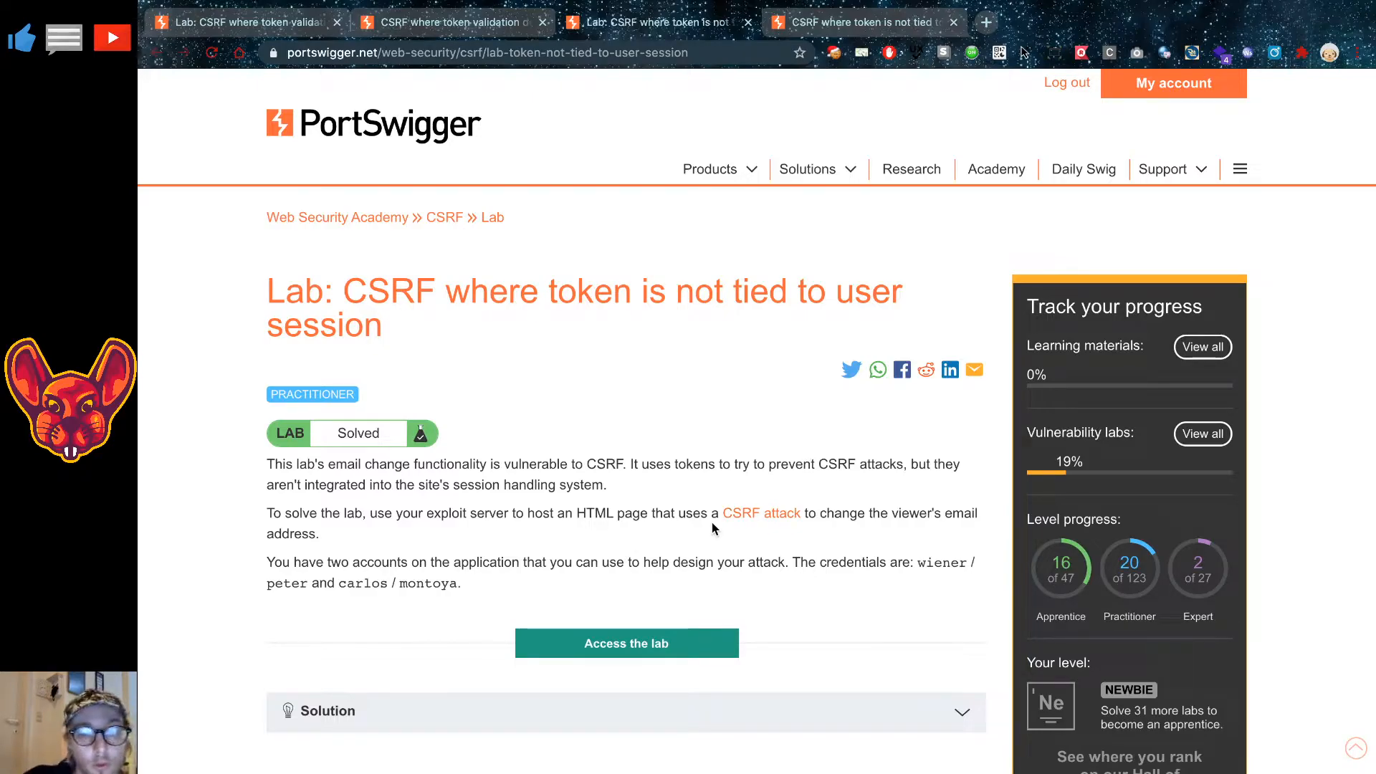
{"action": "mouse_move", "coordinate": [570, 505]}
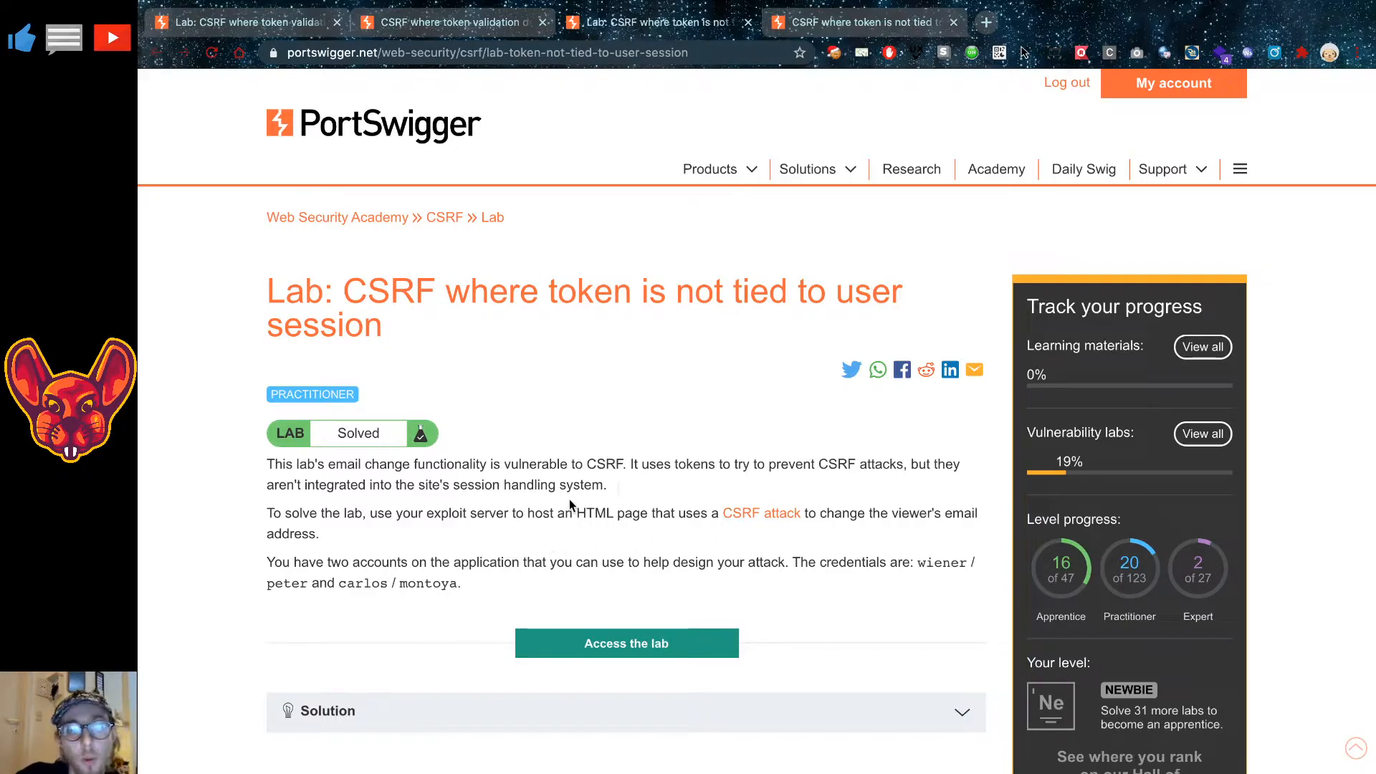
{"action": "right_click", "coordinate": [626, 642]}
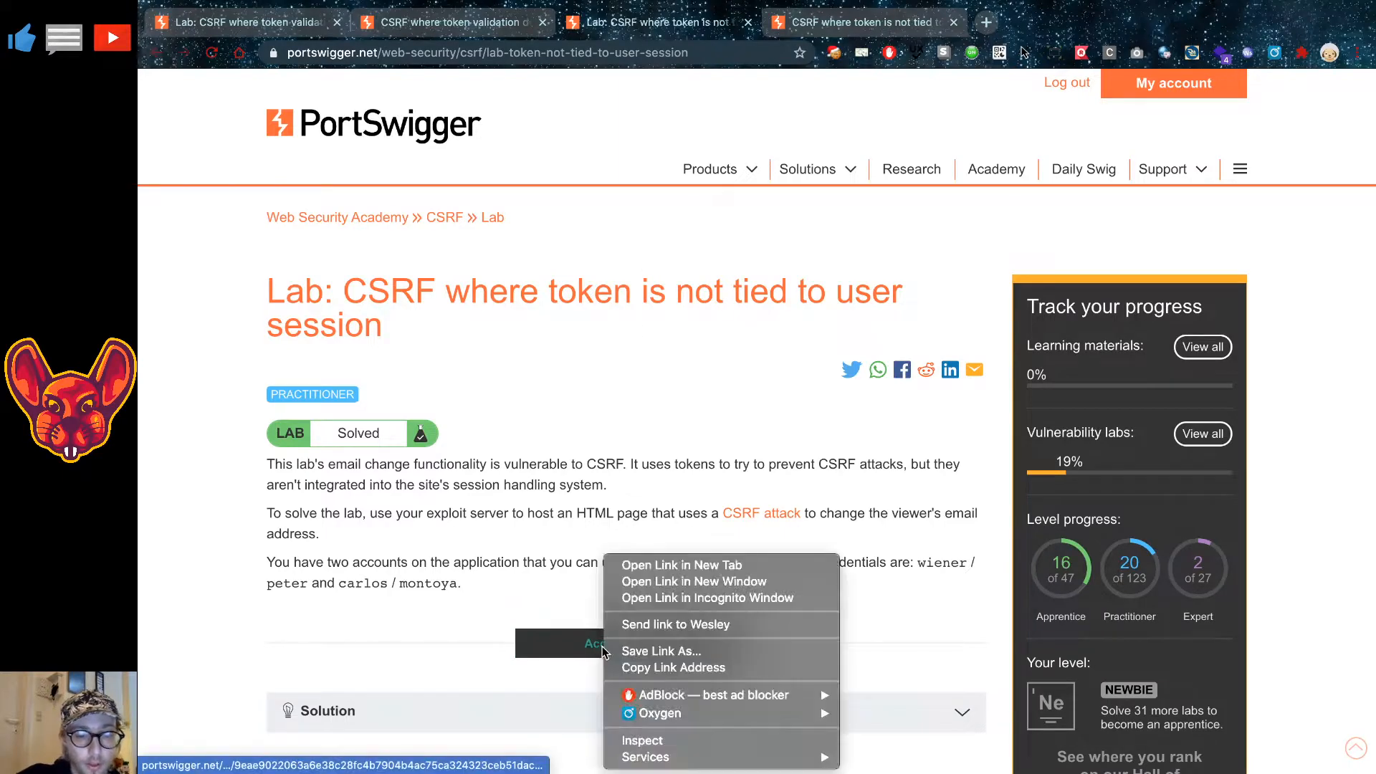
Open the new lab in its own tab and check Burp's Proxy HTTP history.
{"action": "left_click", "coordinate": [678, 564]}
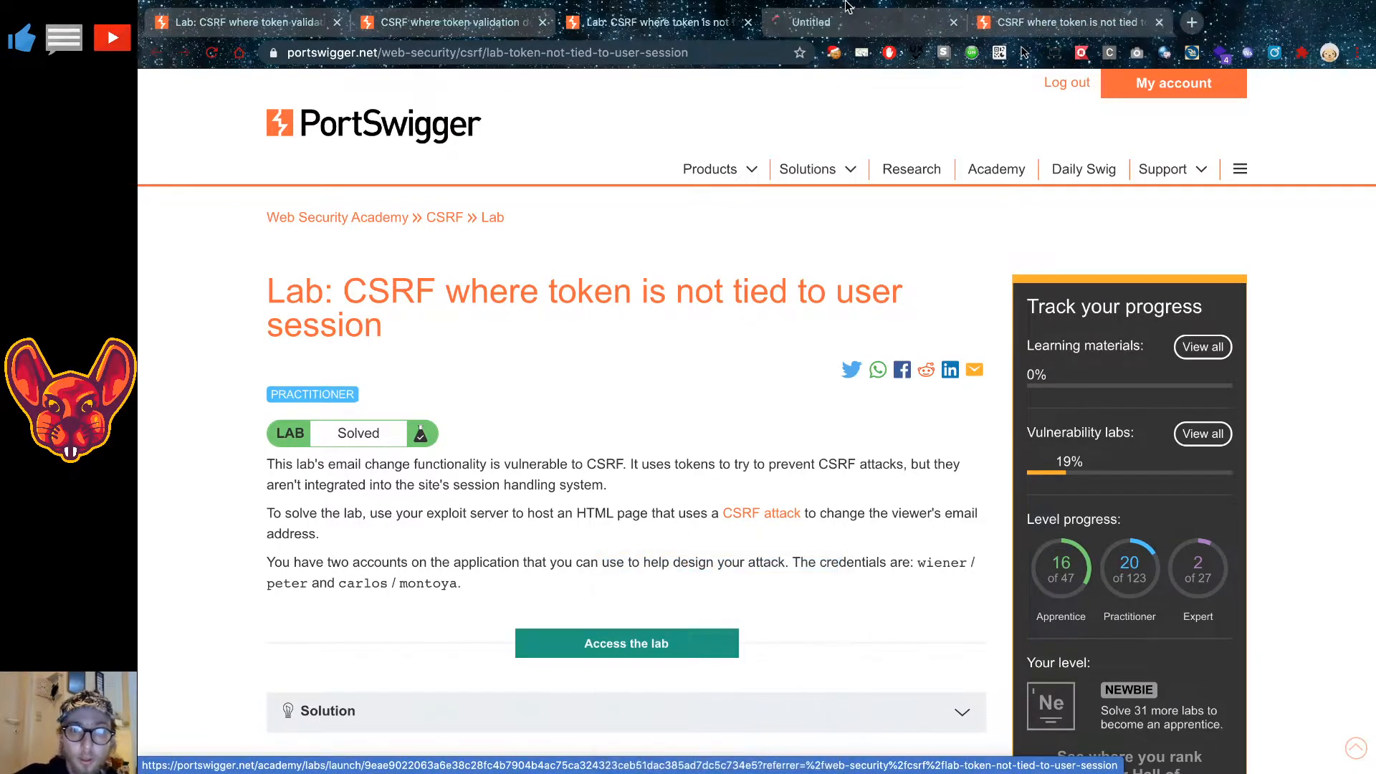
{"action": "left_click", "coordinate": [626, 643]}
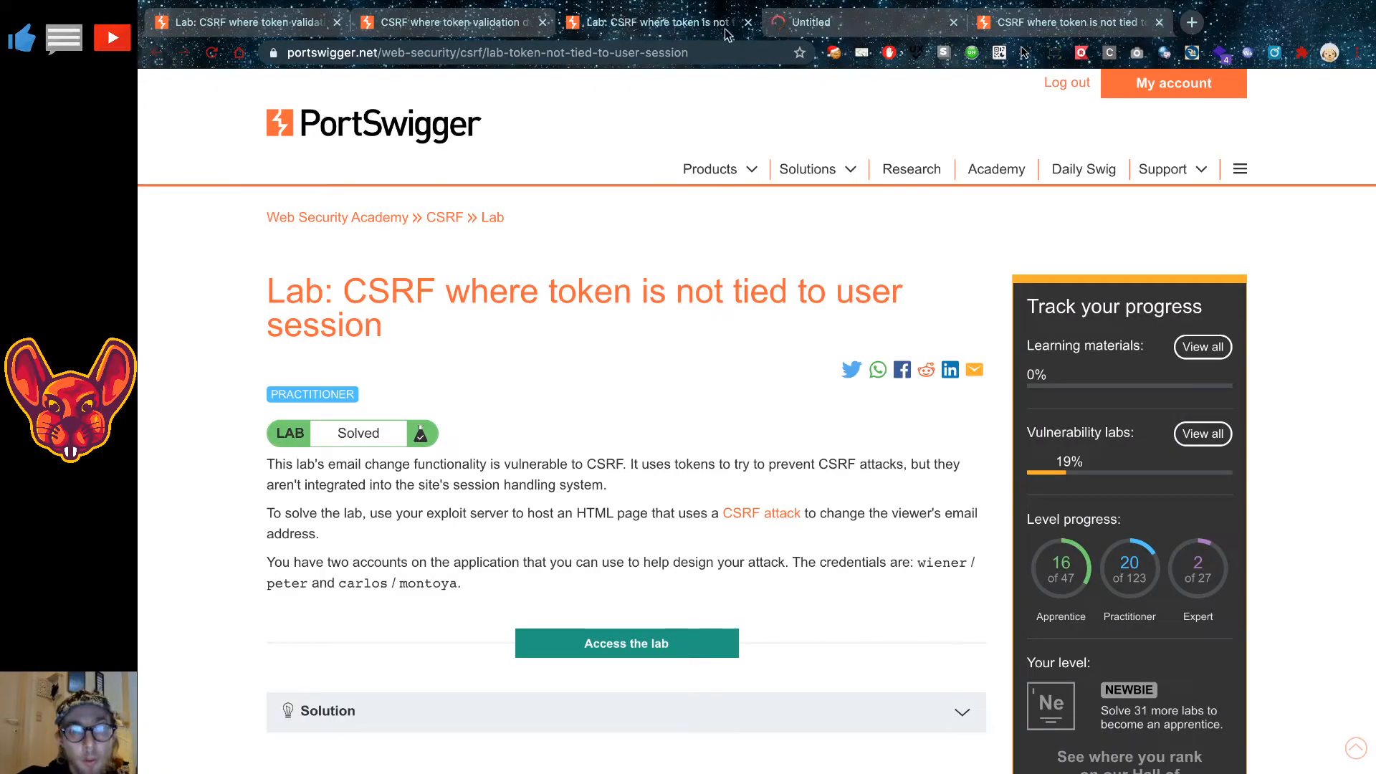
{"action": "left_click", "coordinate": [626, 642]}
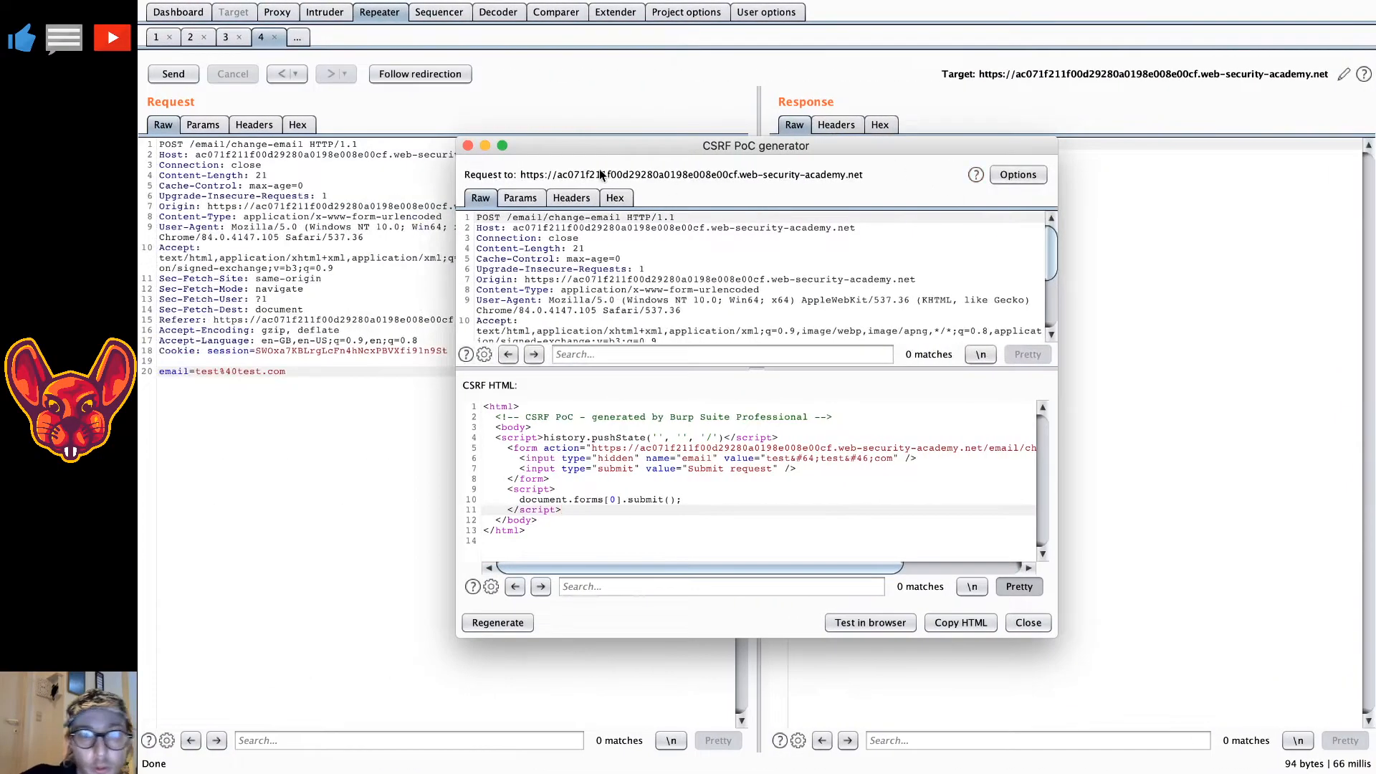
{"action": "left_click", "coordinate": [277, 12]}
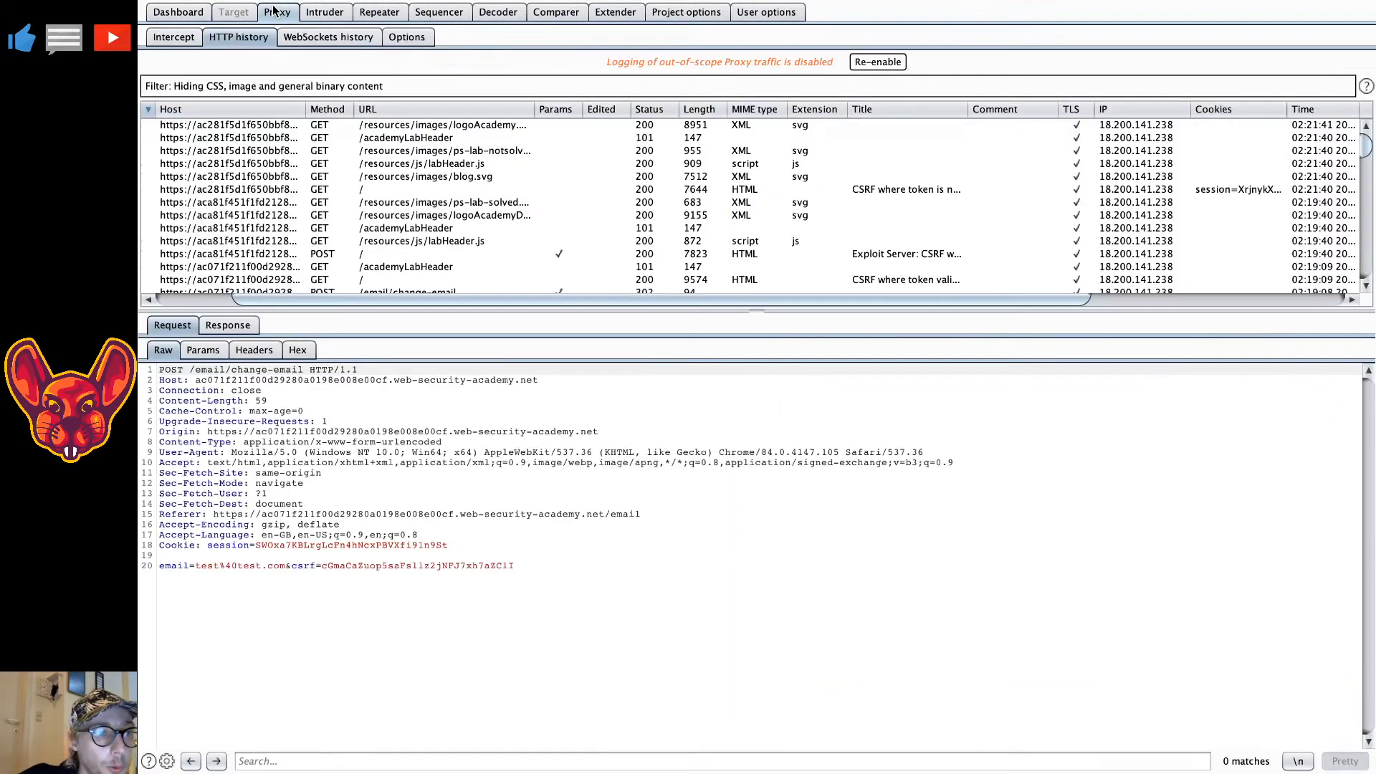
{"action": "left_click", "coordinate": [172, 37]}
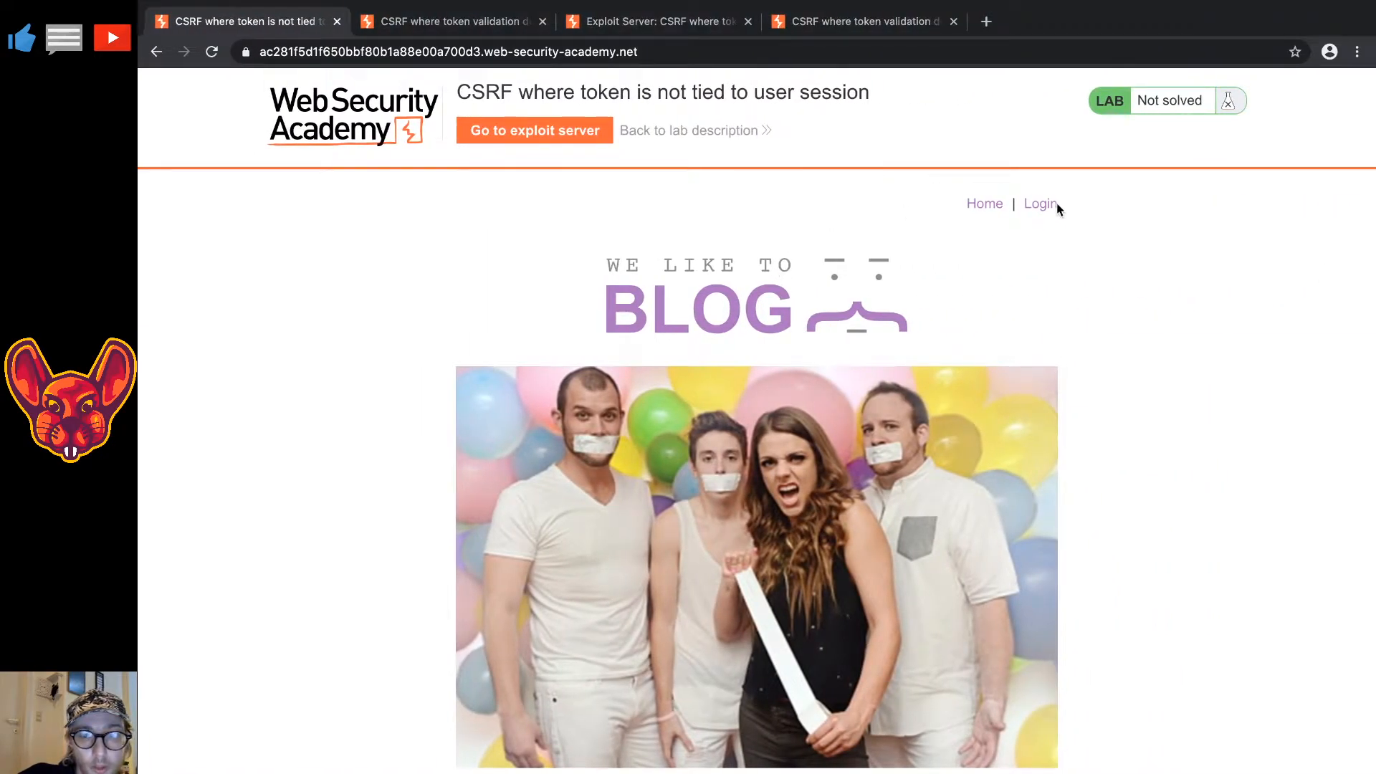
{"action": "left_click", "coordinate": [1040, 202]}
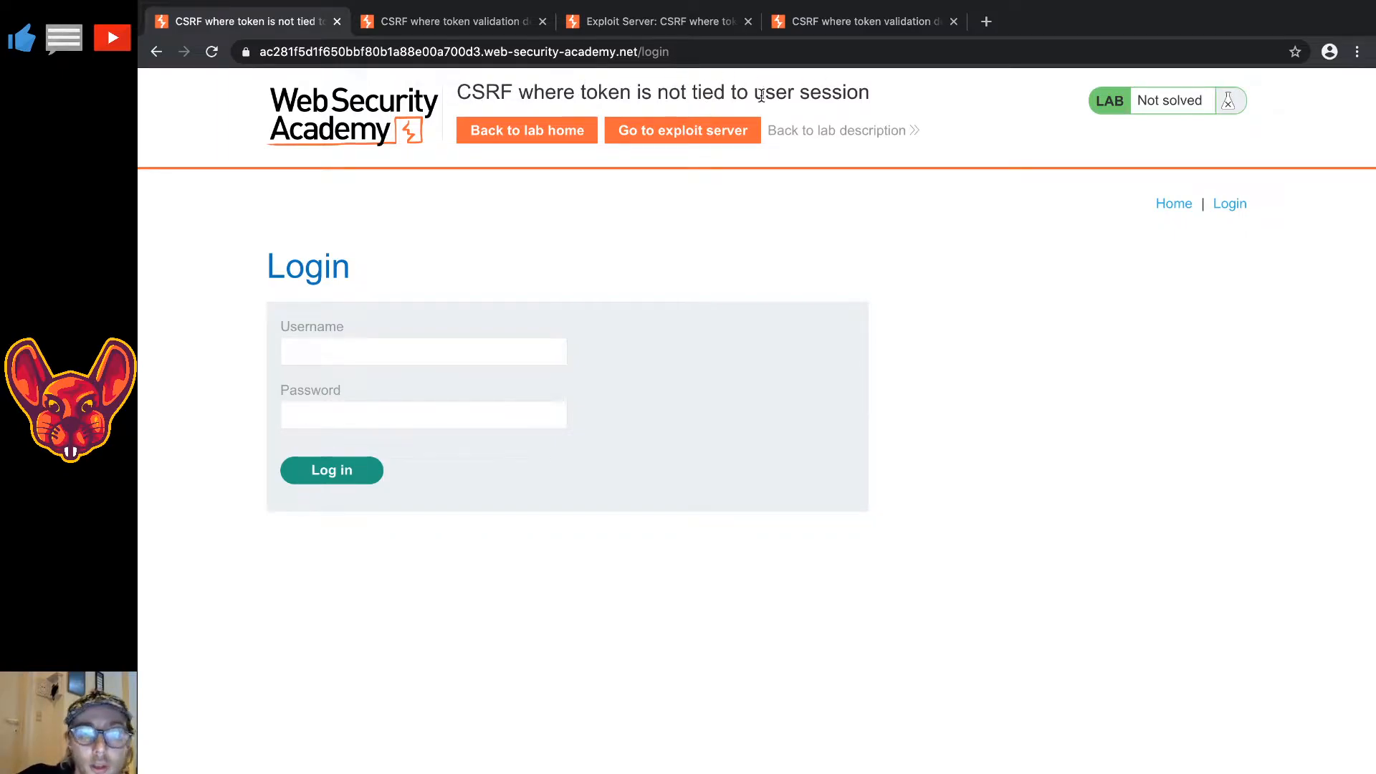
{"action": "left_click", "coordinate": [422, 351]}
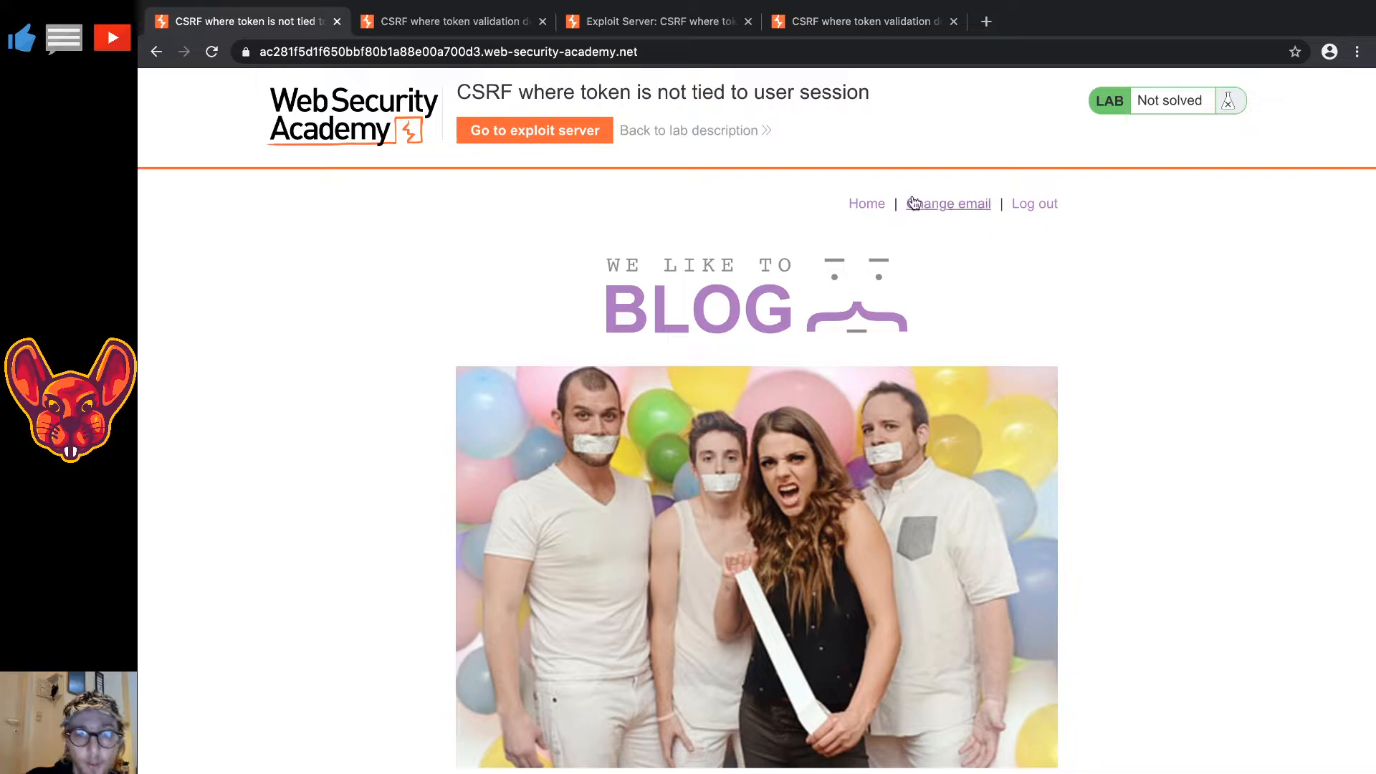
{"action": "left_click", "coordinate": [948, 204]}
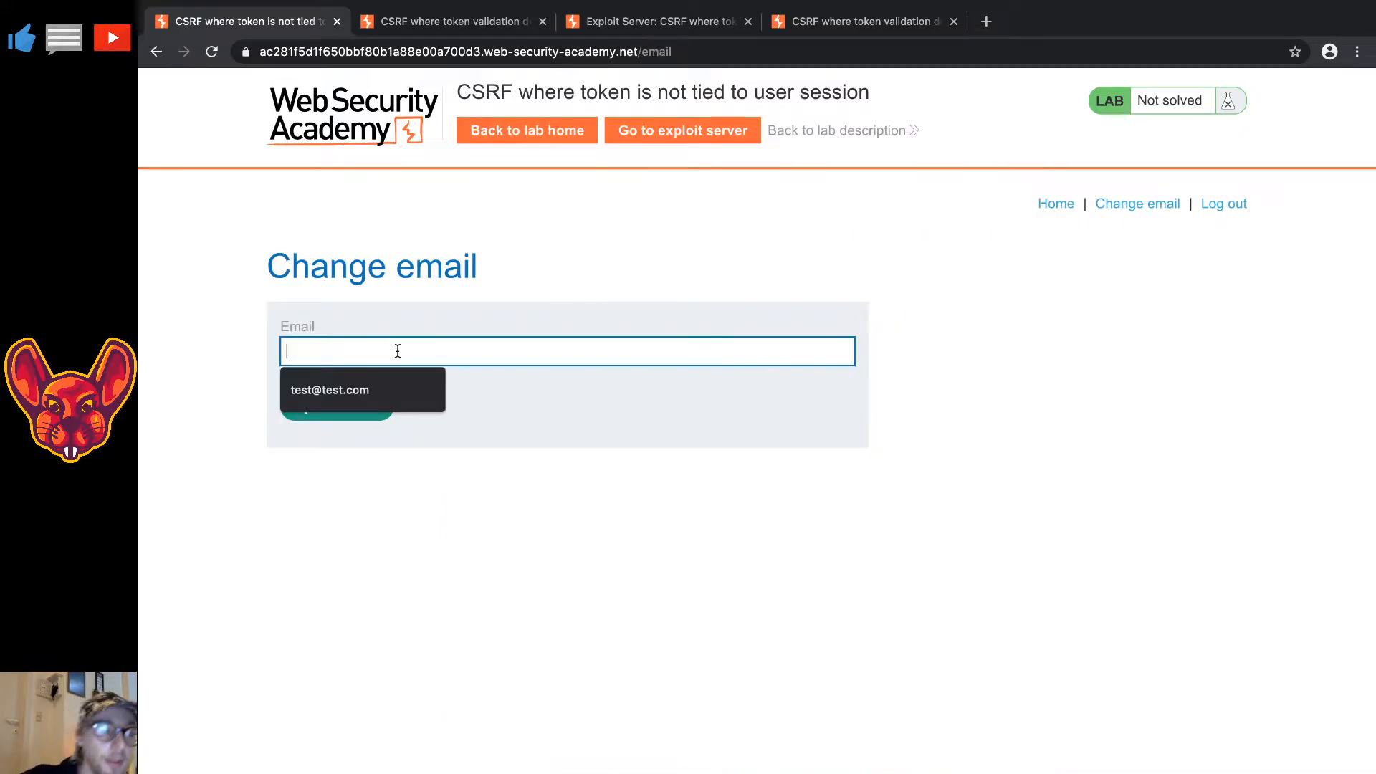
{"action": "left_click", "coordinate": [329, 390]}
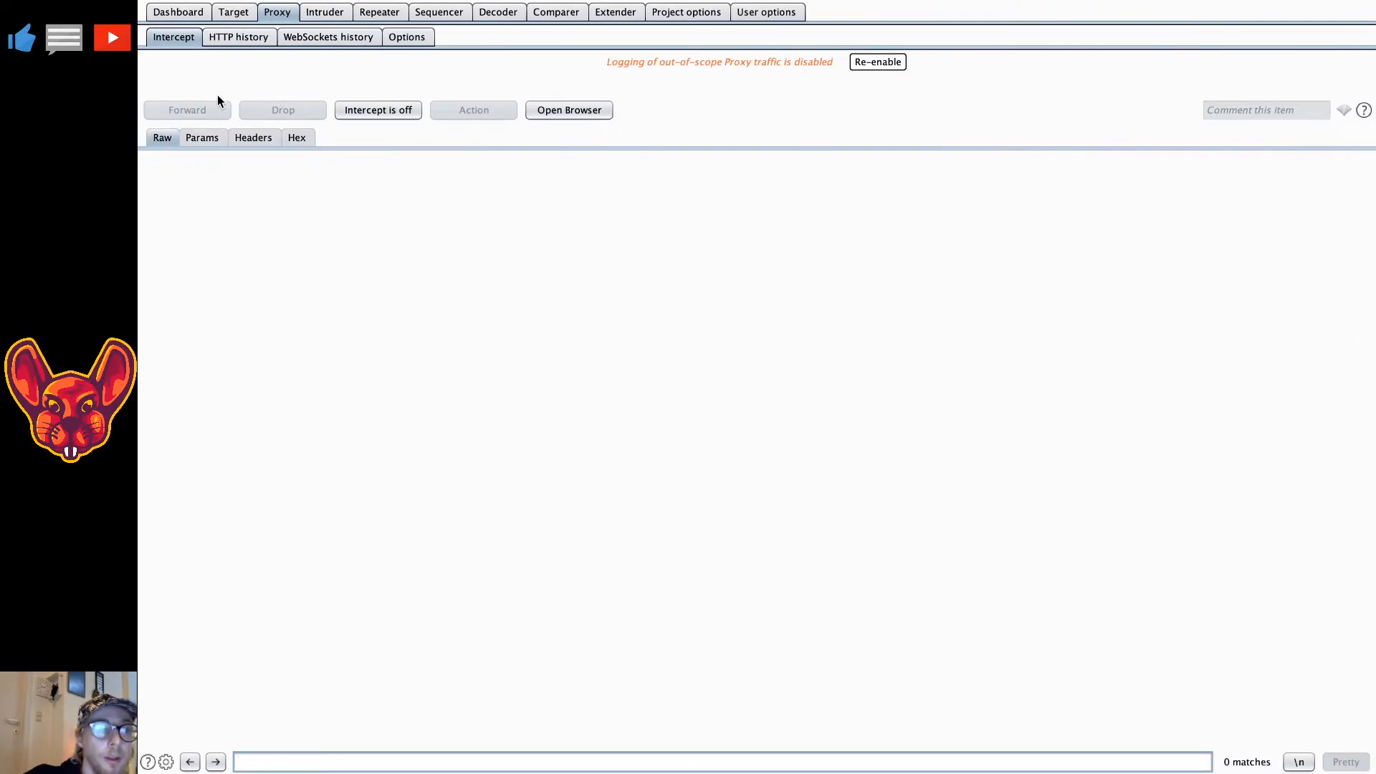
{"action": "left_click", "coordinate": [377, 109]}
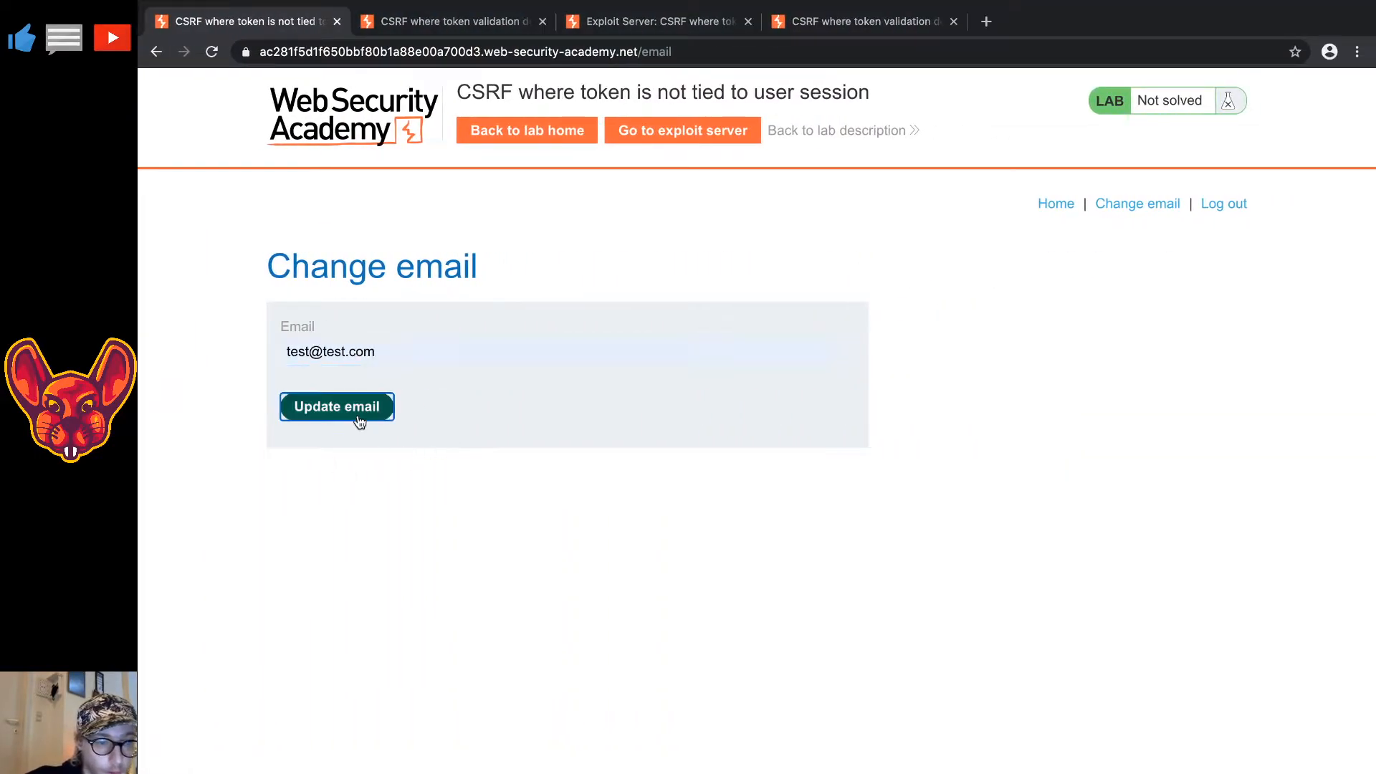
{"action": "left_click", "coordinate": [336, 406]}
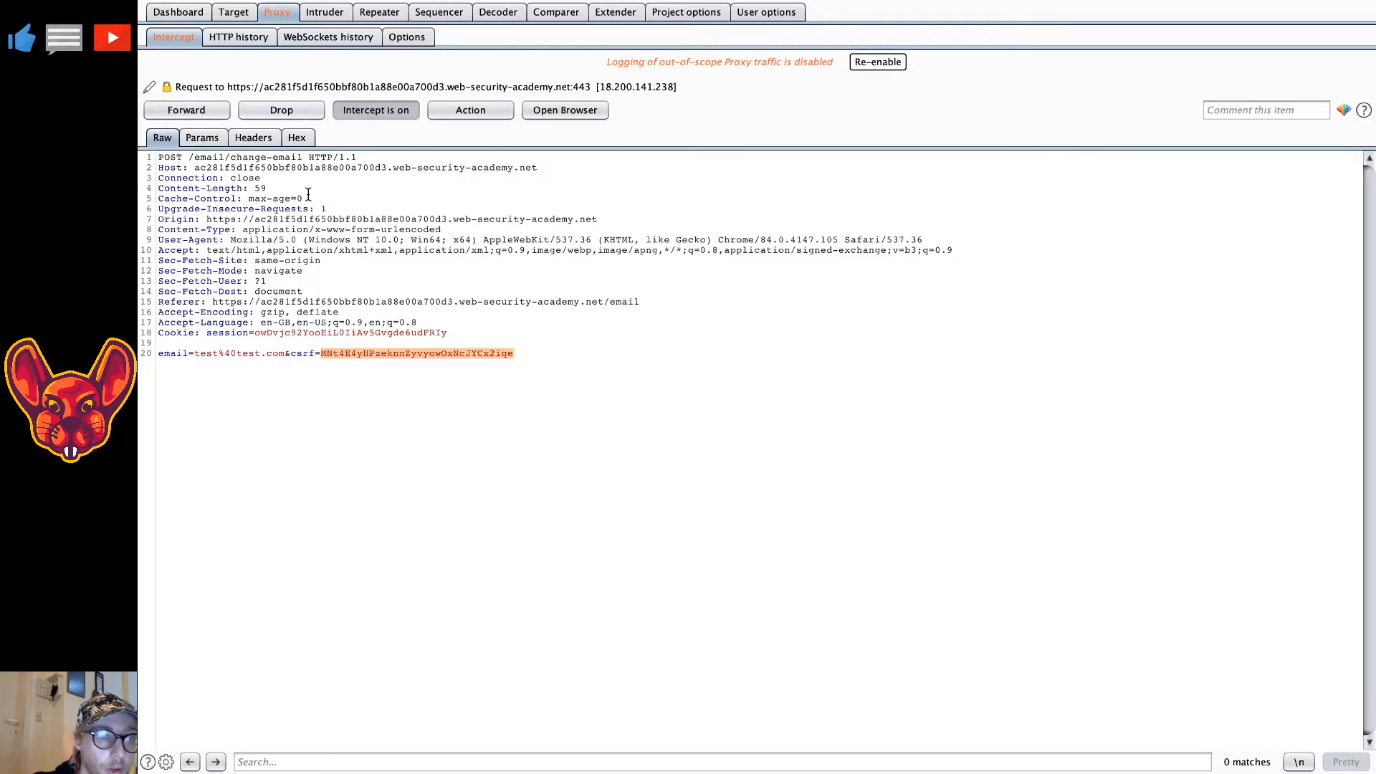
Drop the intercepted email-change request and go back to the lab home page in Chrome.
{"action": "left_click", "coordinate": [186, 110]}
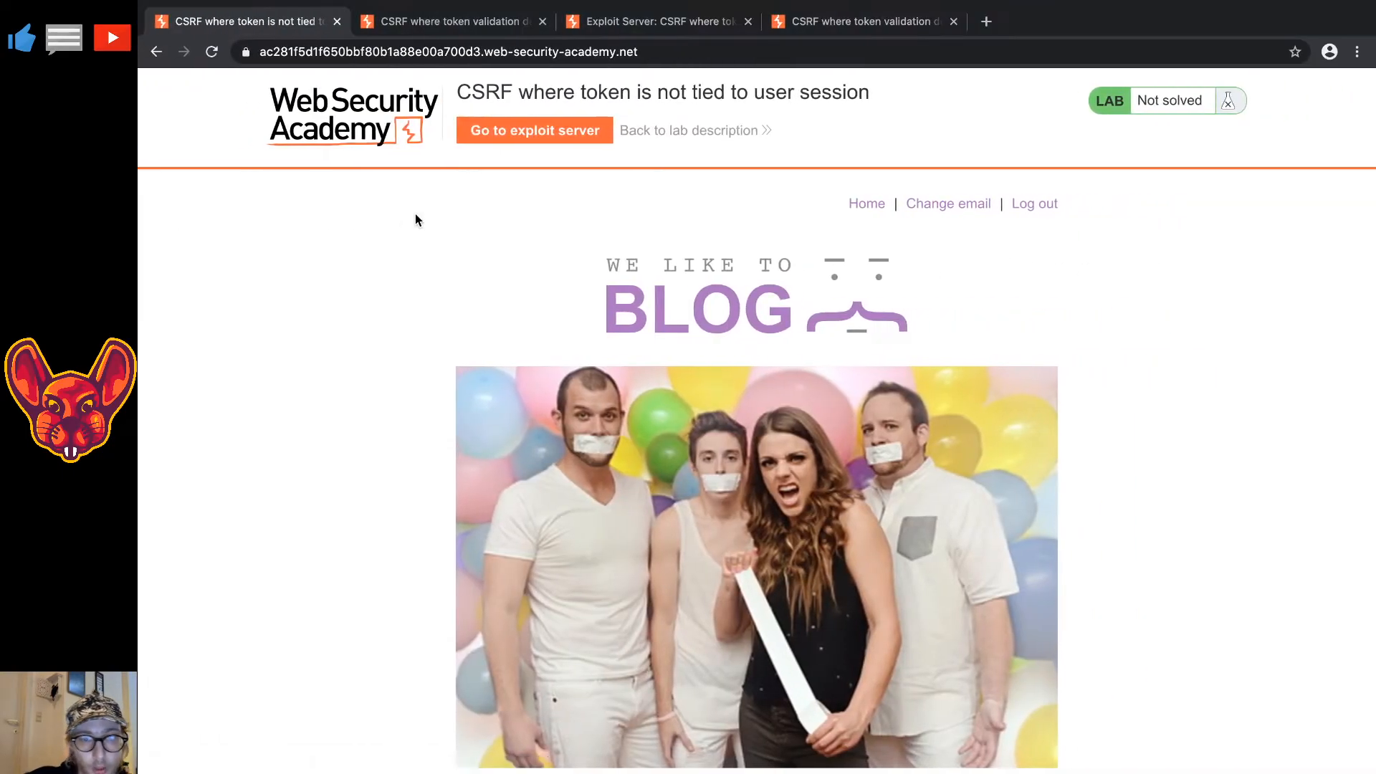
Log out, sign in with the wiener account, and return to the blog home page.
{"action": "left_click", "coordinate": [1033, 203]}
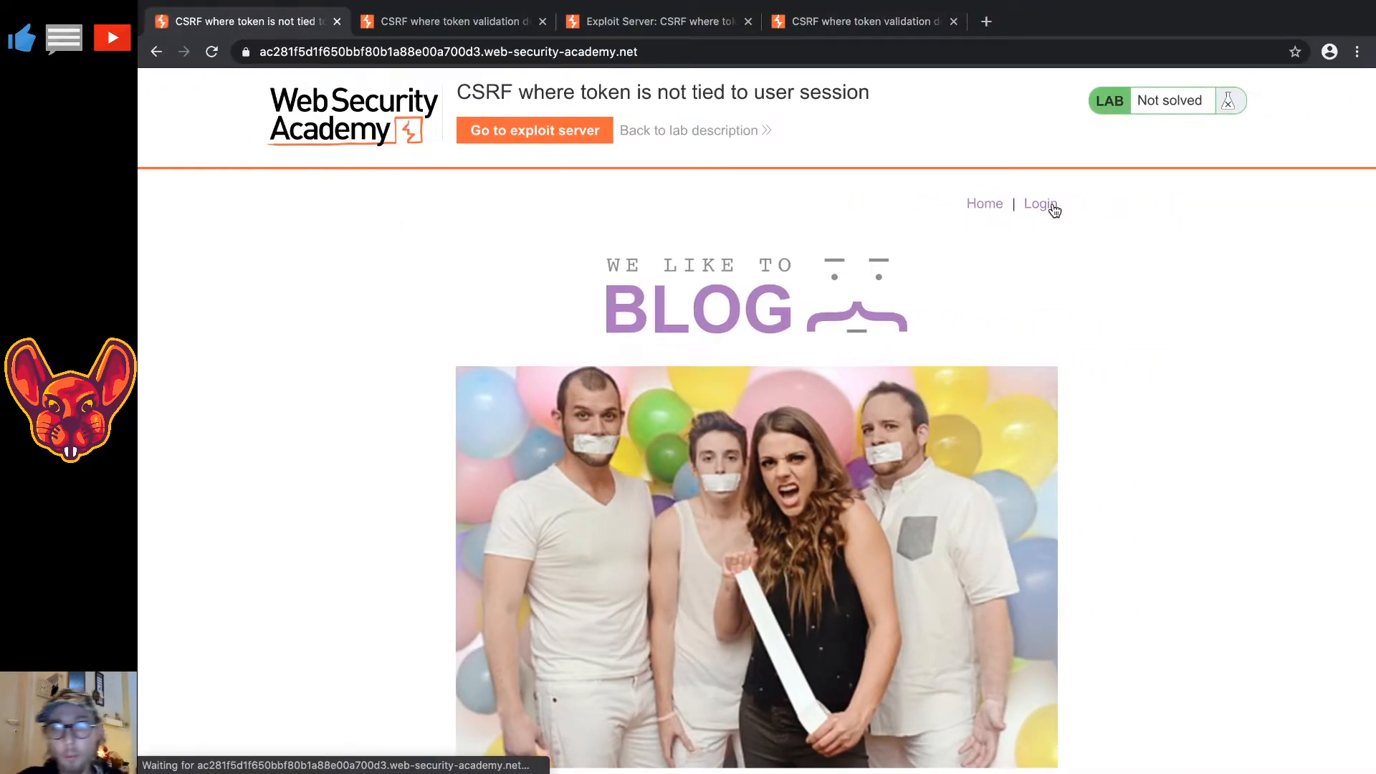
{"action": "left_click", "coordinate": [1039, 204]}
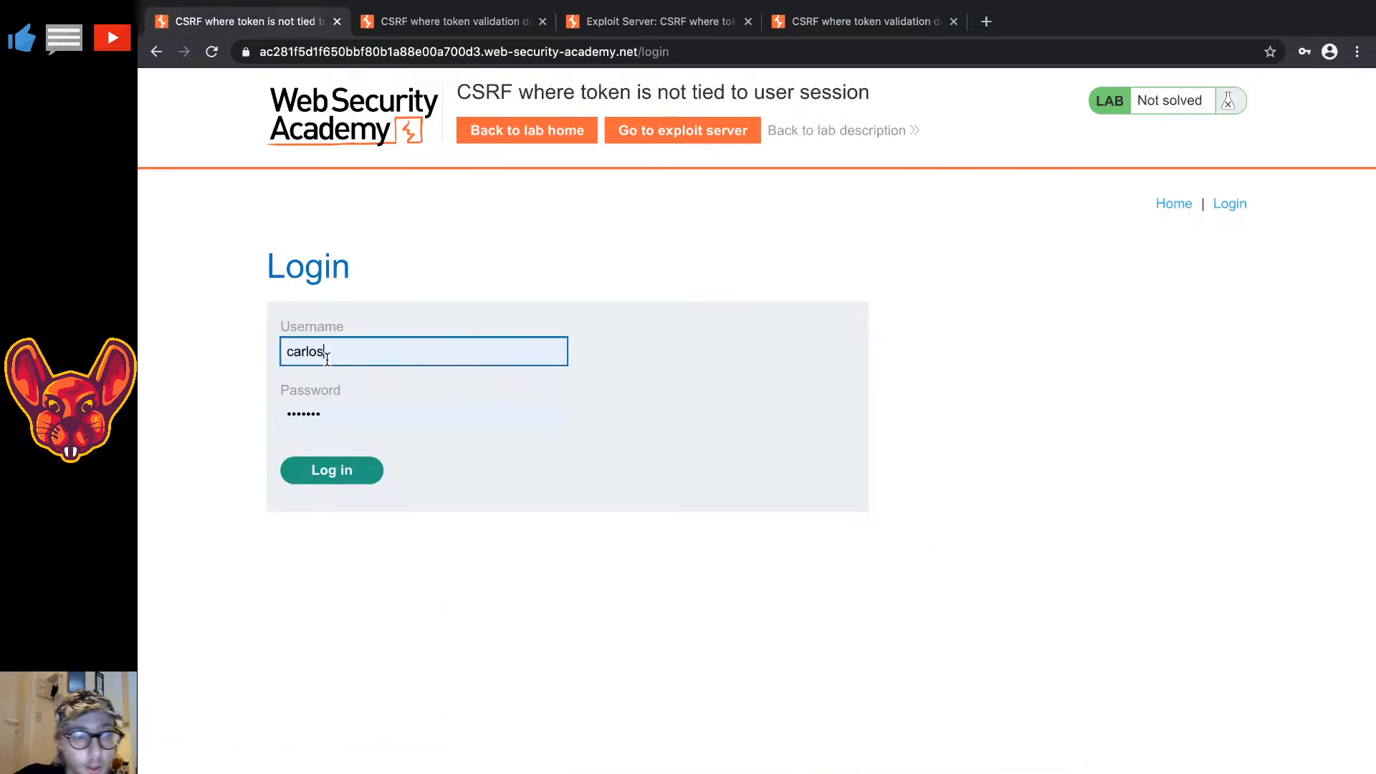
{"action": "left_click", "coordinate": [331, 469]}
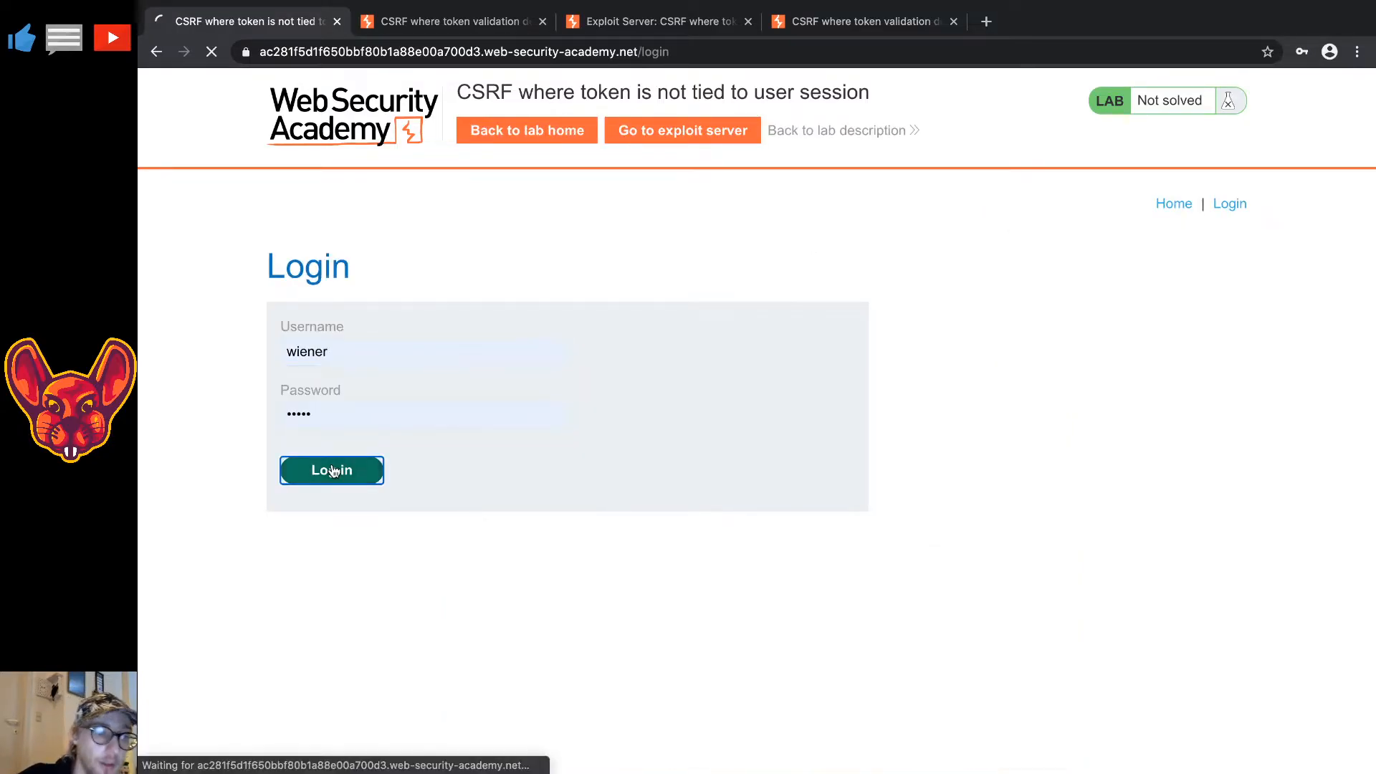
{"action": "left_click", "coordinate": [331, 470]}
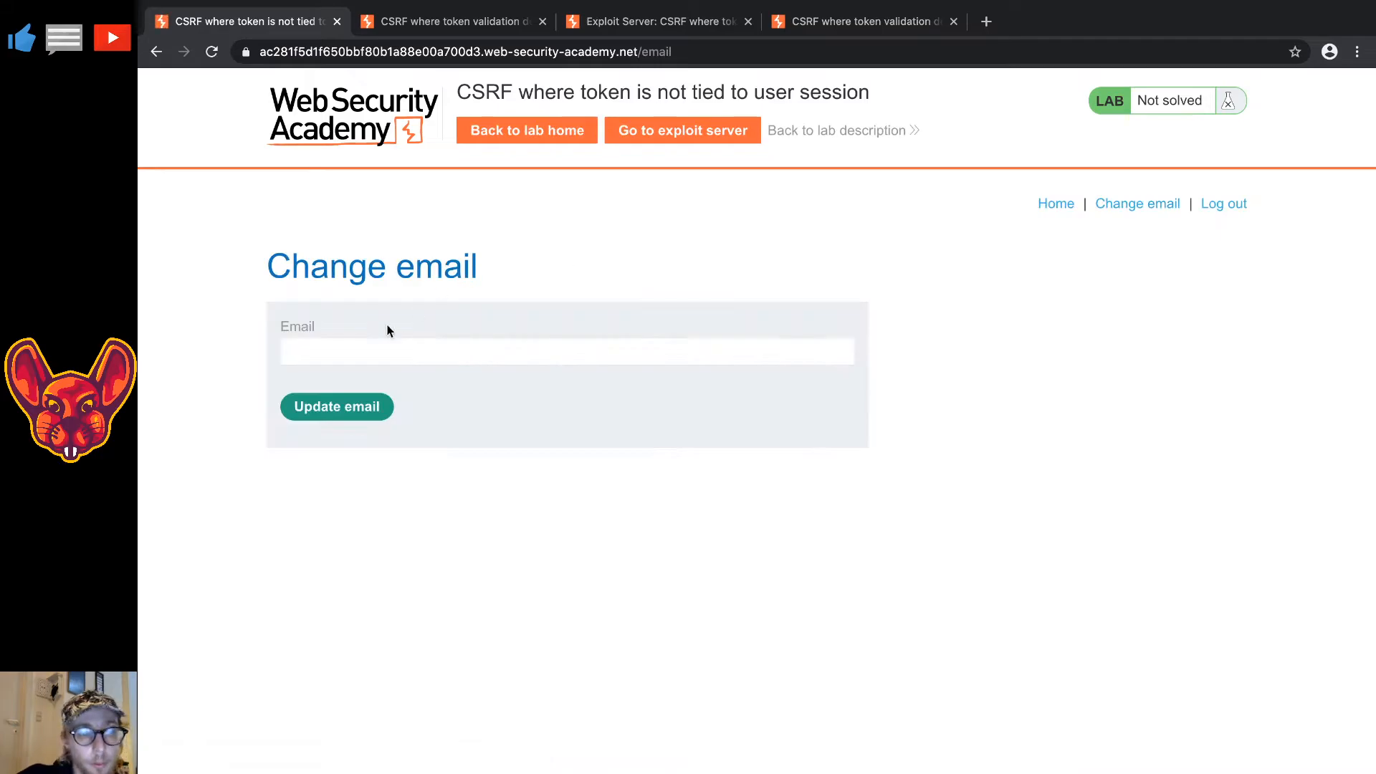
{"action": "left_click", "coordinate": [566, 351]}
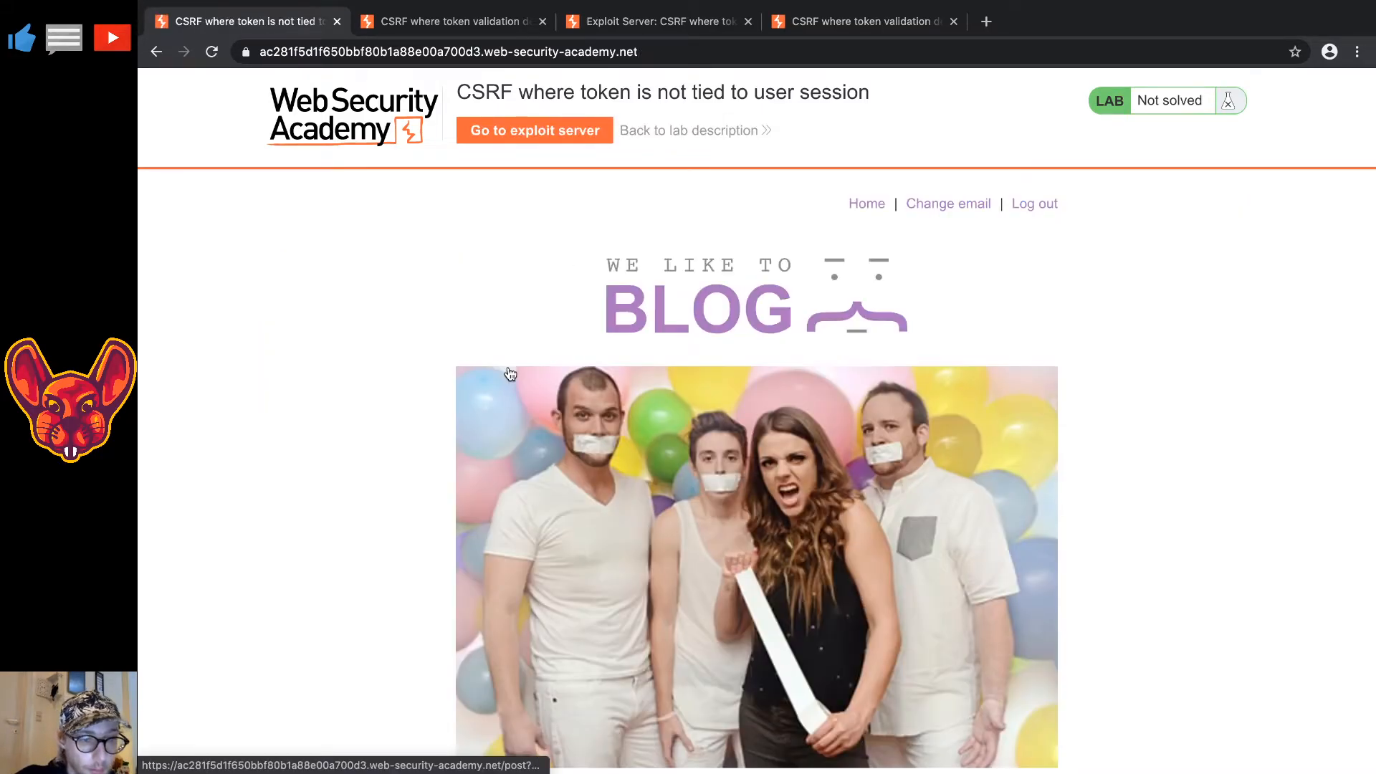
{"action": "mouse_move", "coordinate": [478, 267]}
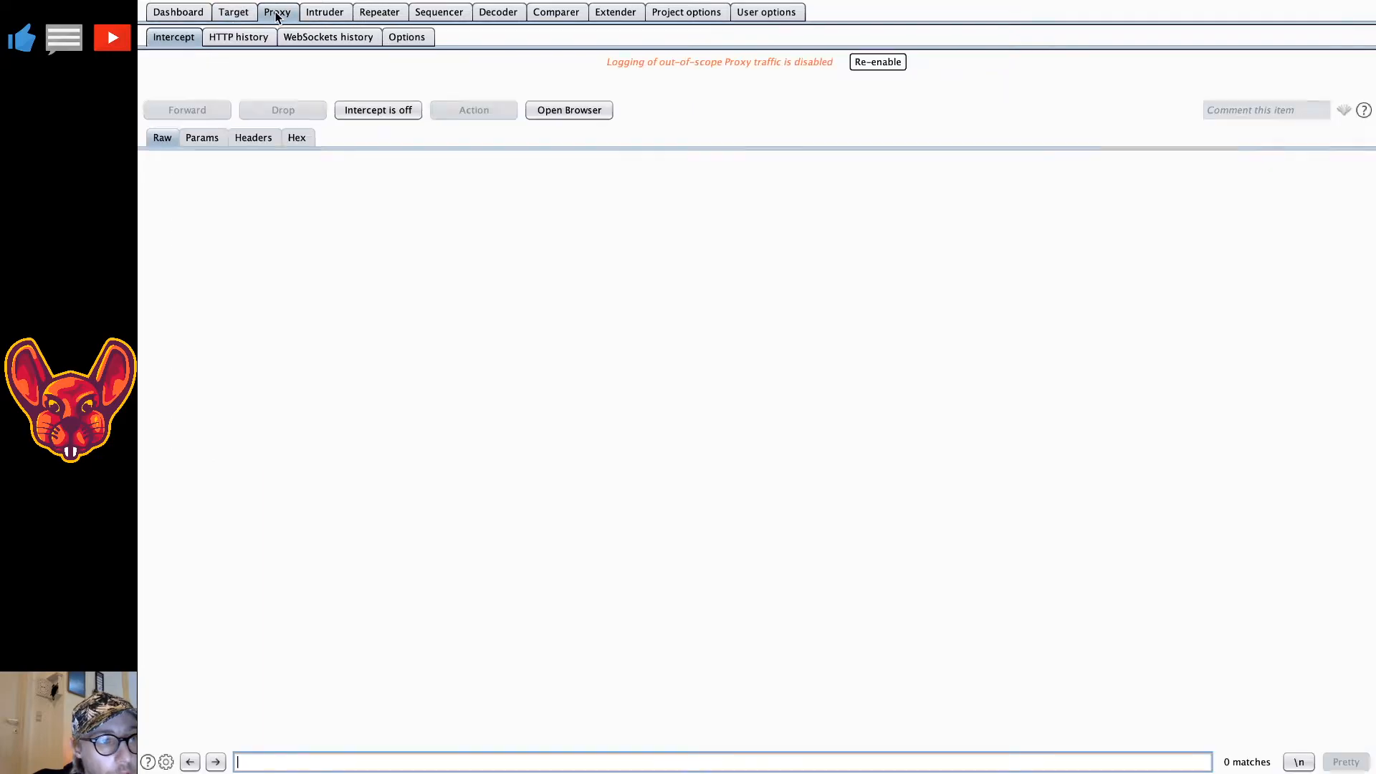
Send the POST /email/change-email request from HTTP history to Repeater and send it.
{"action": "left_click", "coordinate": [238, 36]}
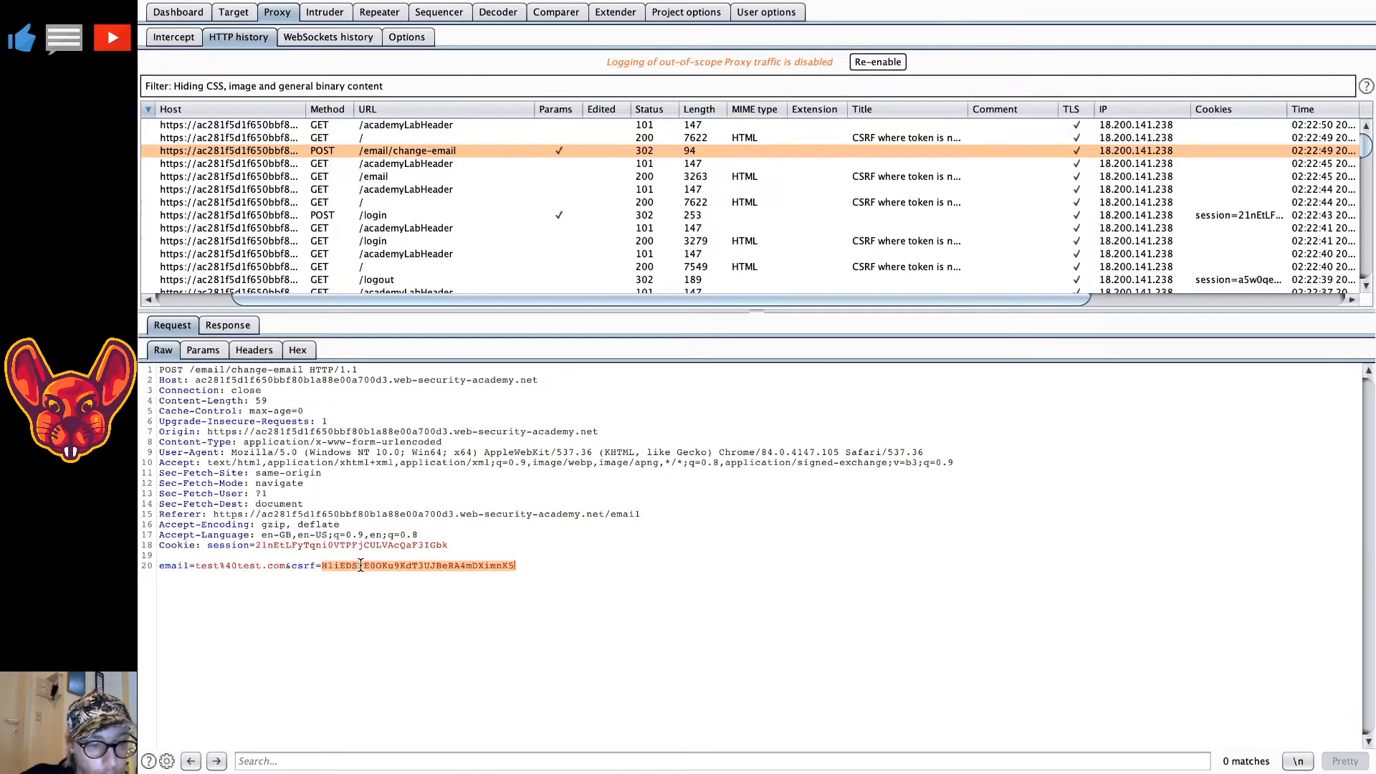
{"action": "right_click", "coordinate": [360, 564]}
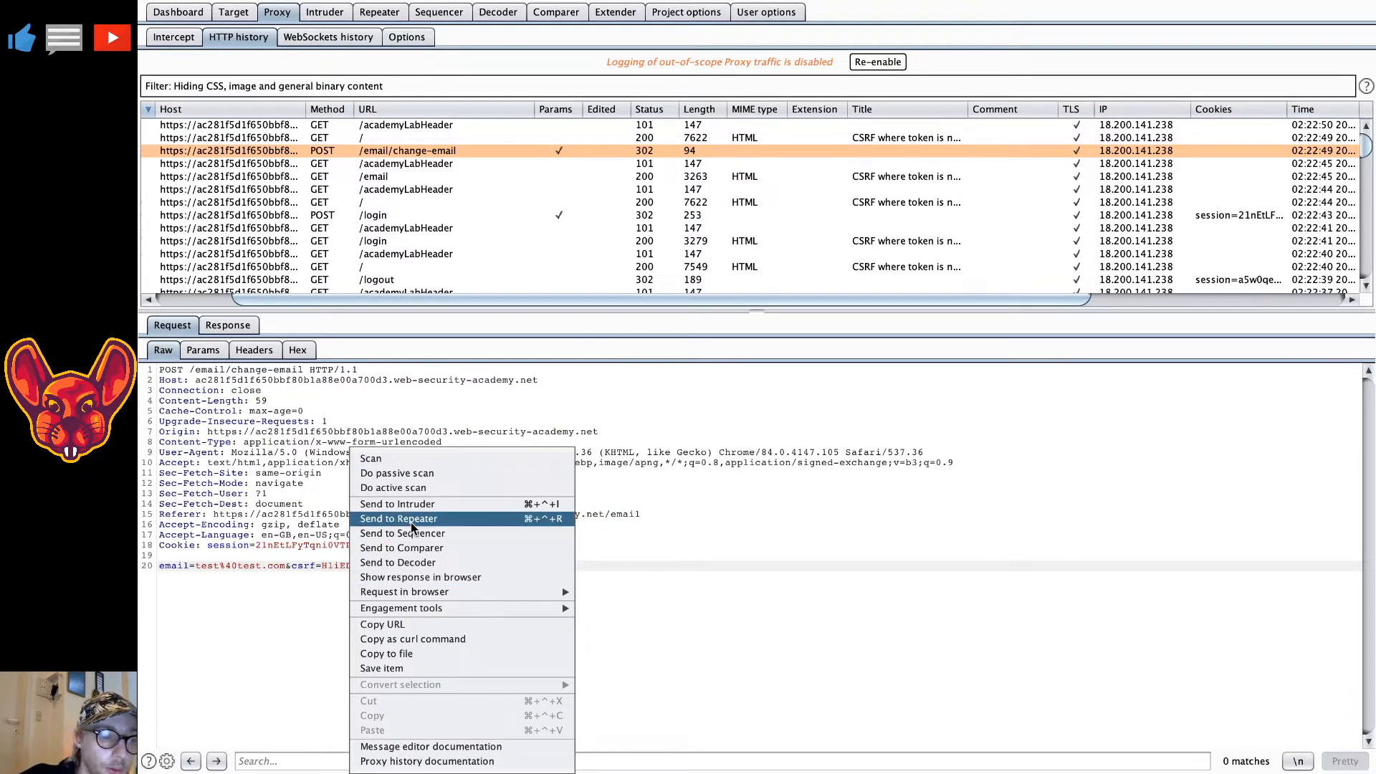
{"action": "left_click", "coordinate": [399, 517]}
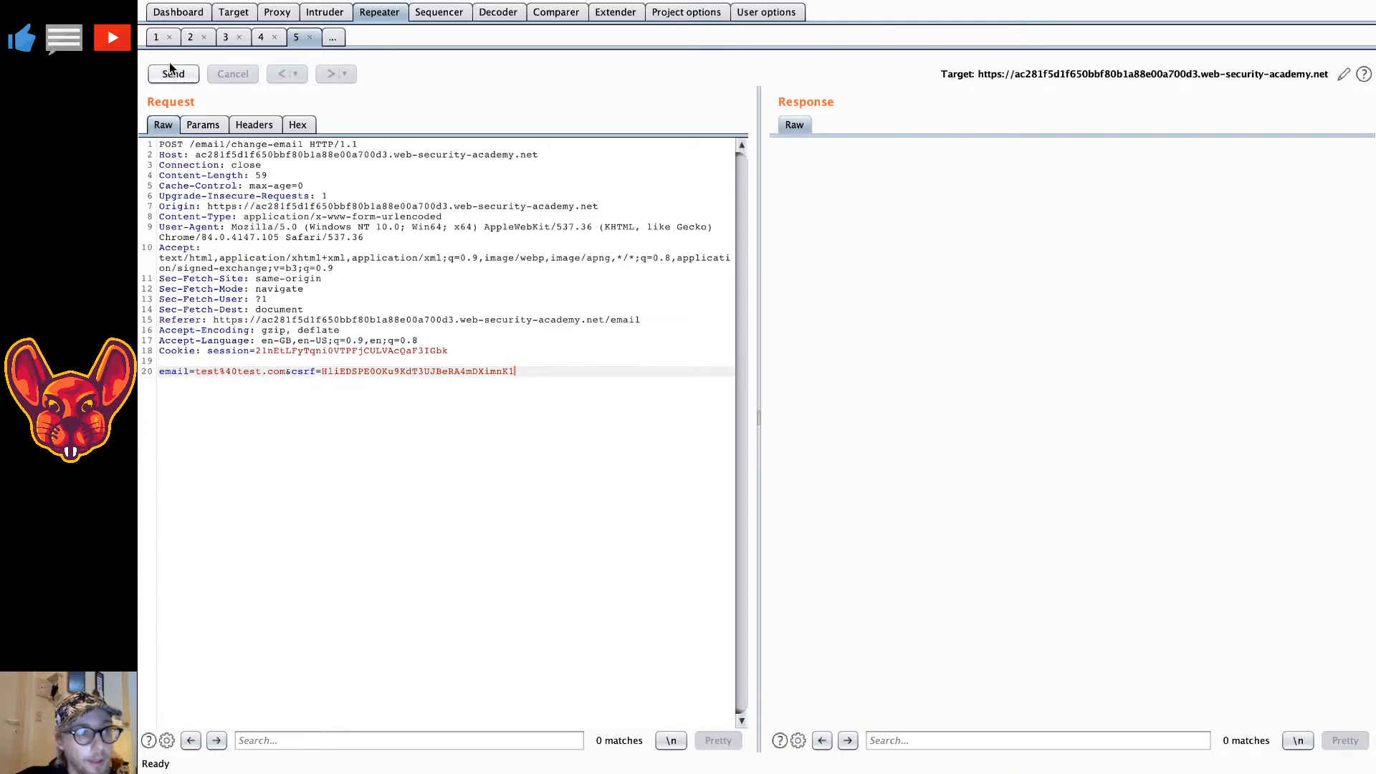
{"action": "left_click", "coordinate": [172, 73]}
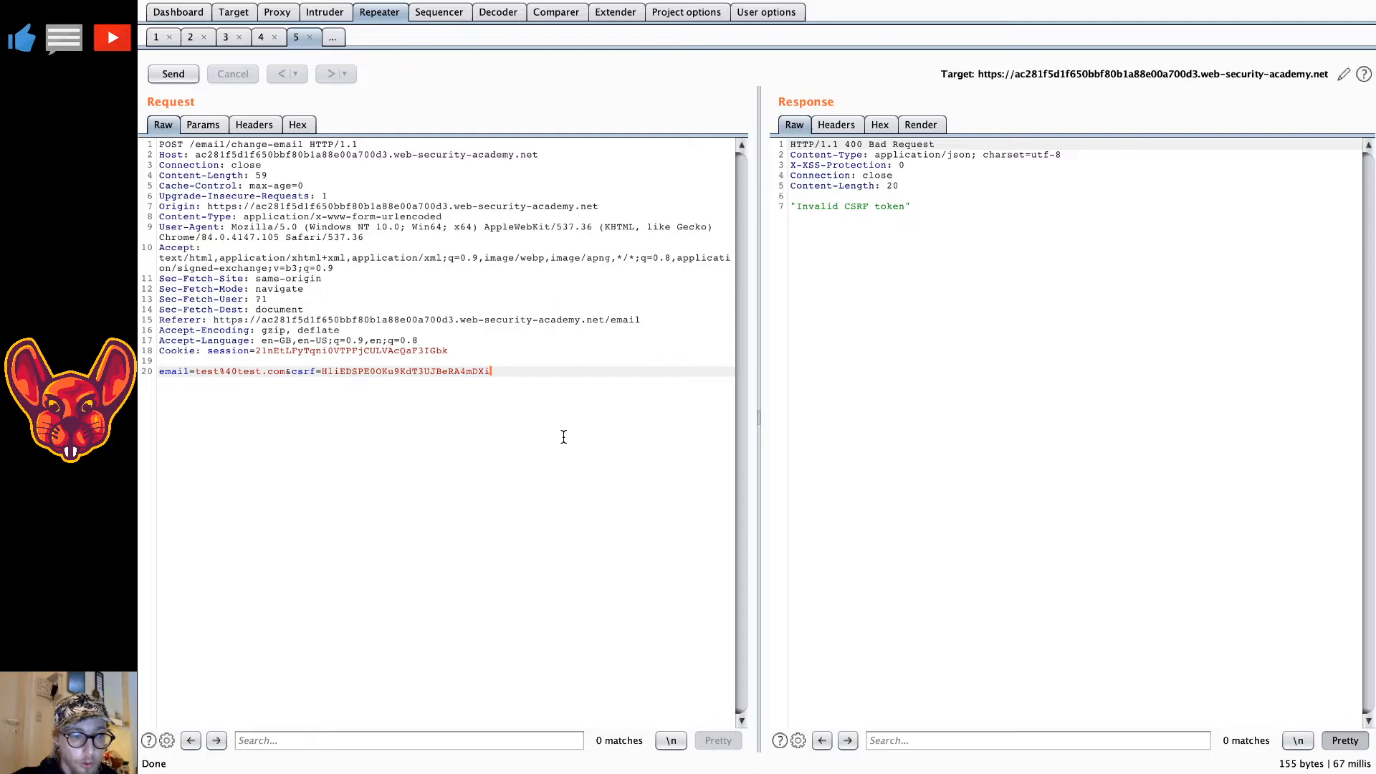
{"action": "type", "text": "1"}
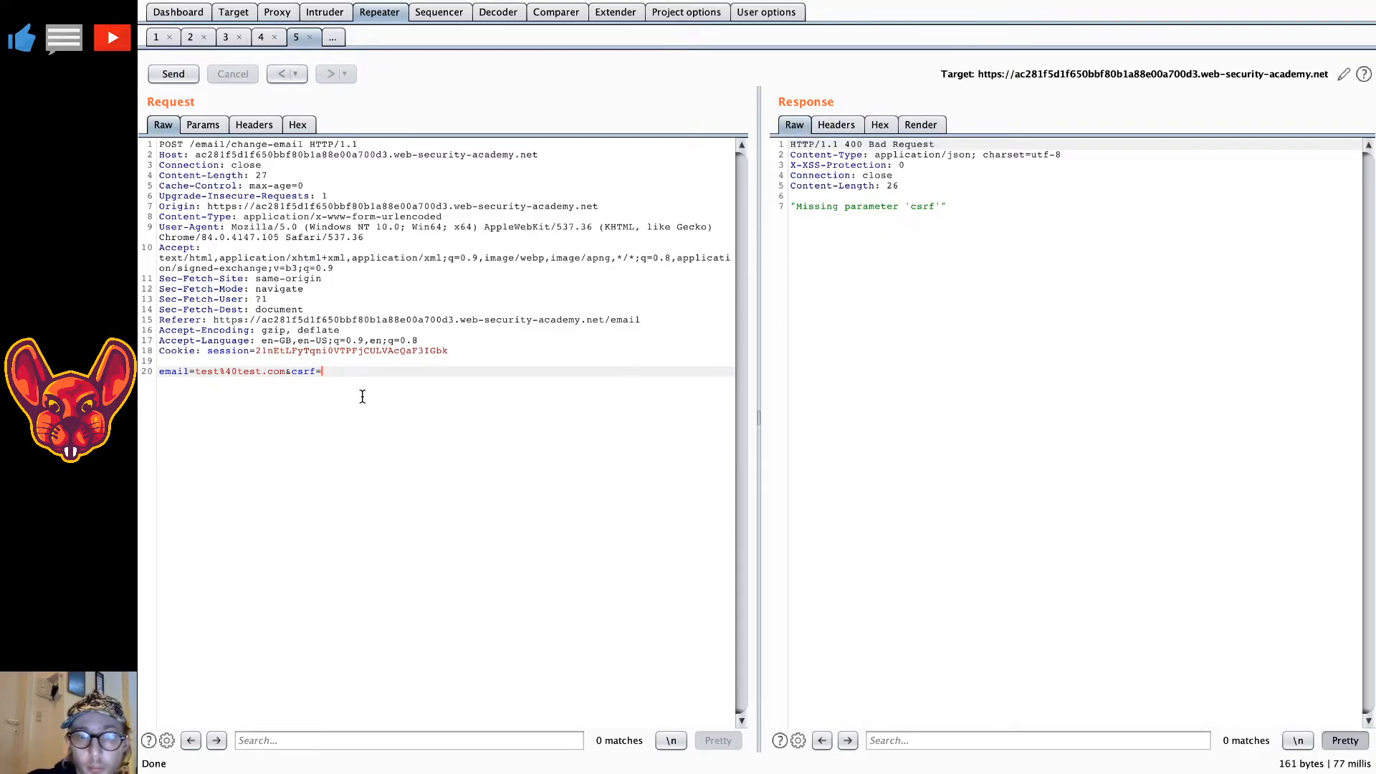
{"action": "left_click", "coordinate": [304, 370]}
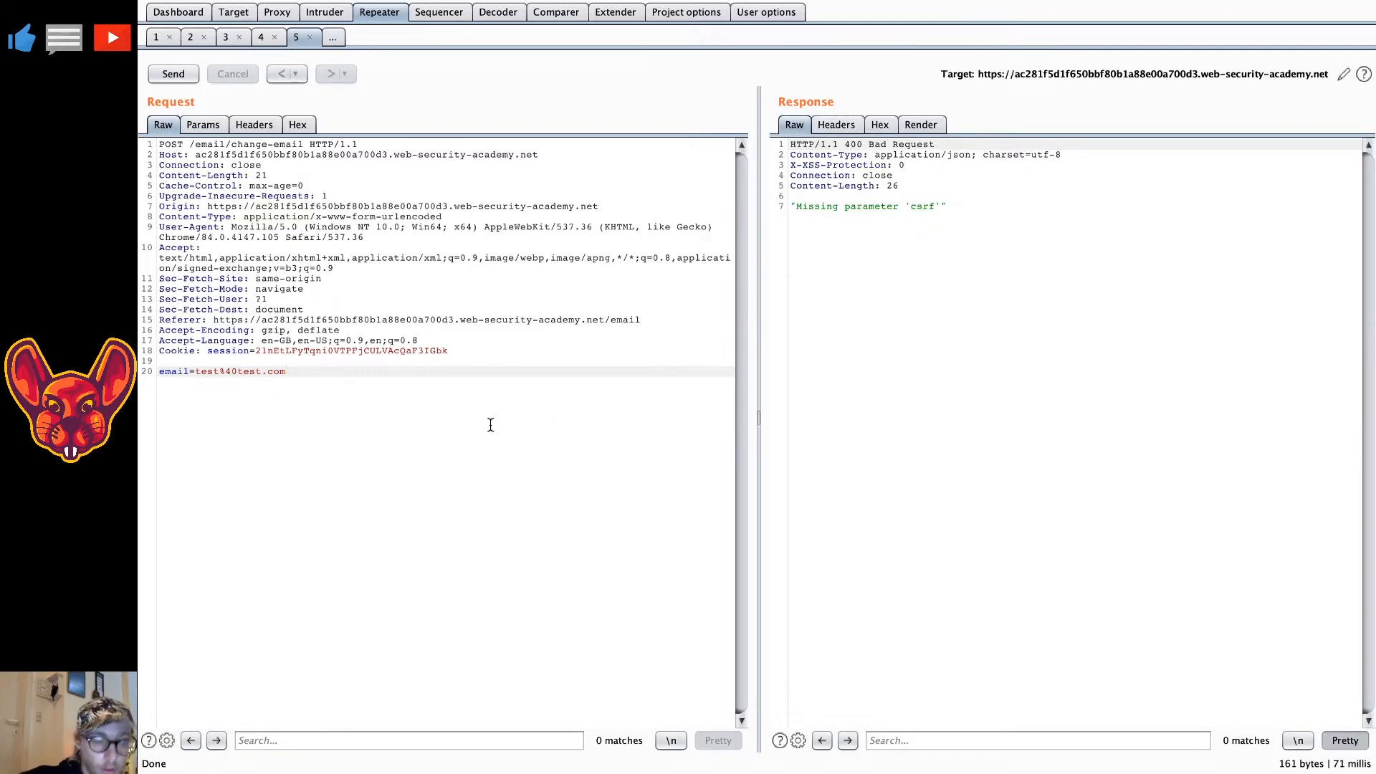
{"action": "type", "text": "&csrf="}
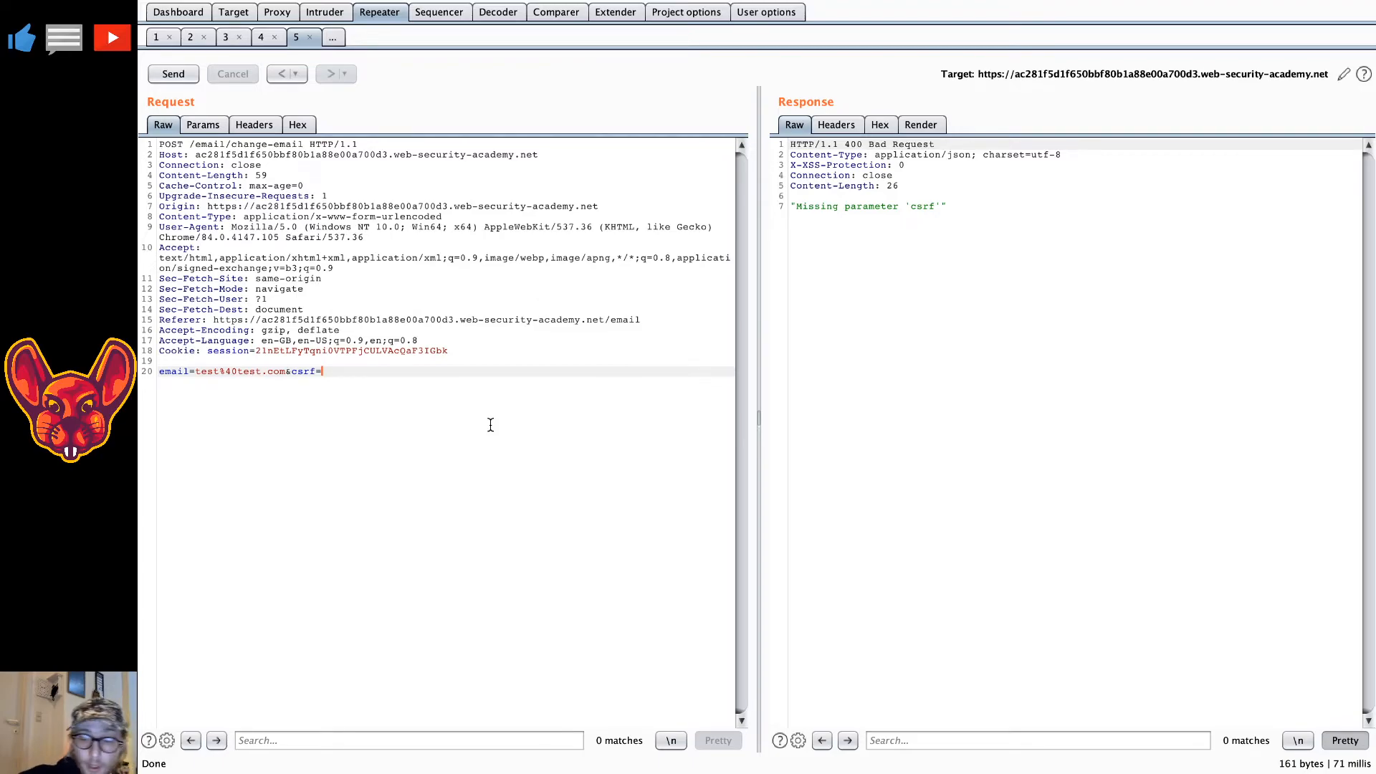
{"action": "type", "text": "MNt4E4yHPzeknnZyvyowOxNcJYCx2iqe"}
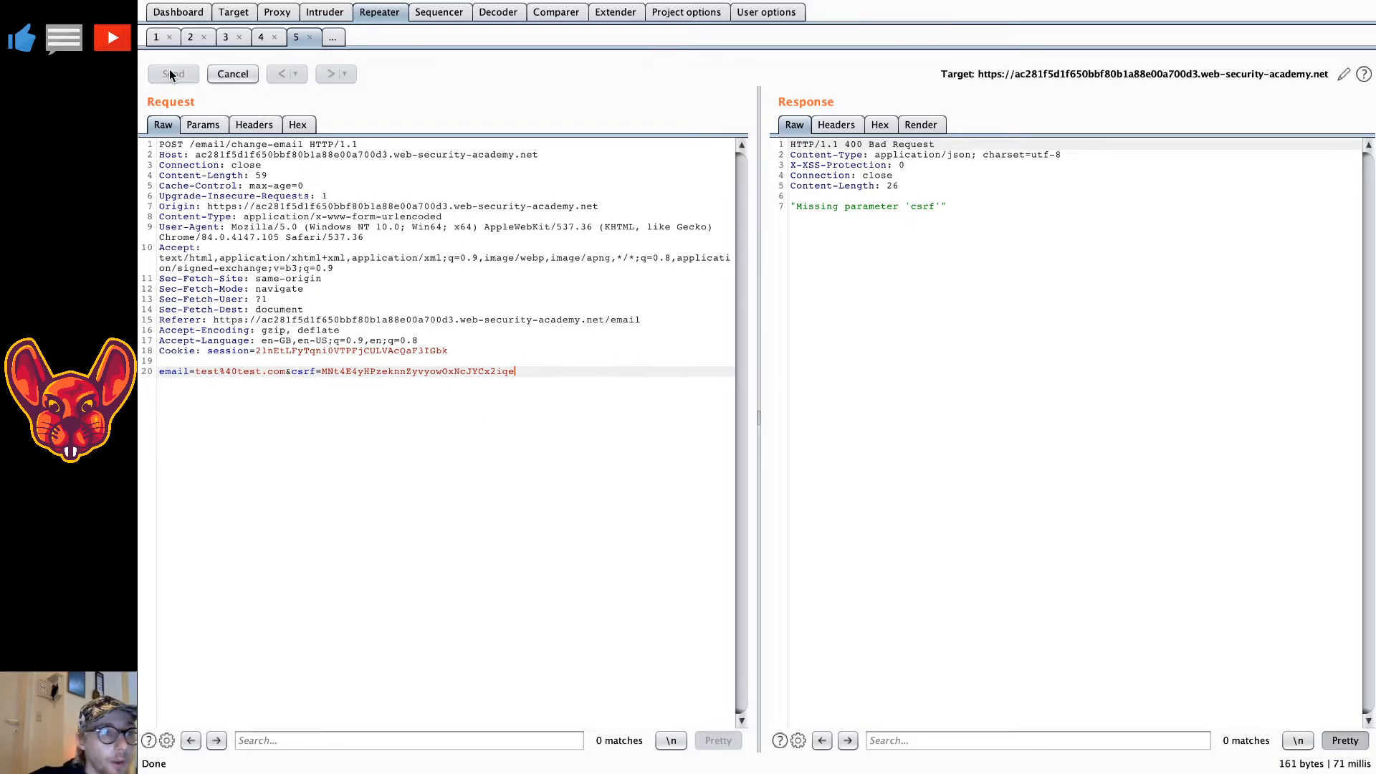
{"action": "left_click", "coordinate": [172, 74]}
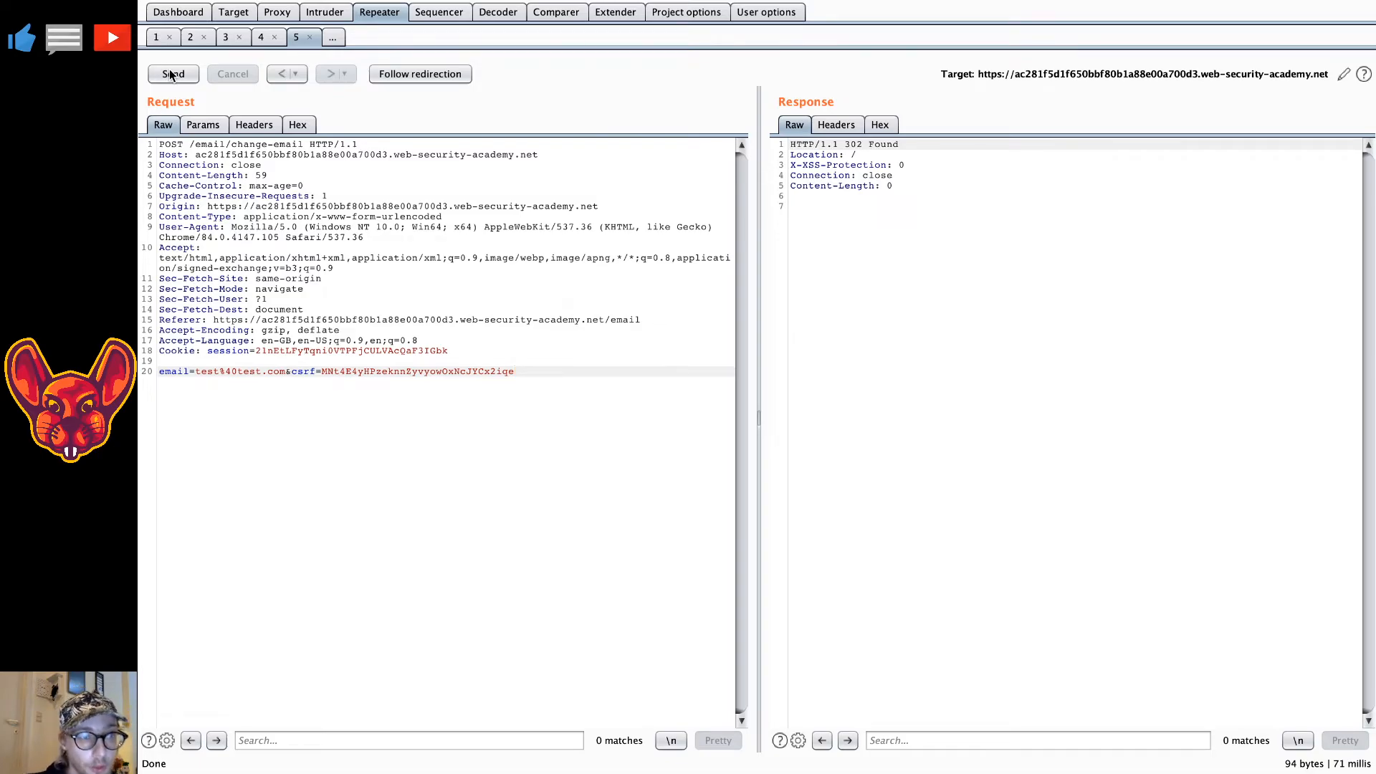
{"action": "left_click", "coordinate": [278, 11]}
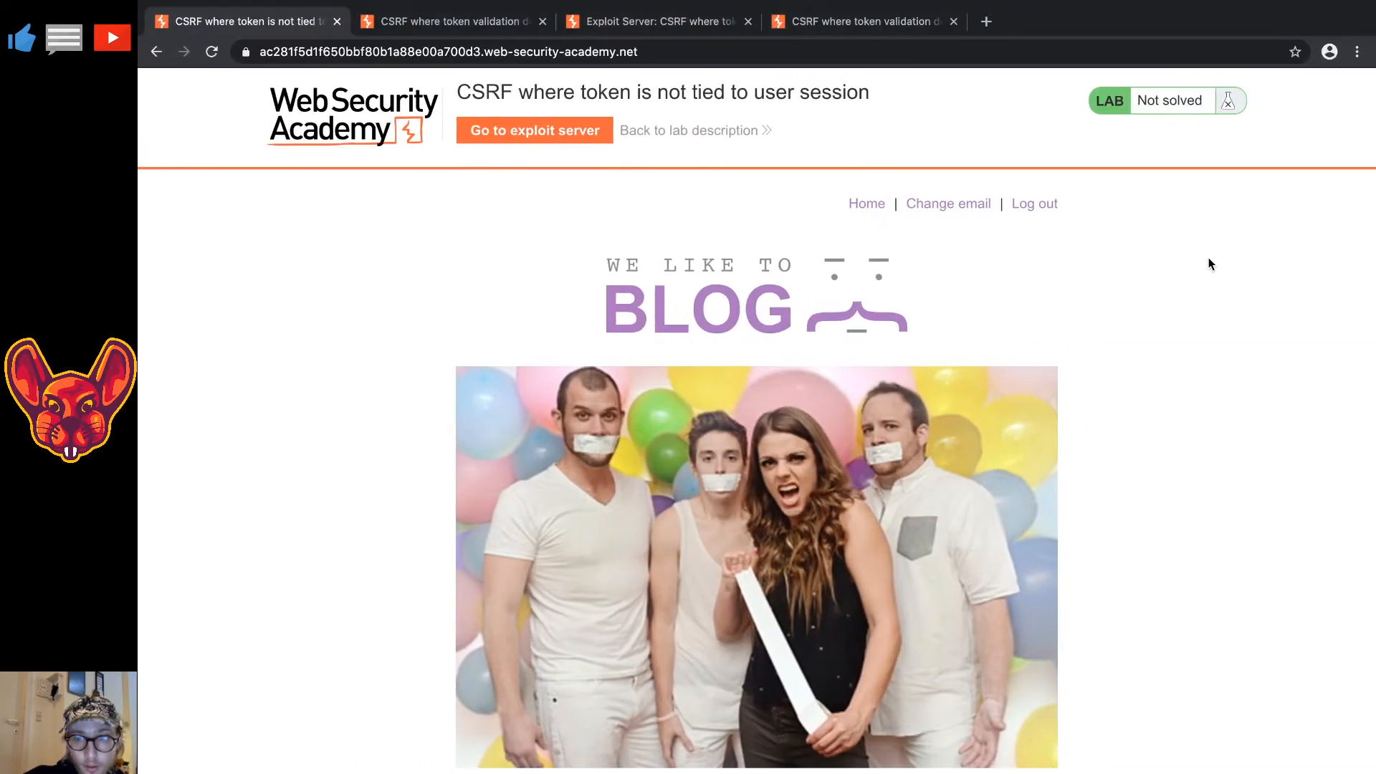
Capture a fresh csrf token by submitting and dropping the email form, then log in as the second user.
{"action": "left_click", "coordinate": [947, 203]}
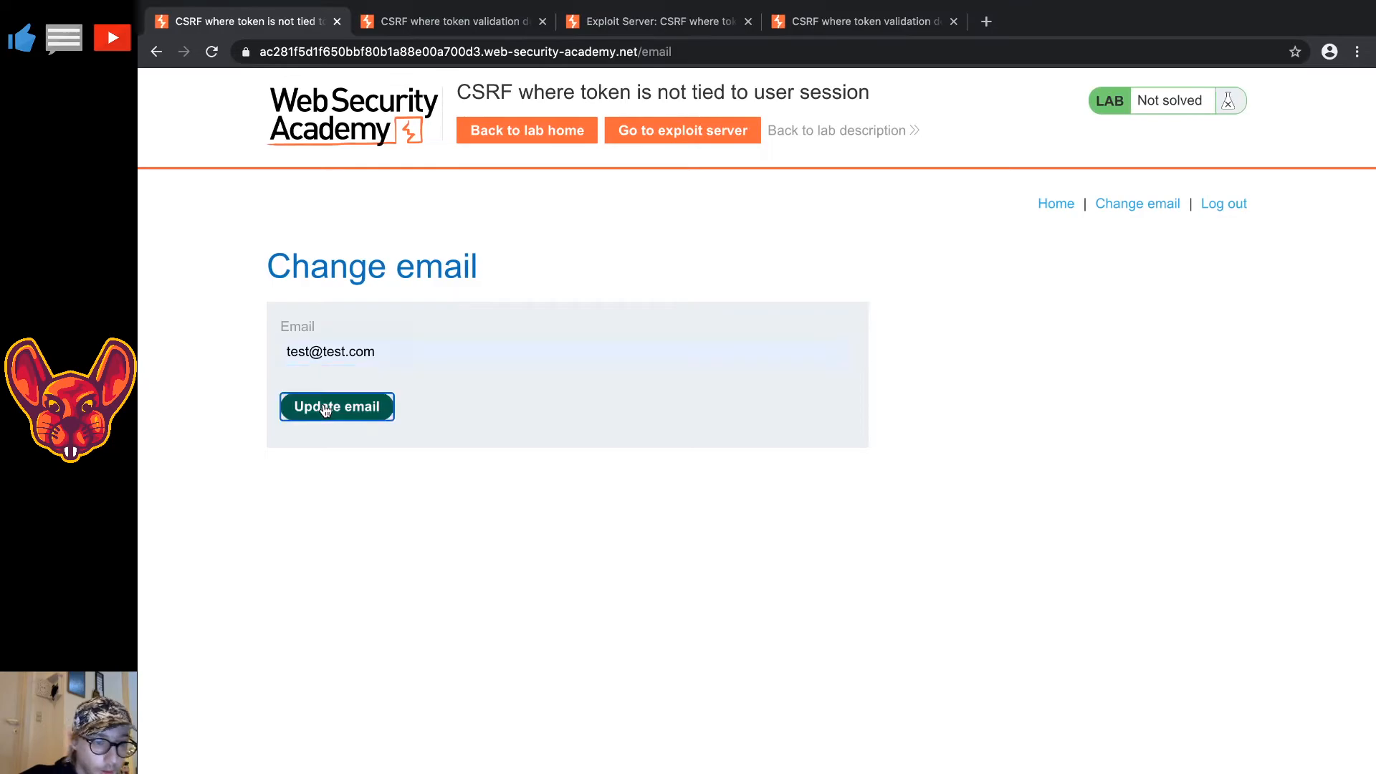
{"action": "left_click", "coordinate": [336, 407]}
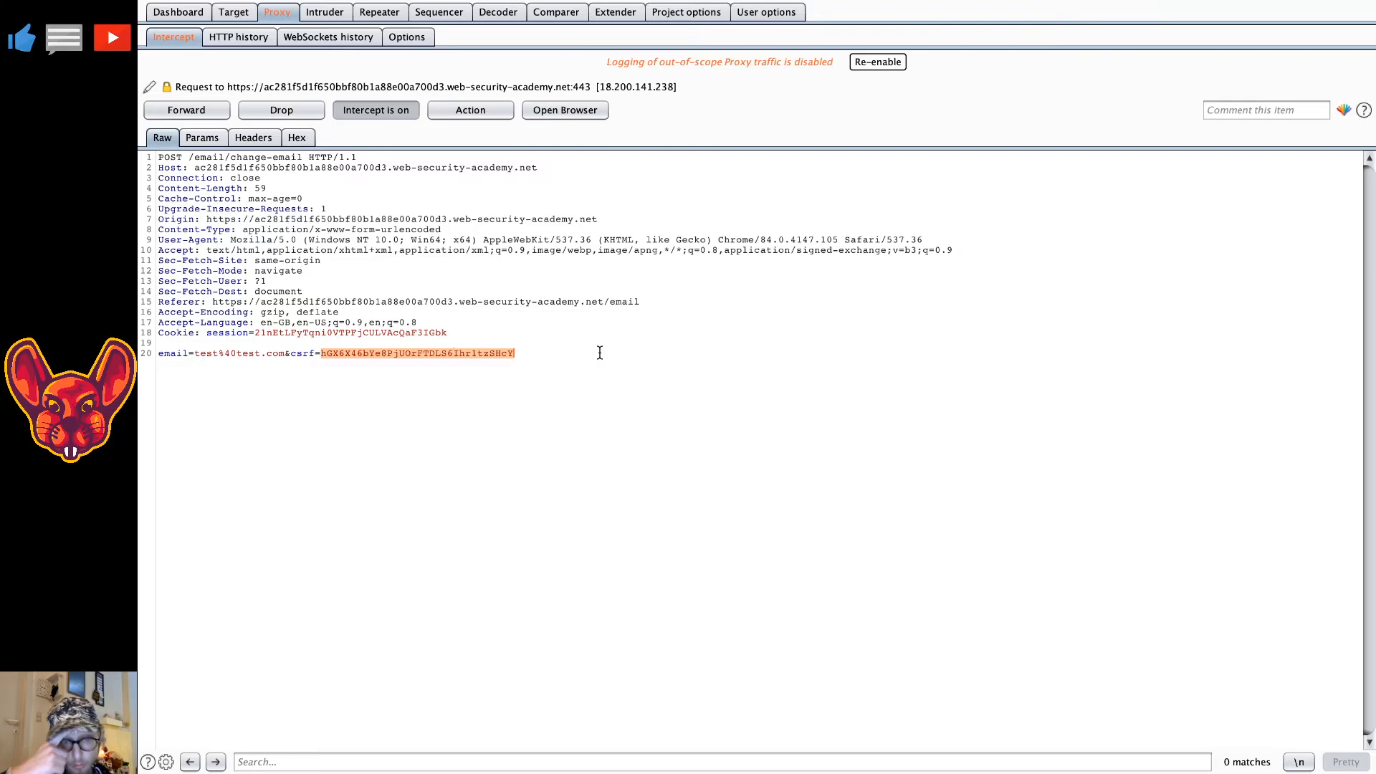
{"action": "mouse_move", "coordinate": [372, 206]}
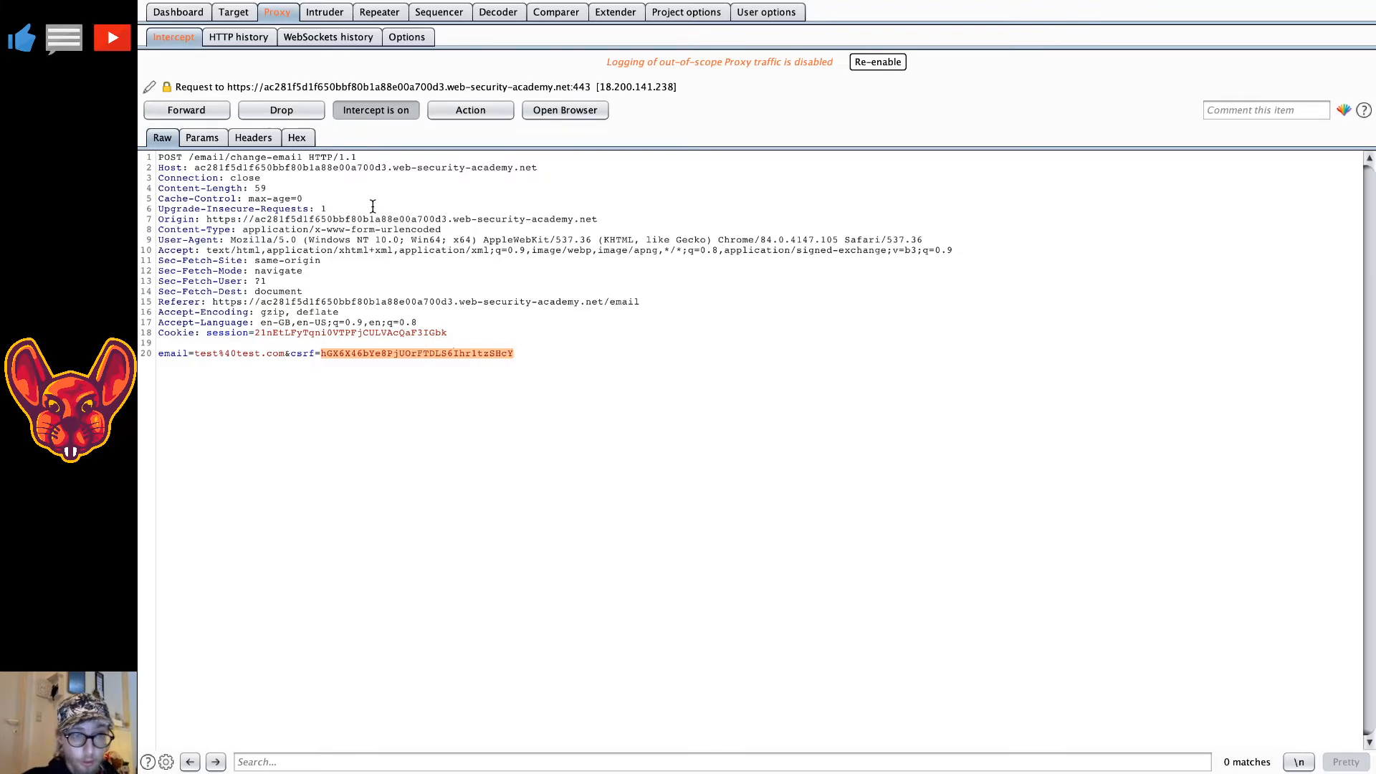
{"action": "left_click", "coordinate": [186, 109]}
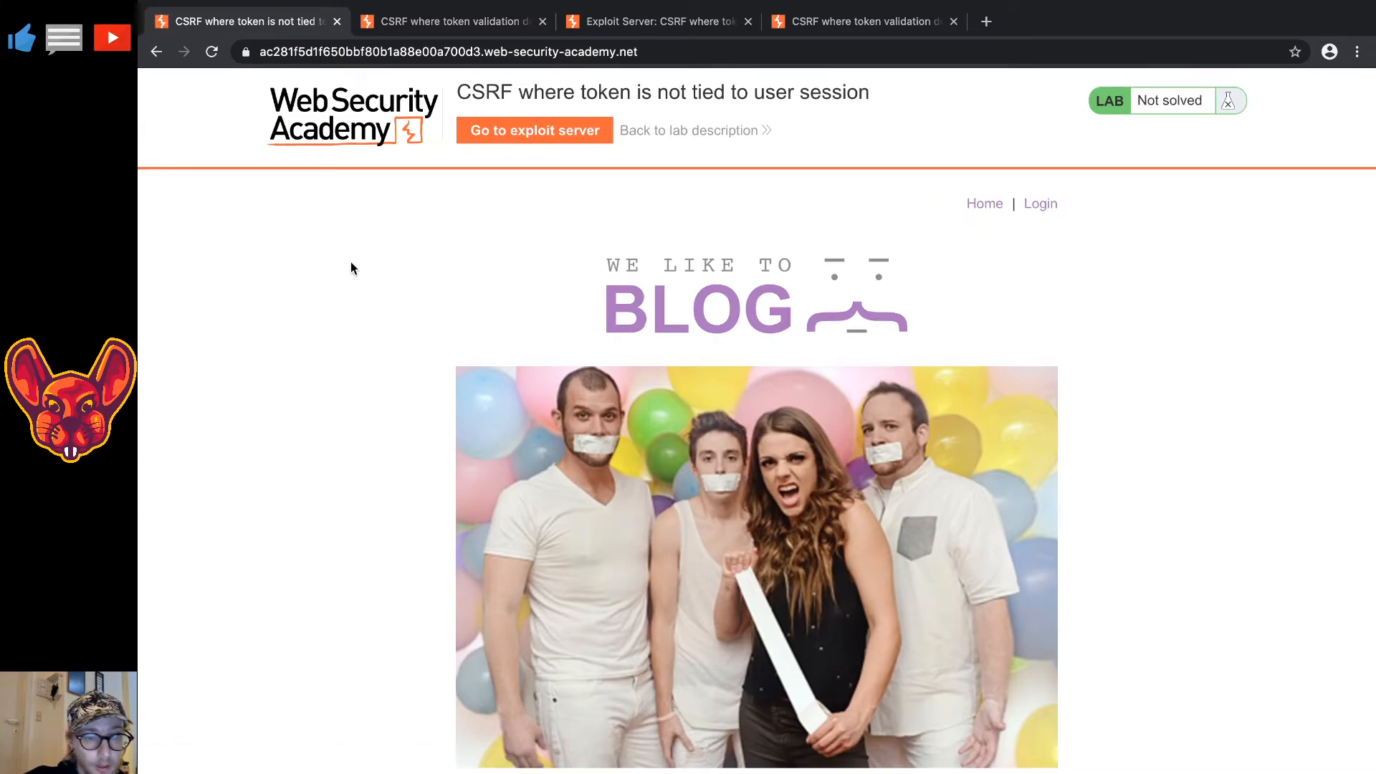
{"action": "left_click", "coordinate": [1040, 203]}
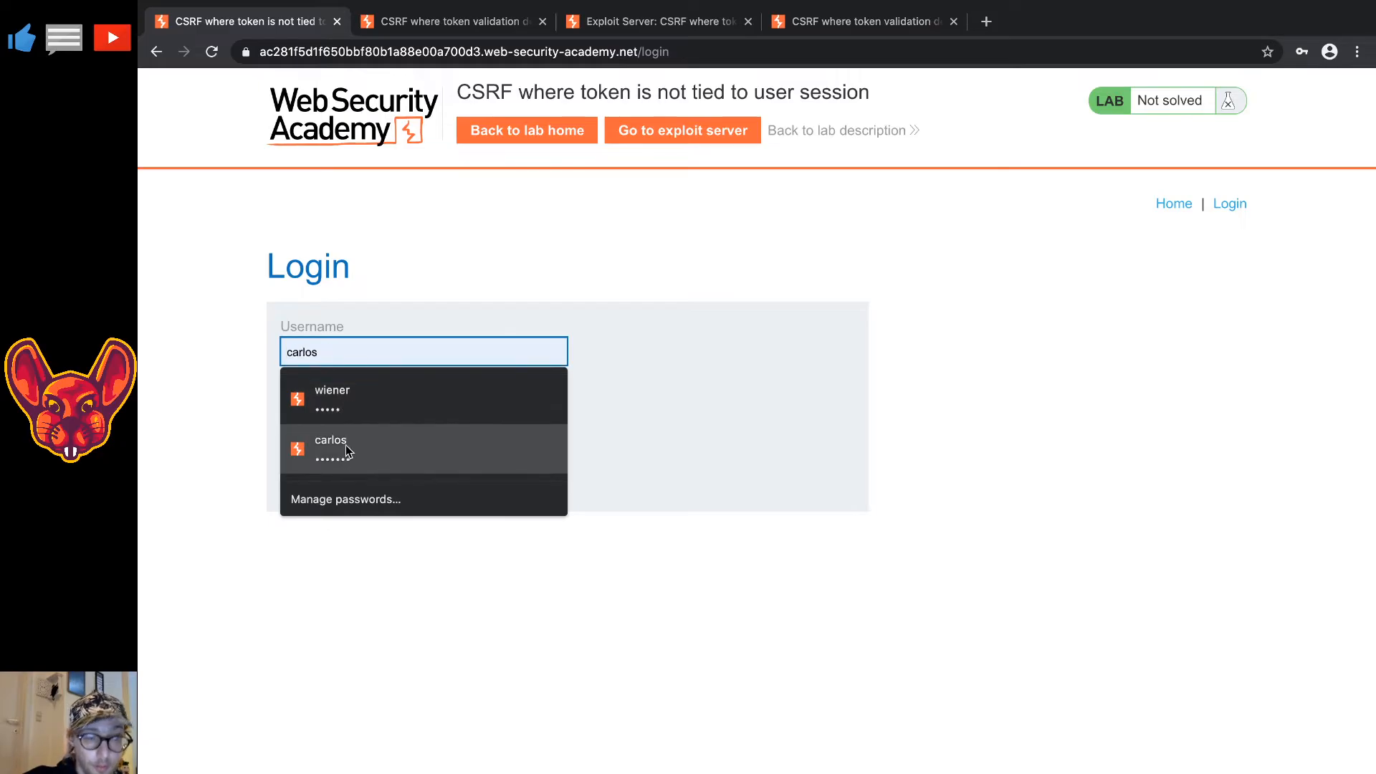
{"action": "left_click", "coordinate": [329, 446]}
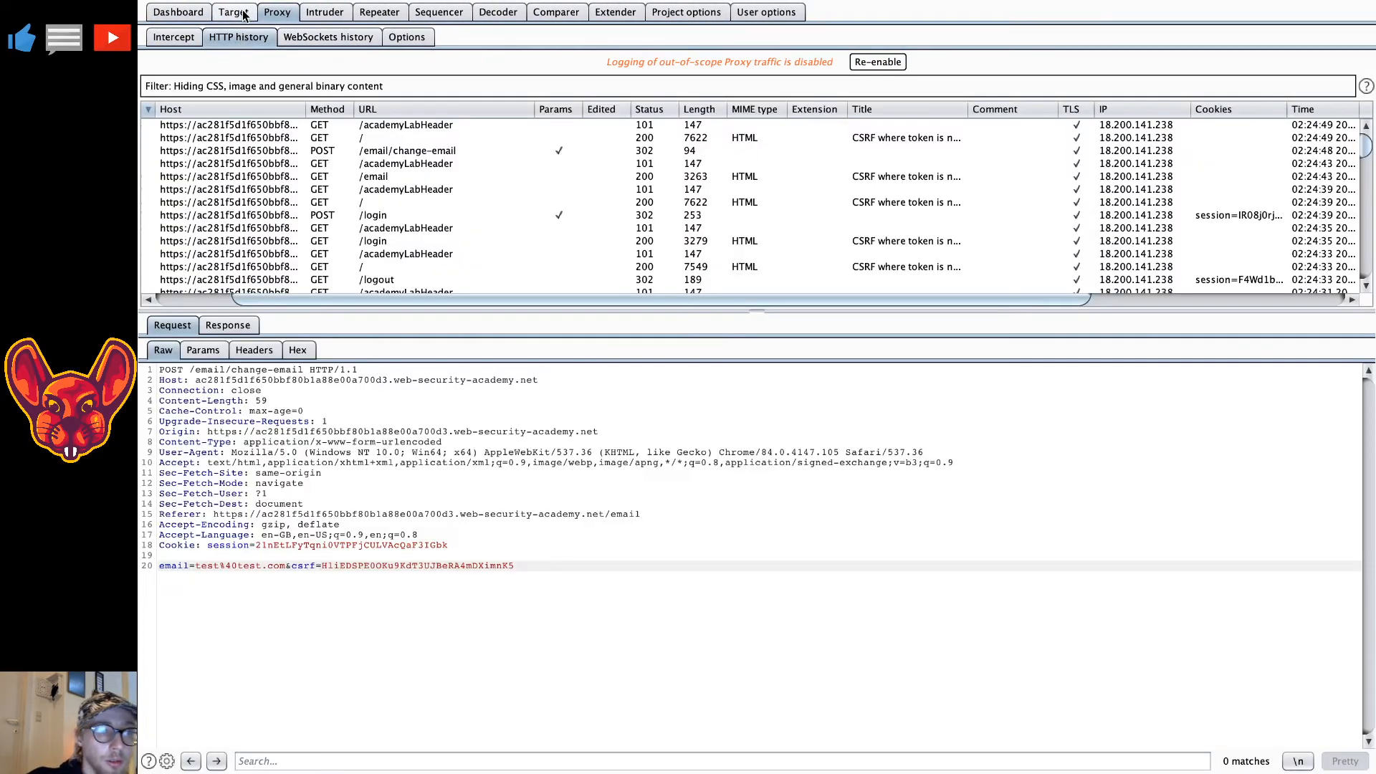
Generate an auto-submitting CSRF PoC from the newest change-email request and copy its HTML.
{"action": "left_click", "coordinate": [406, 150]}
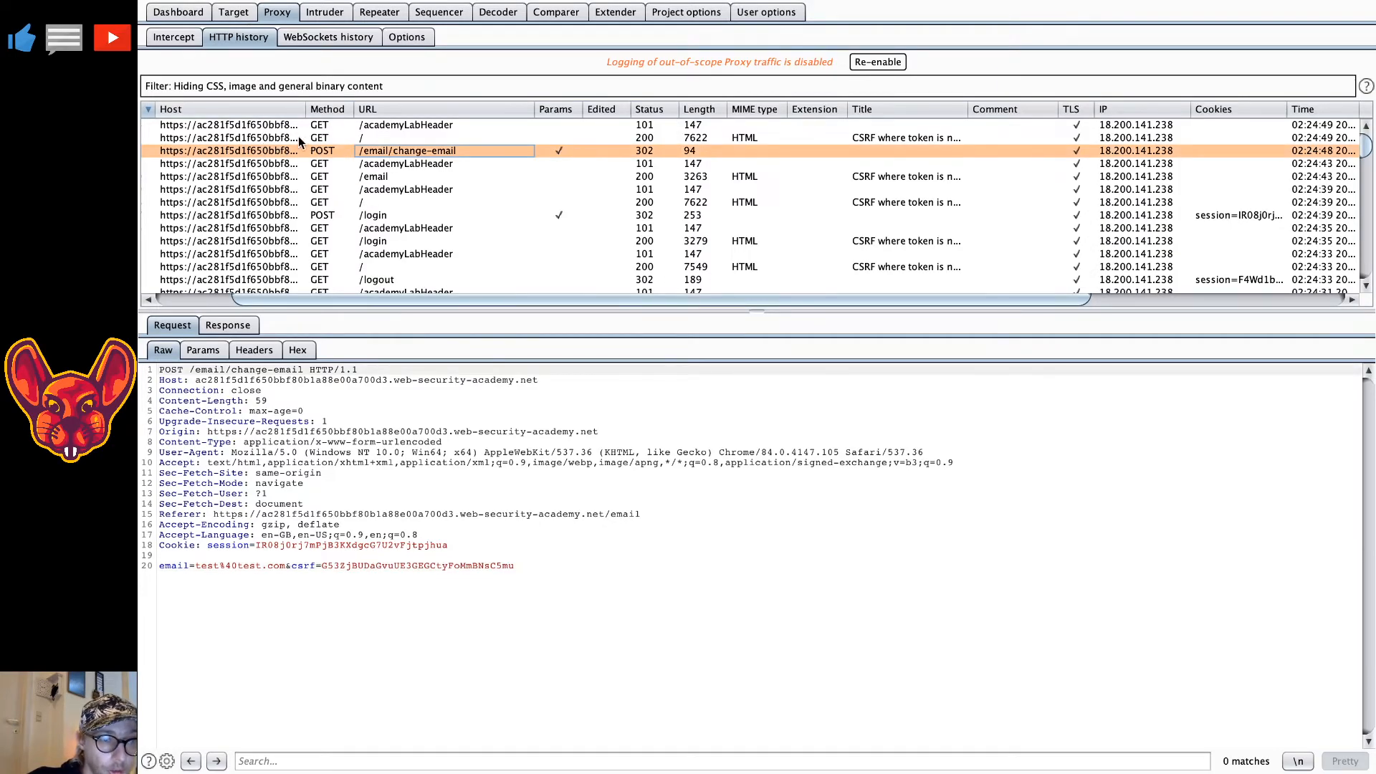
{"action": "right_click", "coordinate": [368, 482]}
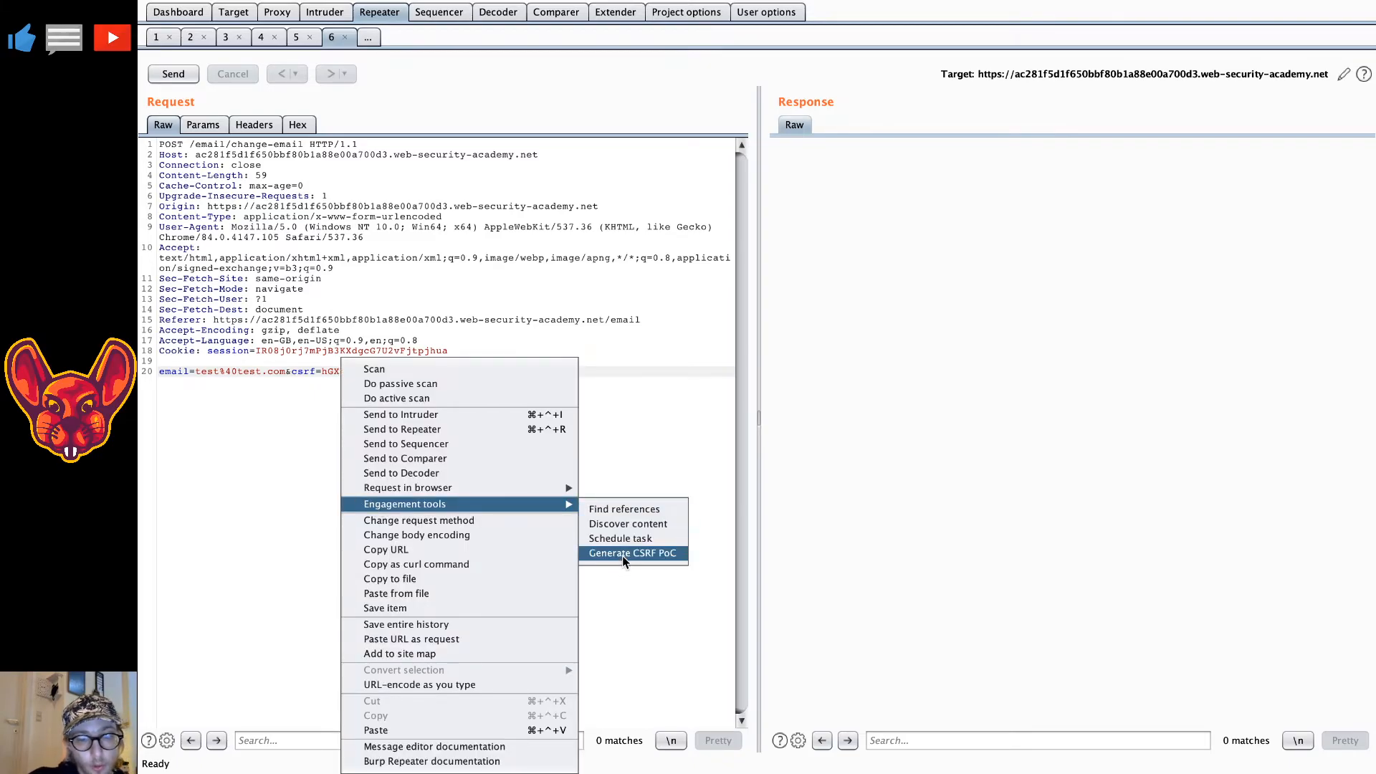
{"action": "left_click", "coordinate": [630, 553]}
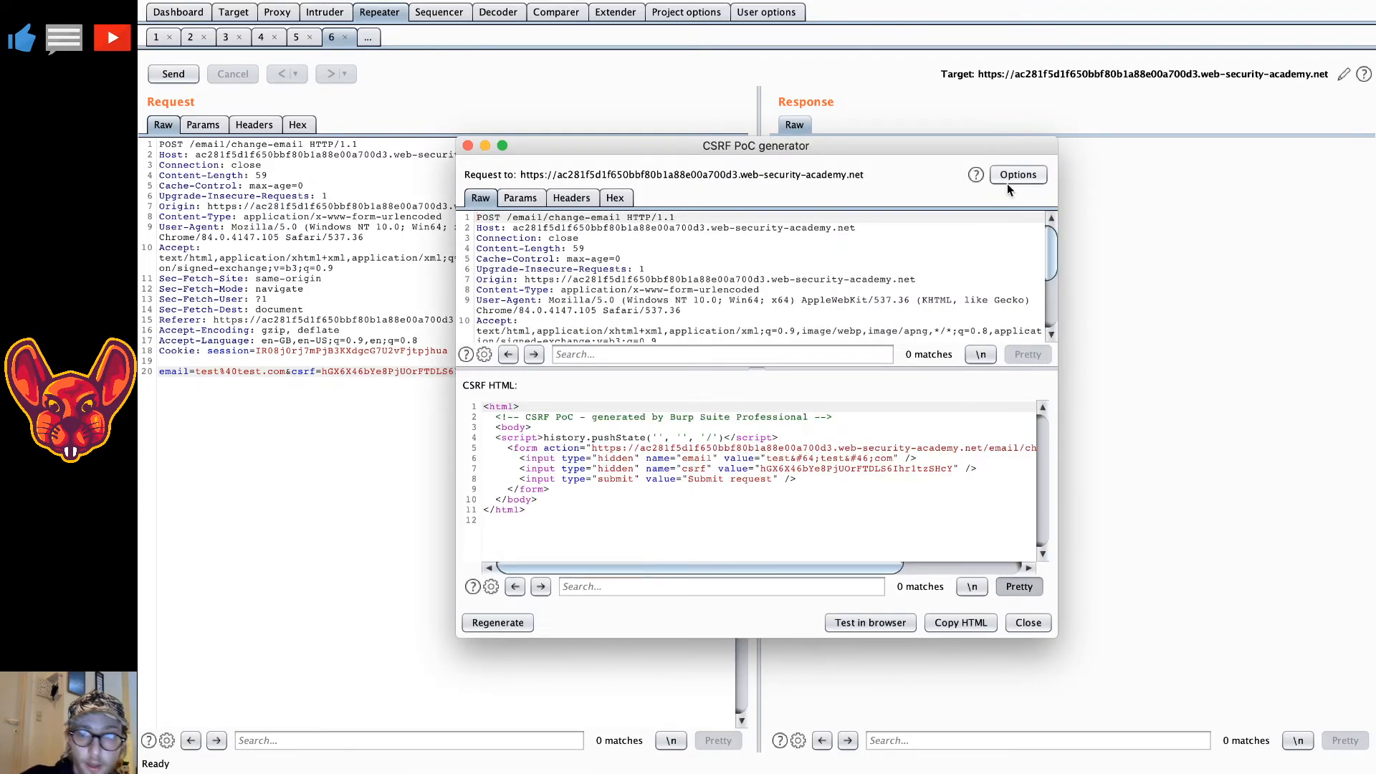
{"action": "left_click", "coordinate": [1017, 173]}
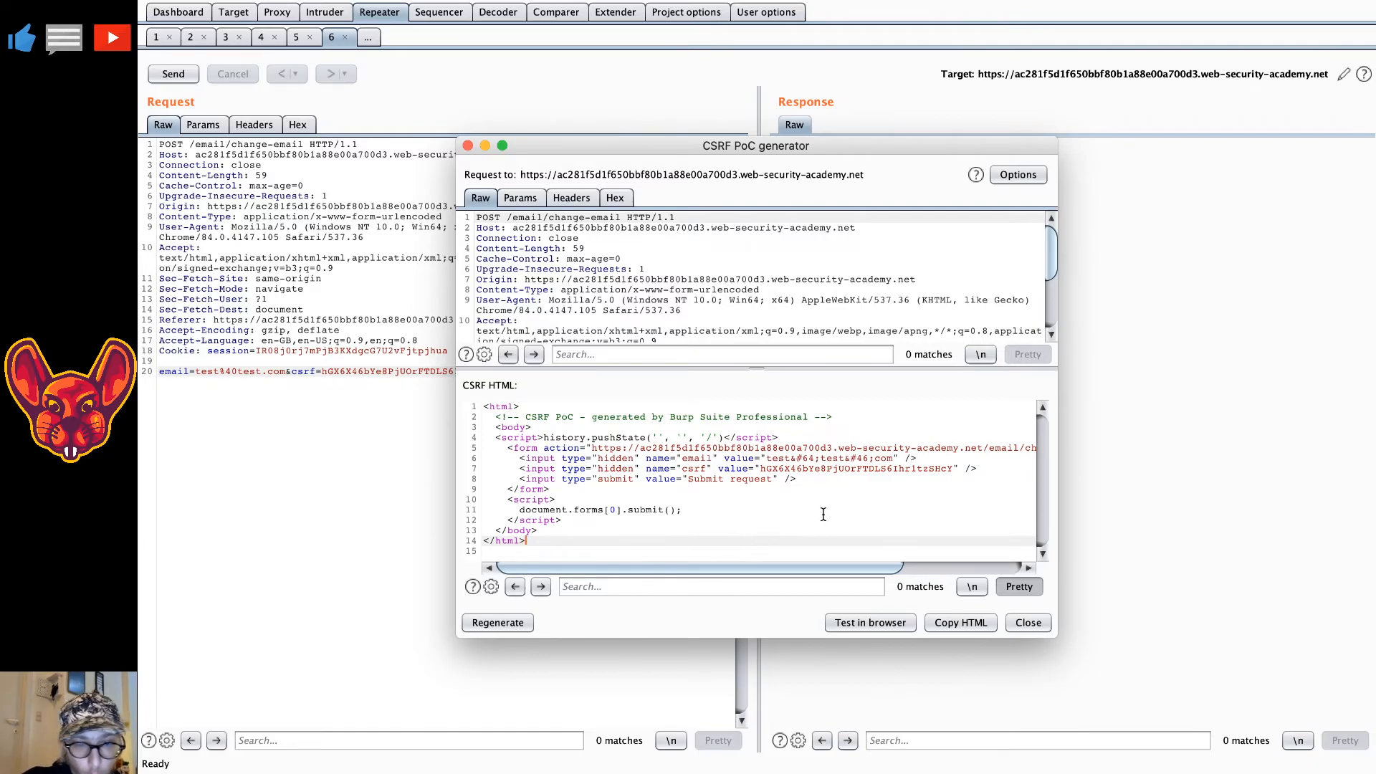
{"action": "left_click", "coordinate": [960, 622]}
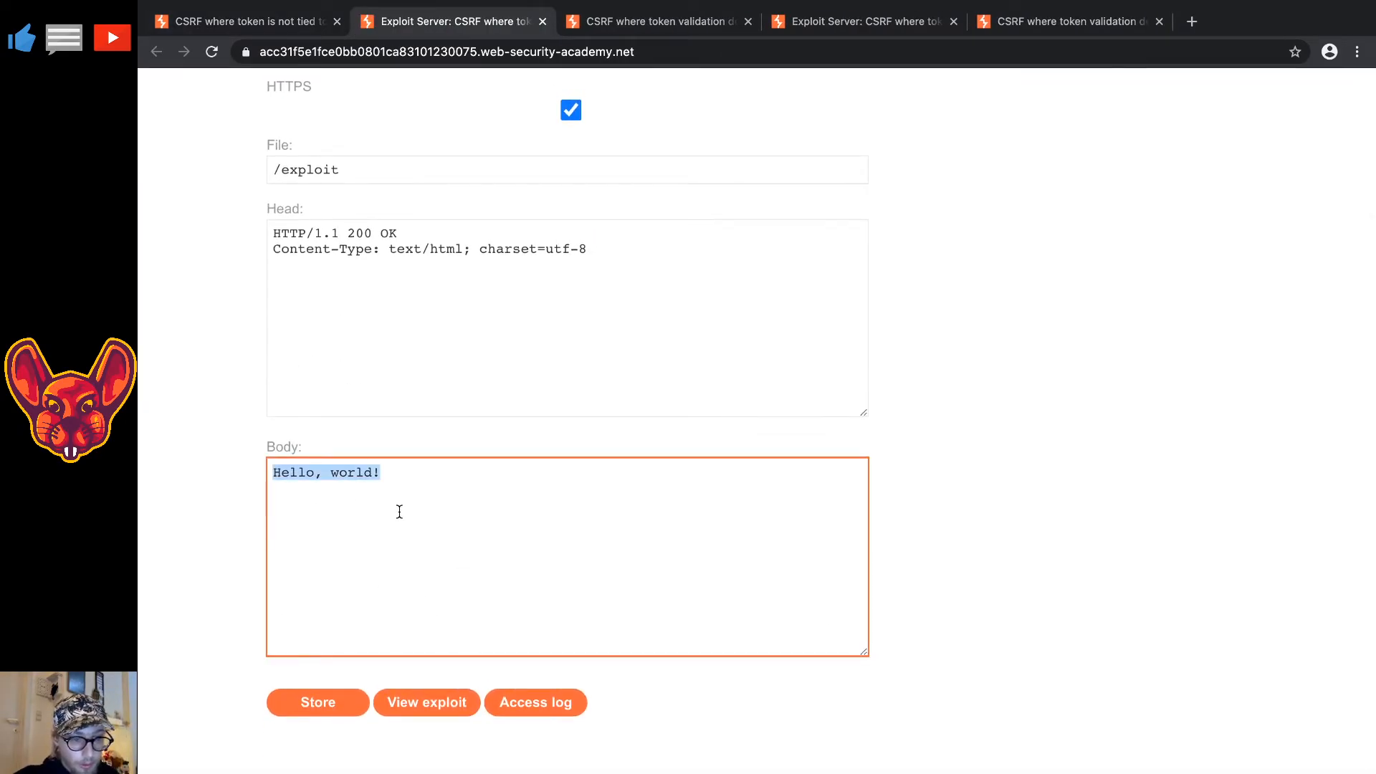
View the stored exploit, which the lab rejects with 'Invalid CSRF token'.
{"action": "left_click", "coordinate": [318, 703]}
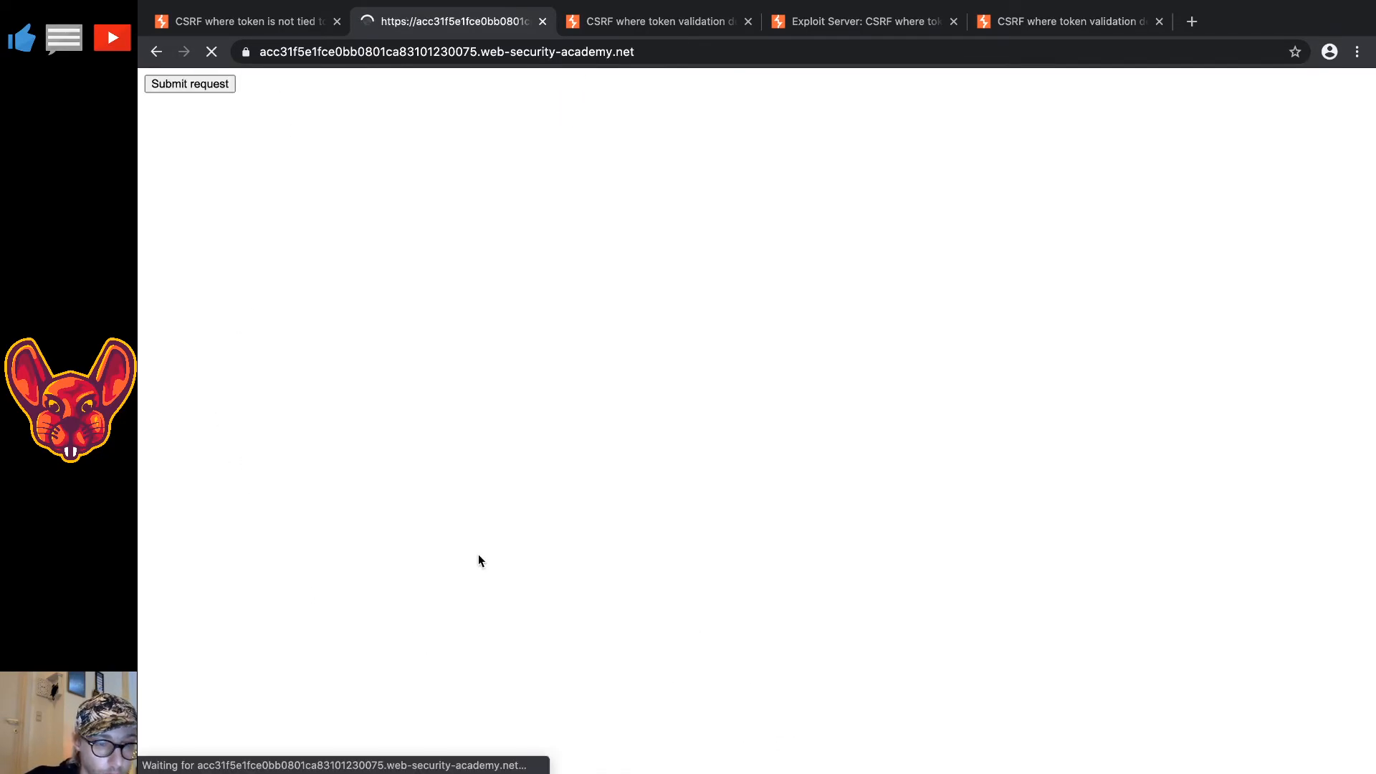
{"action": "left_click", "coordinate": [189, 83]}
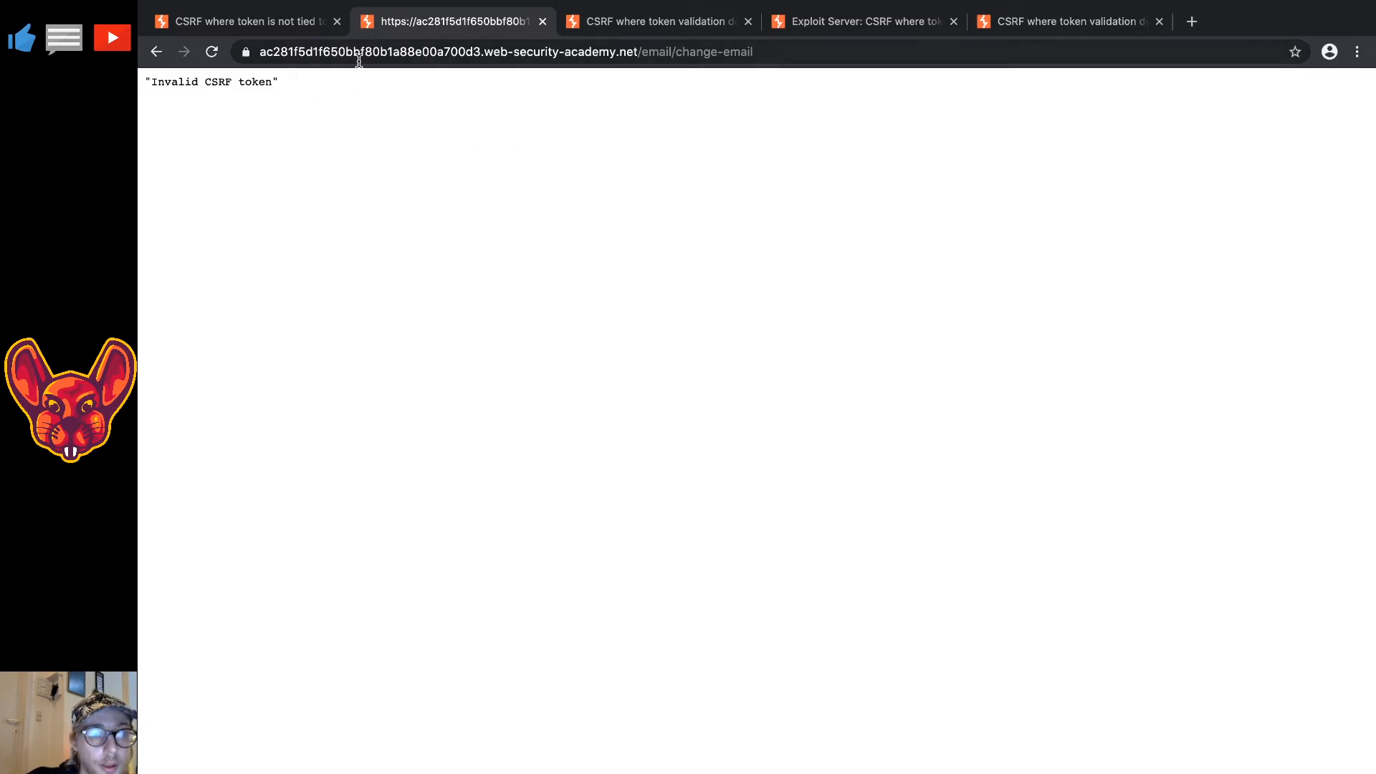
{"action": "mouse_move", "coordinate": [286, 137]}
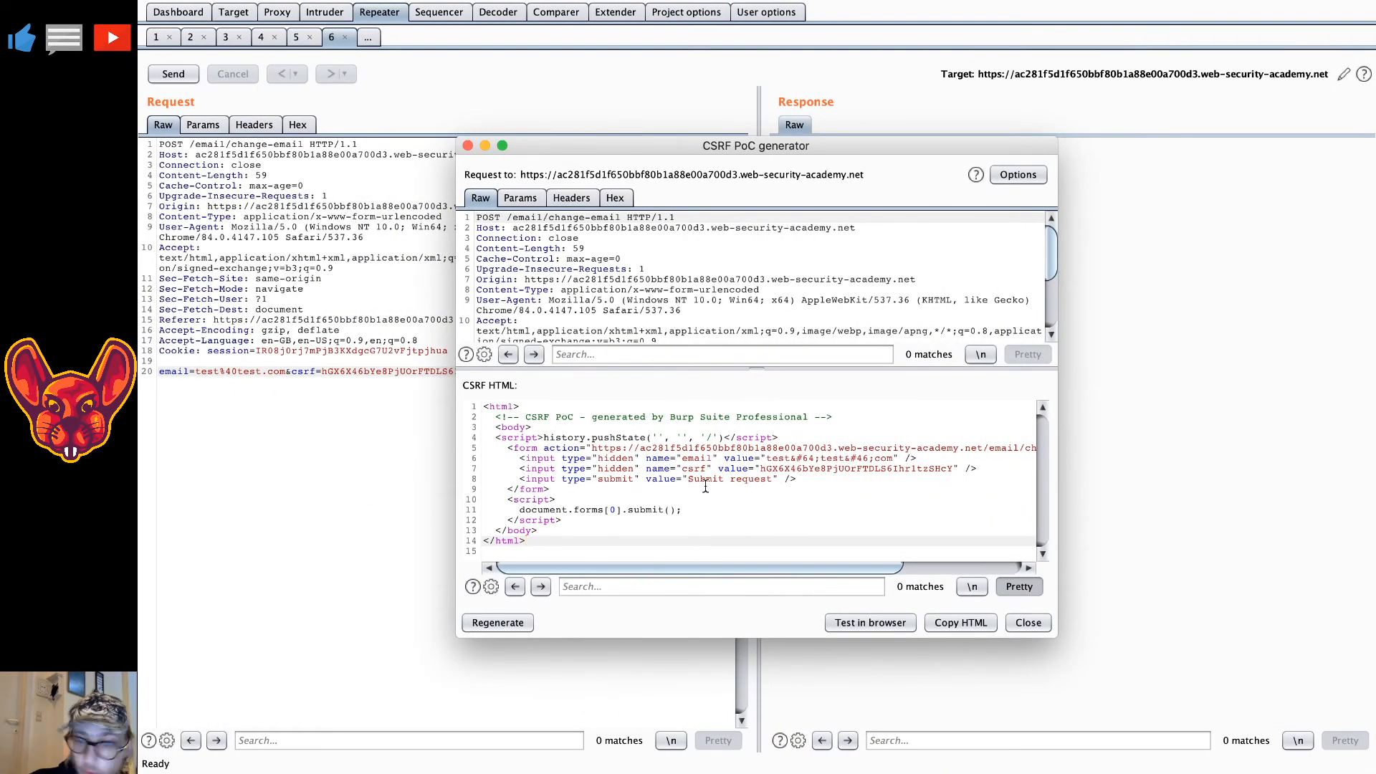
{"action": "left_click", "coordinate": [870, 622]}
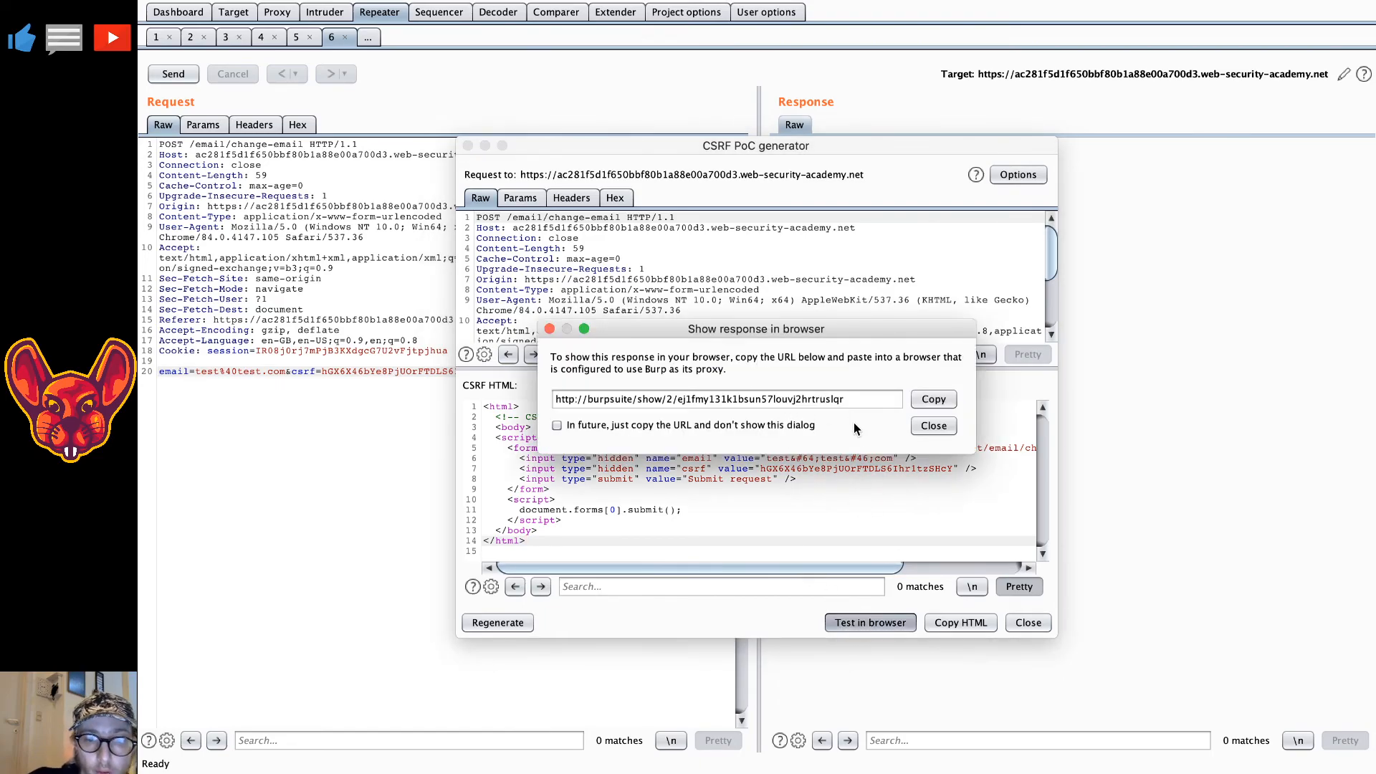
{"action": "left_click", "coordinate": [868, 622]}
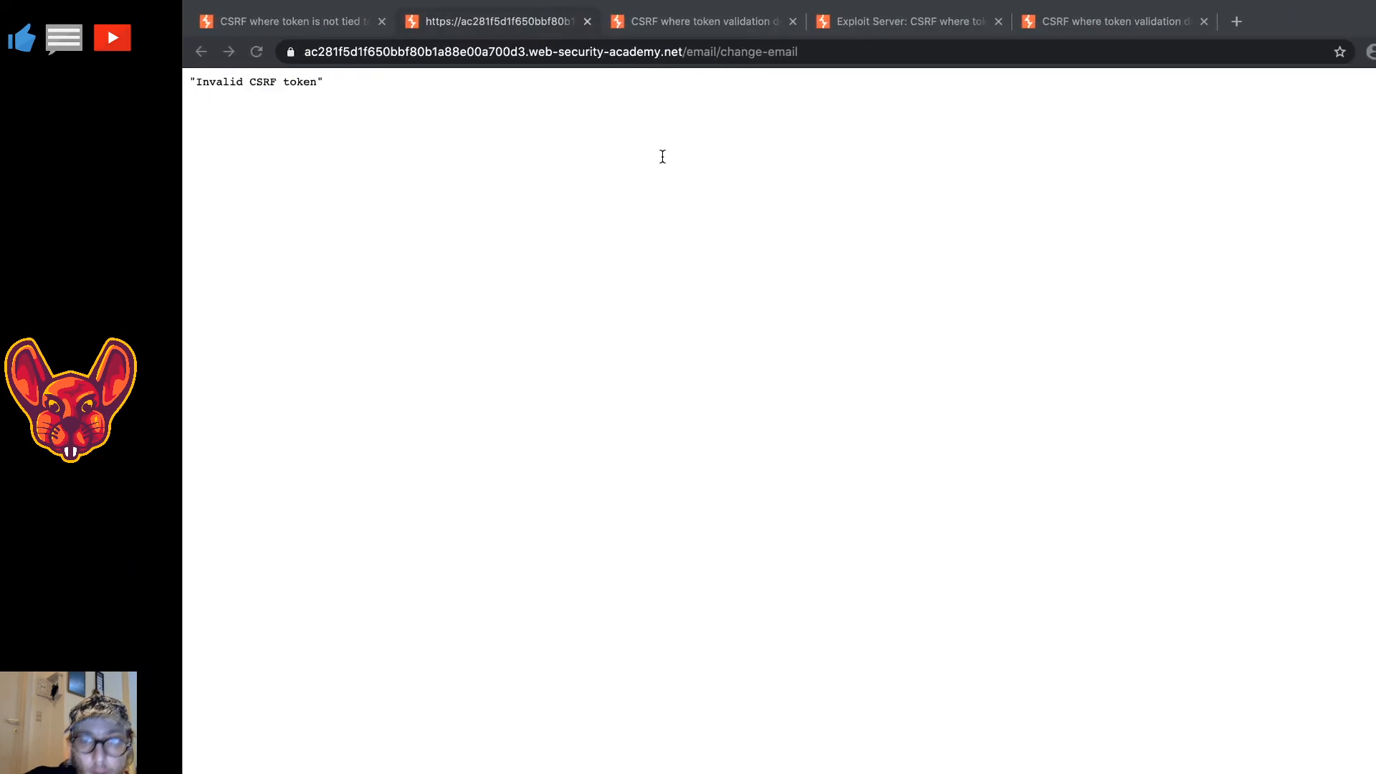
{"action": "left_click", "coordinate": [1236, 21]}
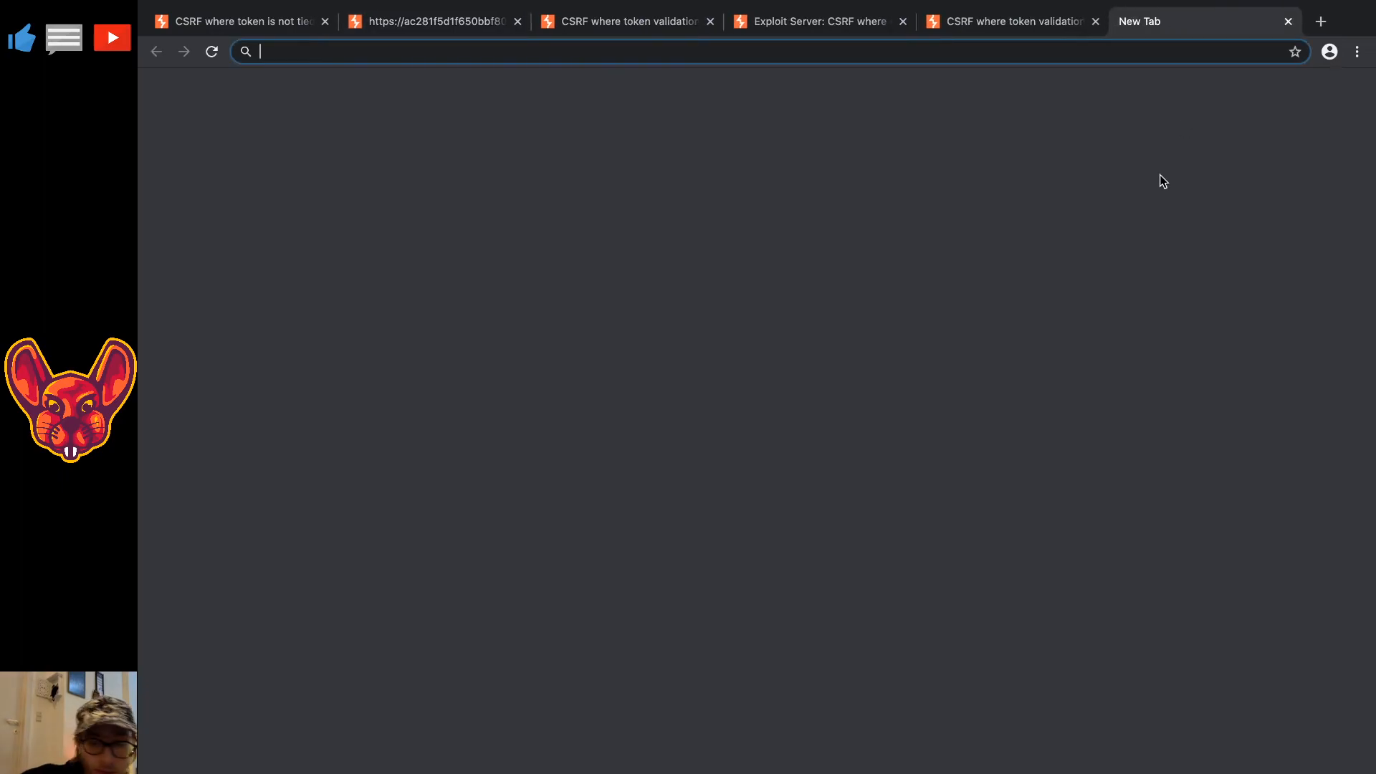
{"action": "type", "text": "http://burpsuite/show/2/ej1fmy131k1bsun57louvj2hrtruslqr"}
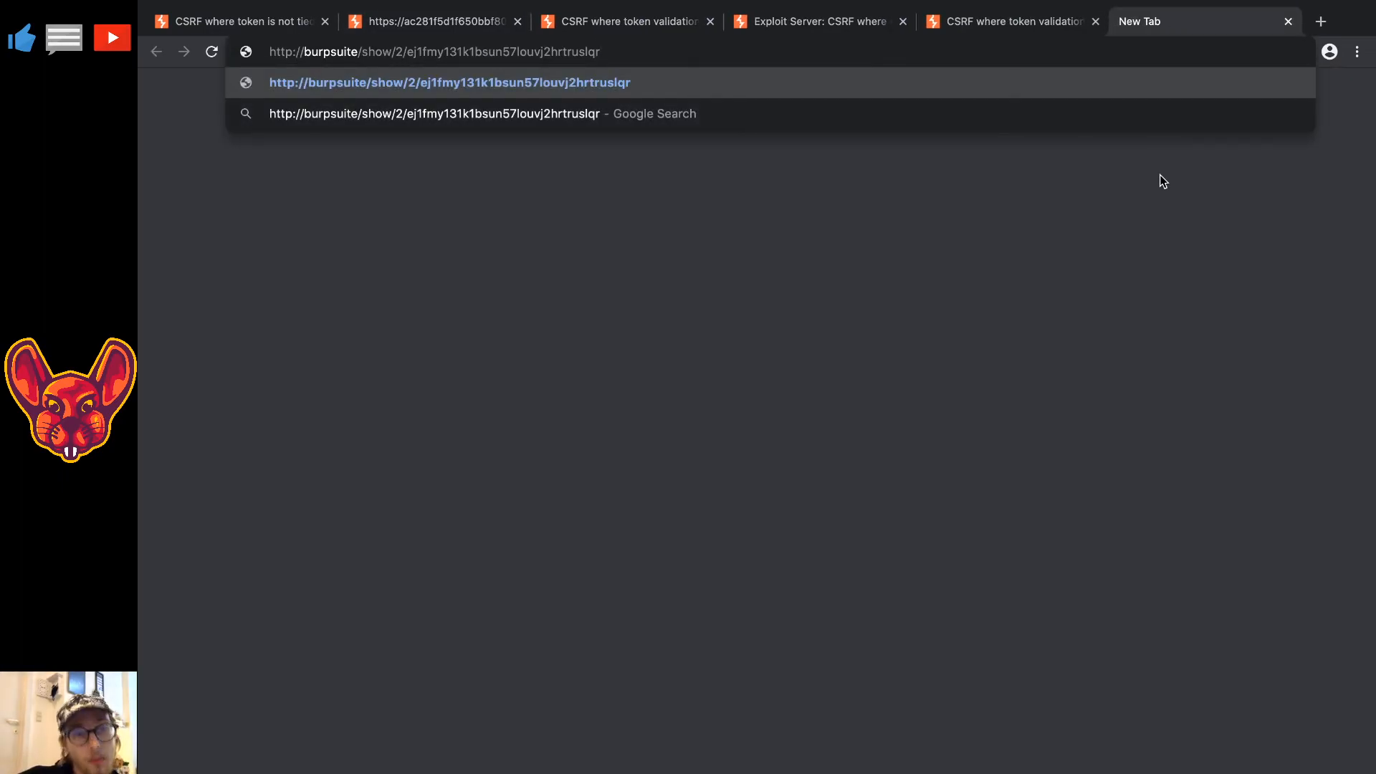